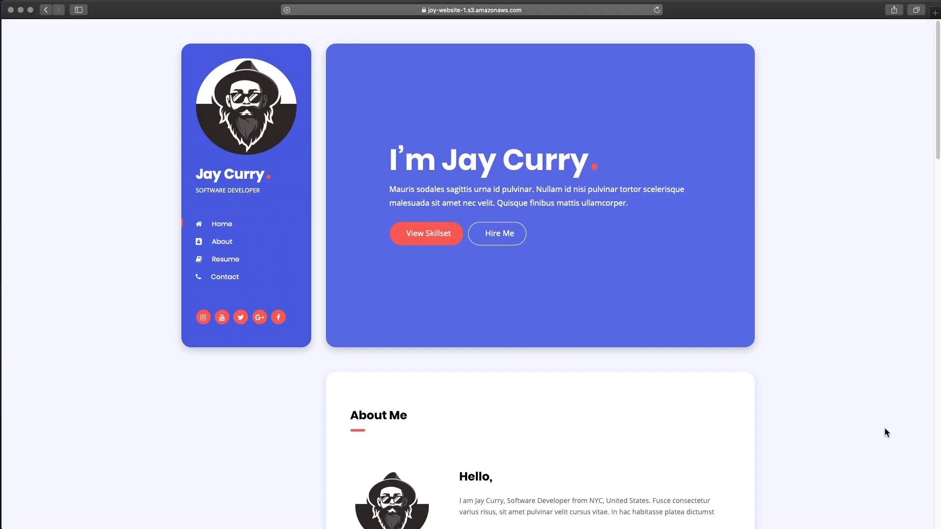
Load the joy-youtube/project-1 GitHub repository in Safari and scroll through its files.
{"action": "left_click", "coordinate": [657, 9]}
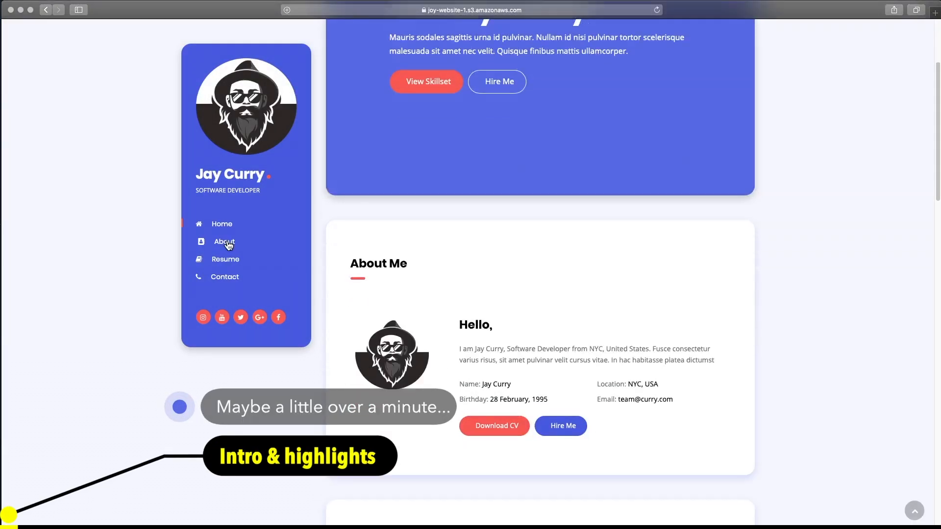
{"action": "scroll", "scroll_direction": "down", "scroll_amount": 3}
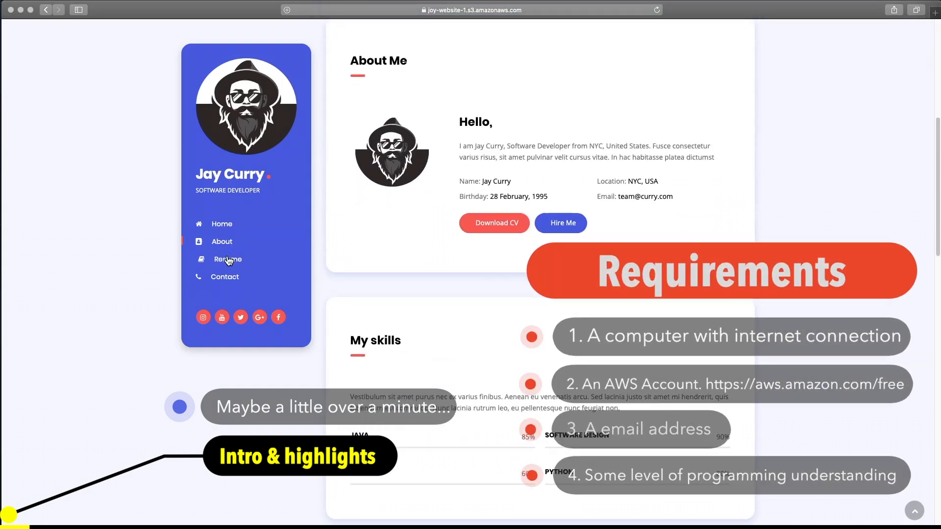
{"action": "scroll", "scroll_direction": "down", "scroll_amount": 3}
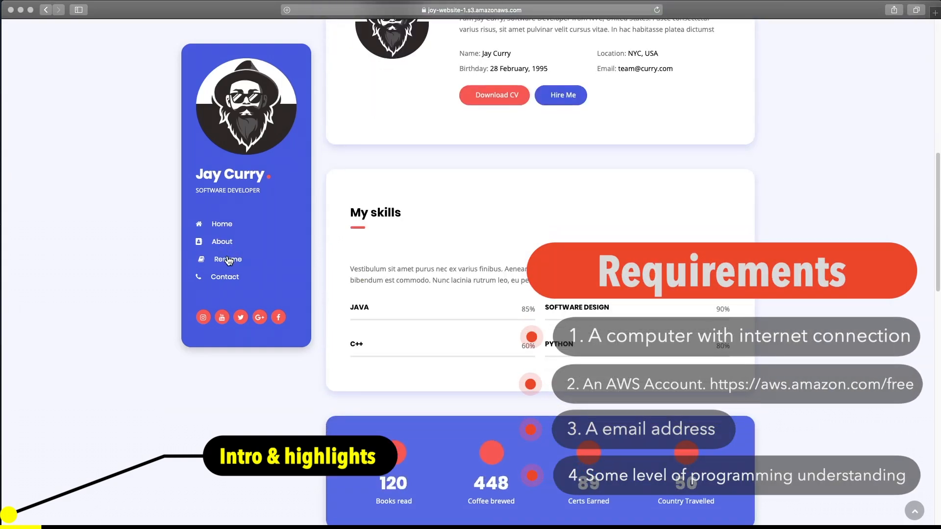
{"action": "scroll", "scroll_direction": "down", "scroll_amount": 3}
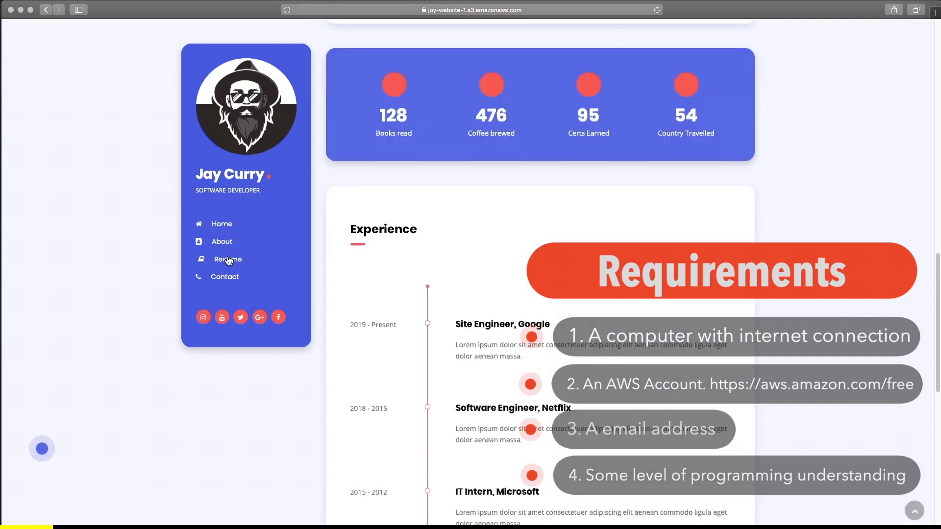
{"action": "scroll", "scroll_direction": "down", "scroll_amount": 3}
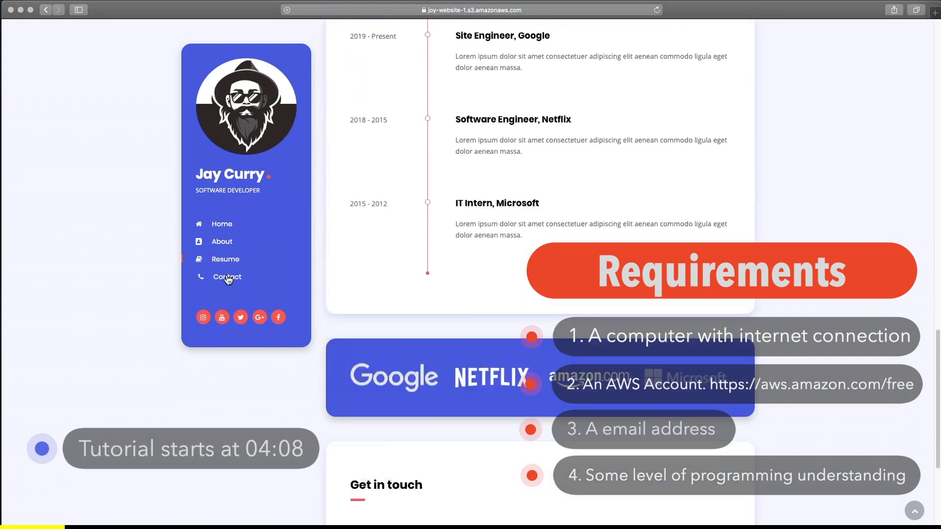
{"action": "scroll", "scroll_direction": "down", "scroll_amount": 3}
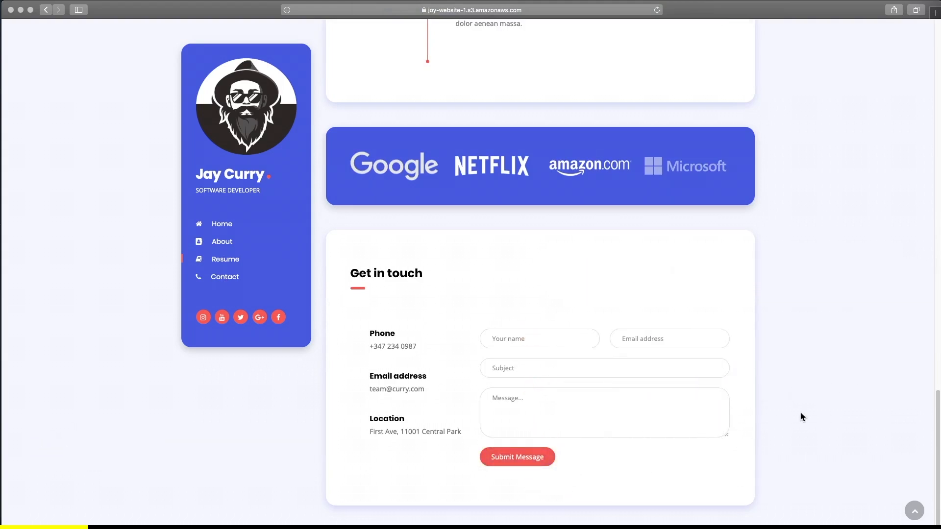
{"action": "mouse_move", "coordinate": [845, 437]}
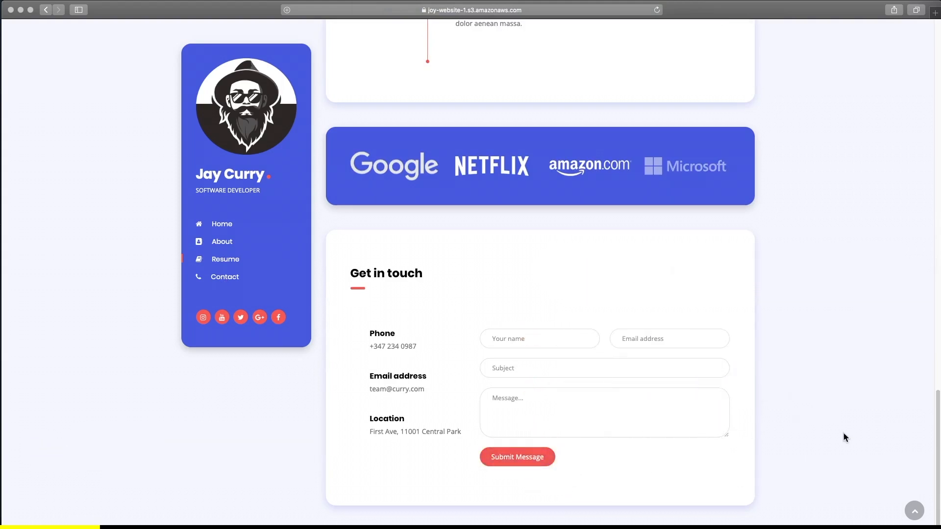
{"action": "mouse_move", "coordinate": [915, 511]}
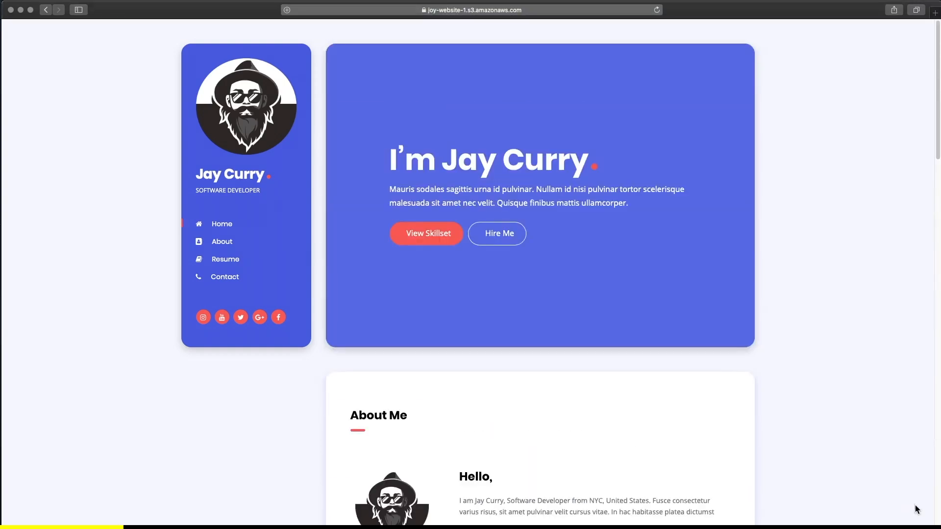
{"action": "mouse_move", "coordinate": [884, 481]}
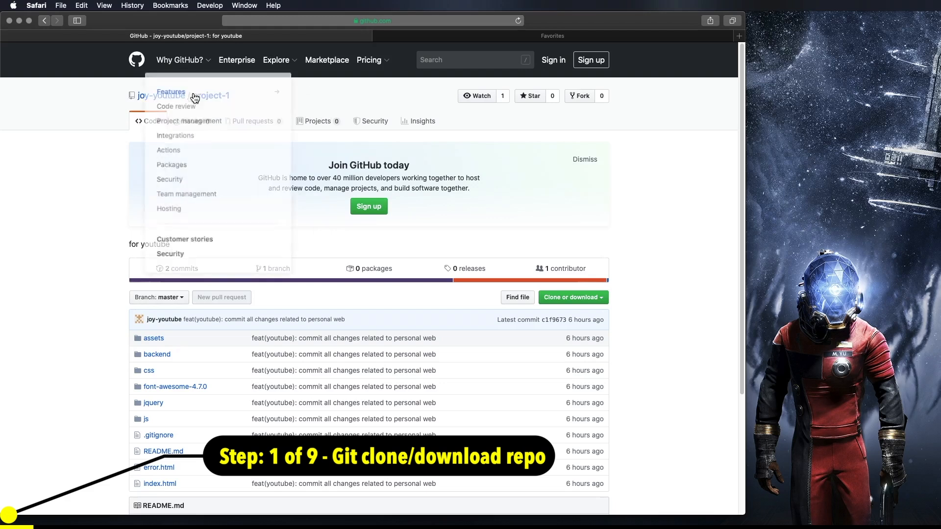
{"action": "mouse_move", "coordinate": [216, 204]}
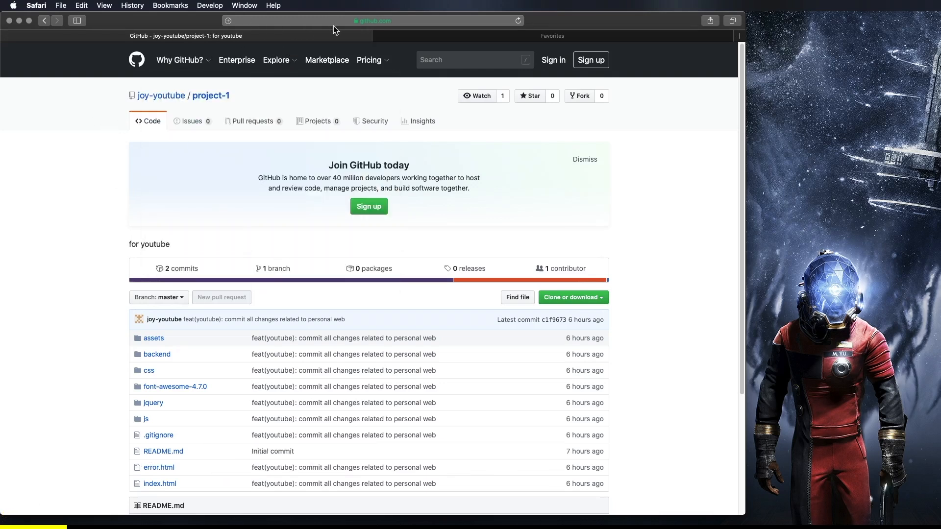
Reveal the project-1 repository's HTTPS clone URL and copy it to the clipboard.
{"action": "left_click", "coordinate": [372, 21]}
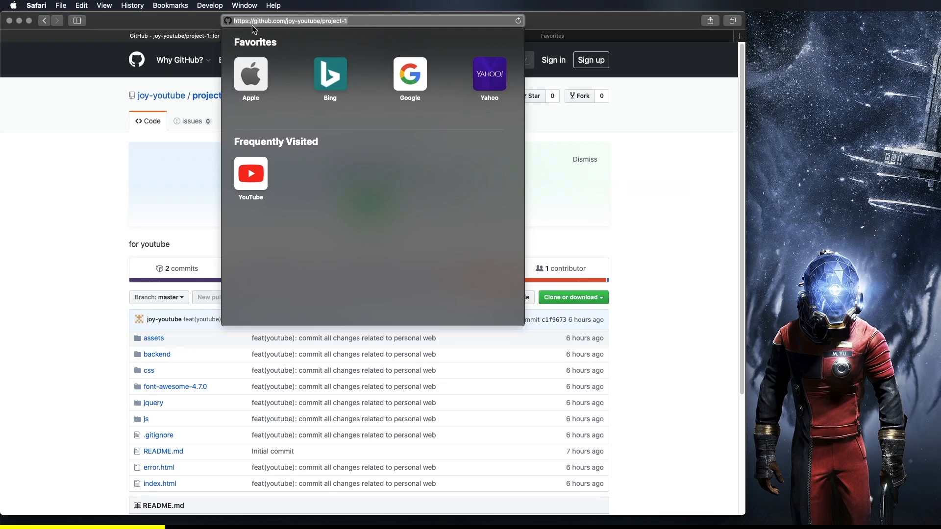
{"action": "mouse_move", "coordinate": [99, 182]}
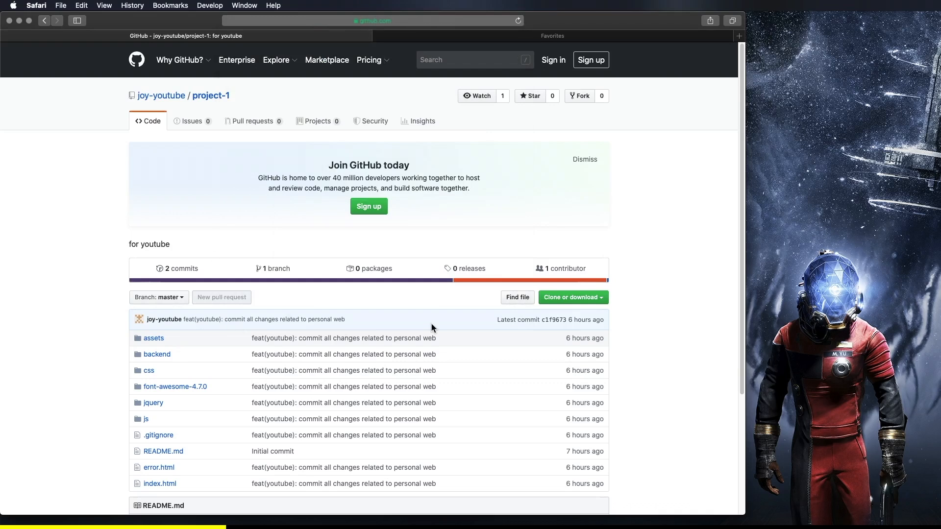
{"action": "mouse_move", "coordinate": [585, 302]}
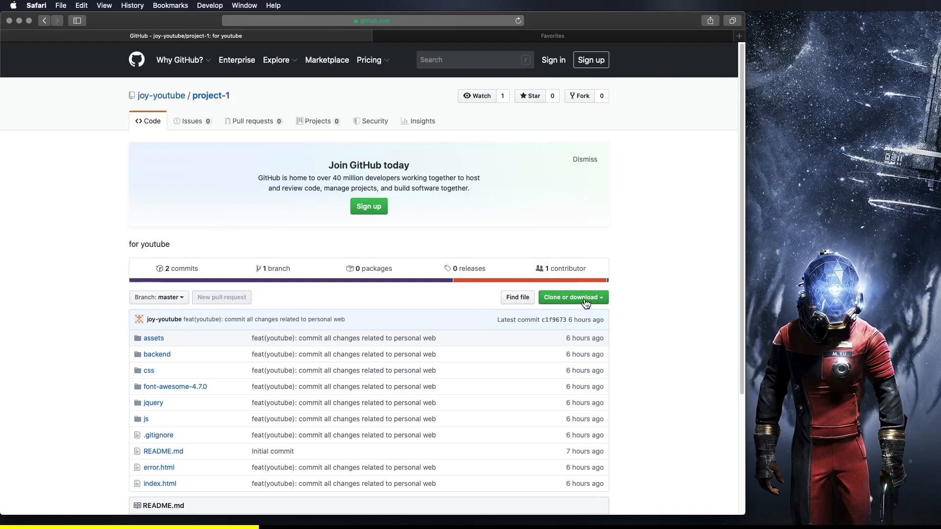
{"action": "left_click", "coordinate": [570, 297]}
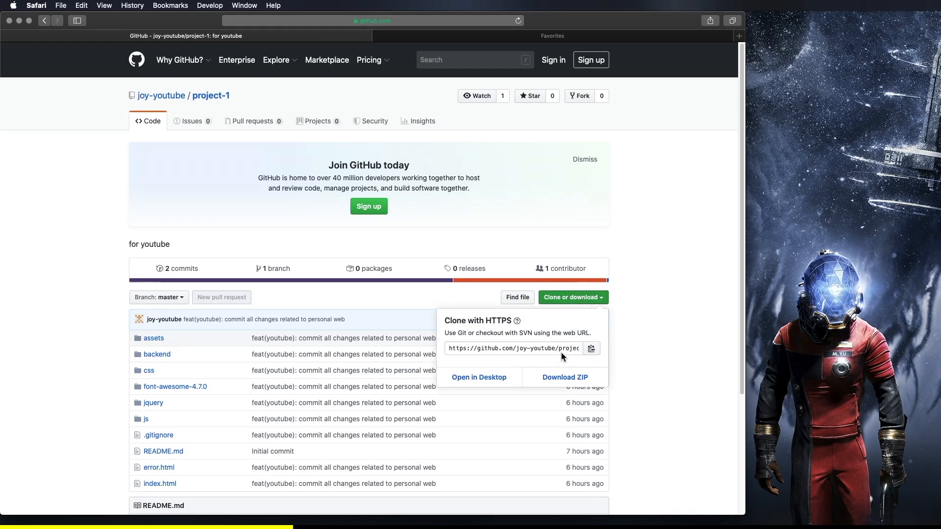
{"action": "left_click", "coordinate": [513, 349]}
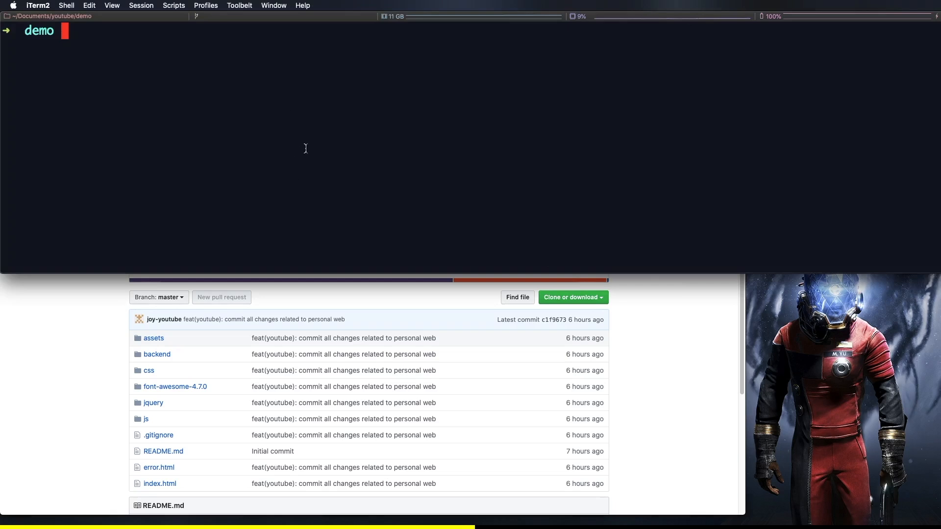
{"action": "type", "text": "git"}
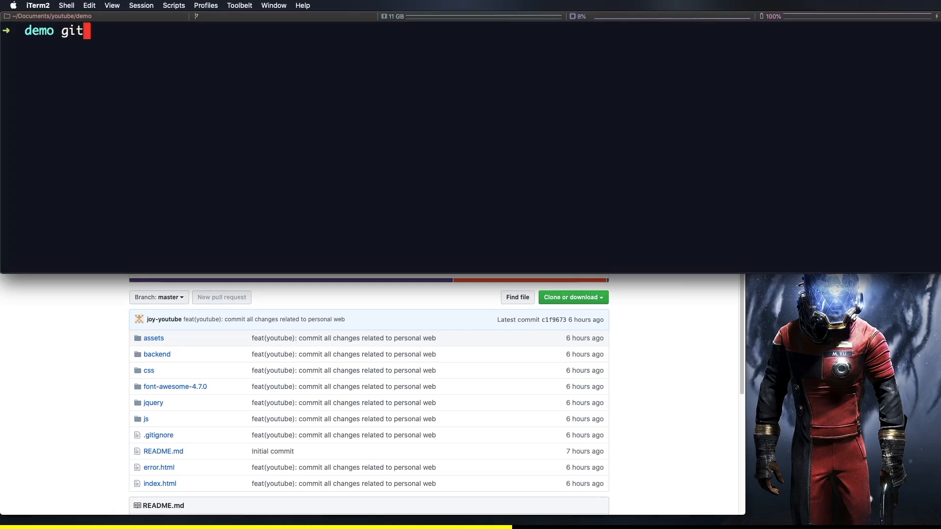
{"action": "type", "text": "clone https://github.com/joy-youtube/project-1.git"}
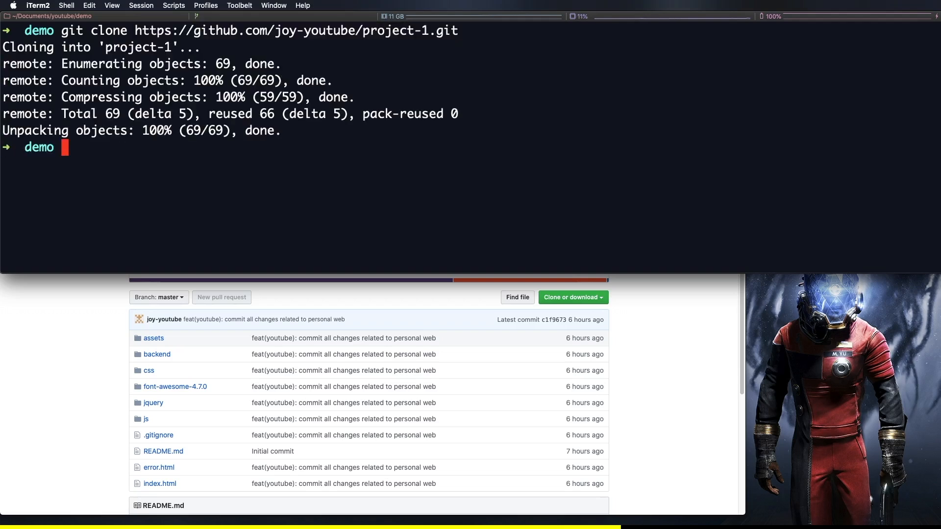
{"action": "type", "text": "cd"}
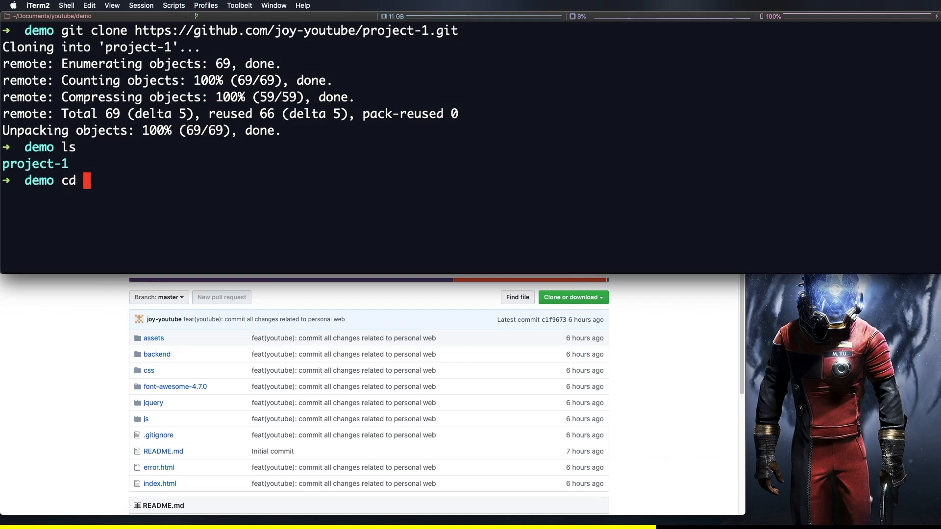
{"action": "type", "text": "project-1/"}
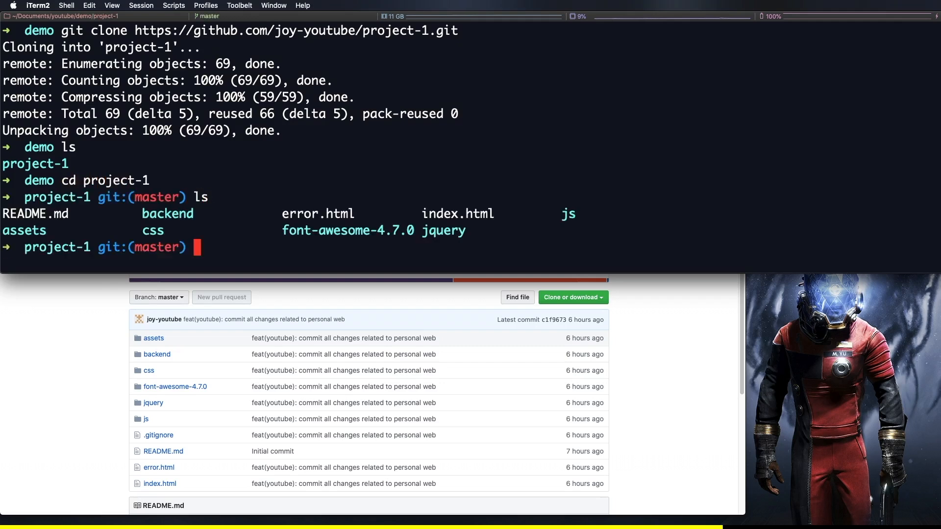
{"action": "type", "text": "open ."}
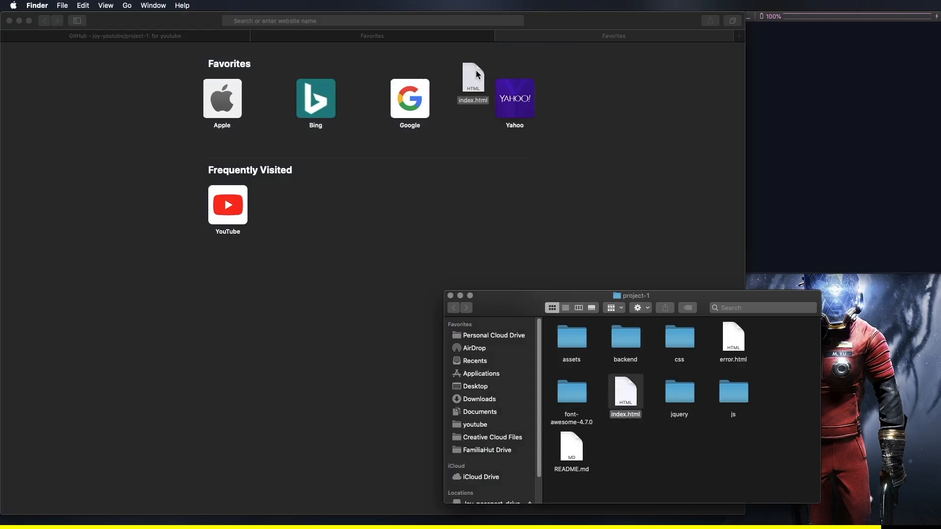
Open project-1's index.html locally to view the Jay Curry portfolio page.
{"action": "double_click", "coordinate": [625, 394]}
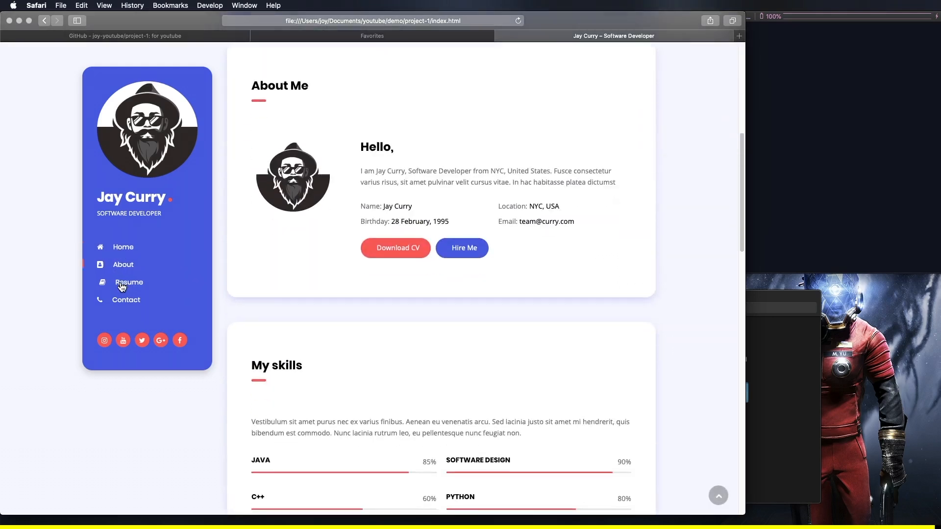
{"action": "left_click", "coordinate": [129, 282]}
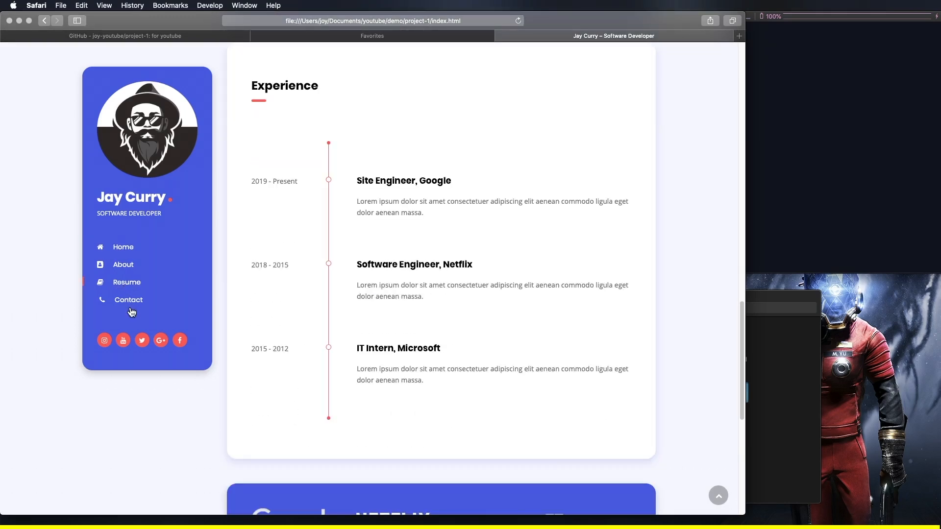
{"action": "scroll", "scroll_direction": "down", "scroll_amount": 3}
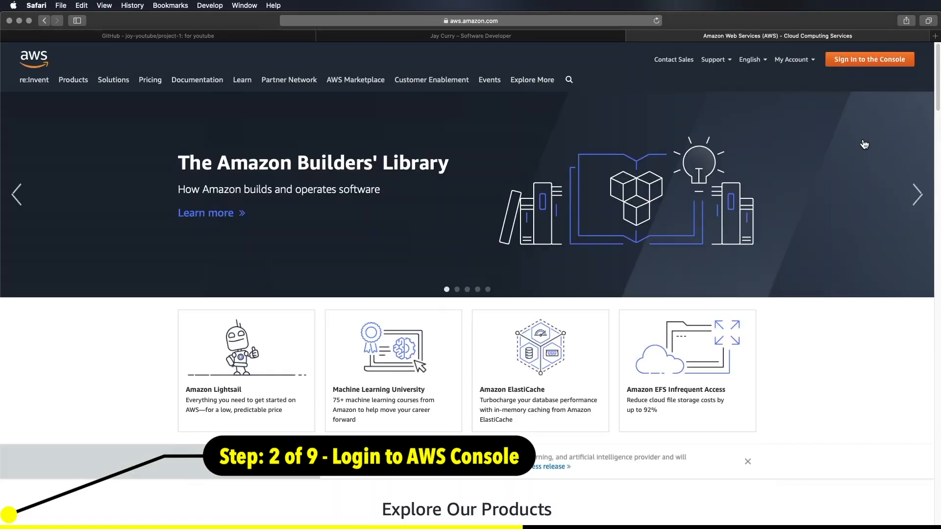
Log in to the AWS console, then search 'IAM' and open the IAM dashboard.
{"action": "left_click", "coordinate": [869, 58]}
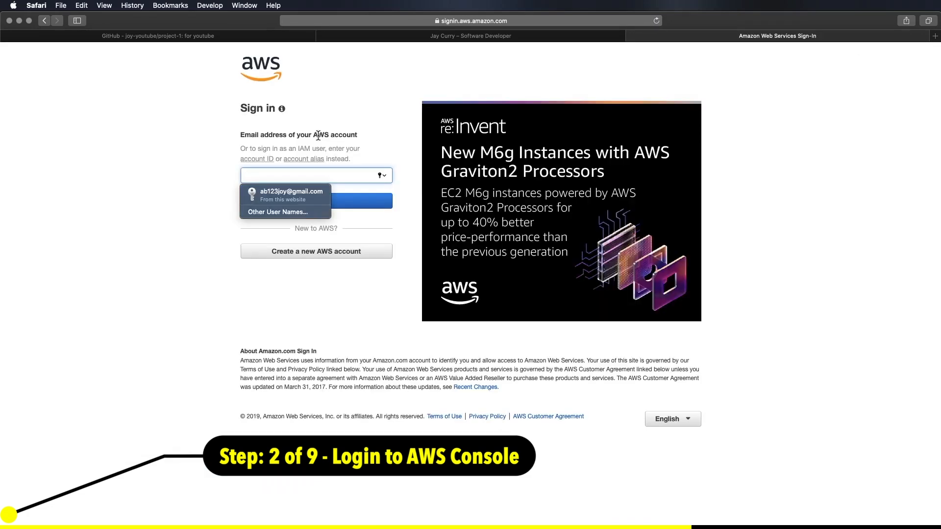
{"action": "left_click", "coordinate": [316, 200]}
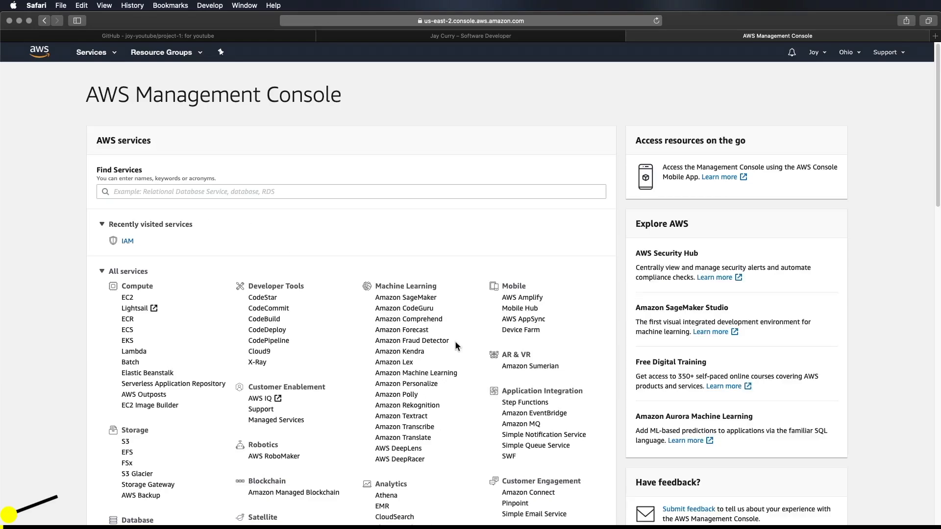
{"action": "left_click", "coordinate": [350, 191]}
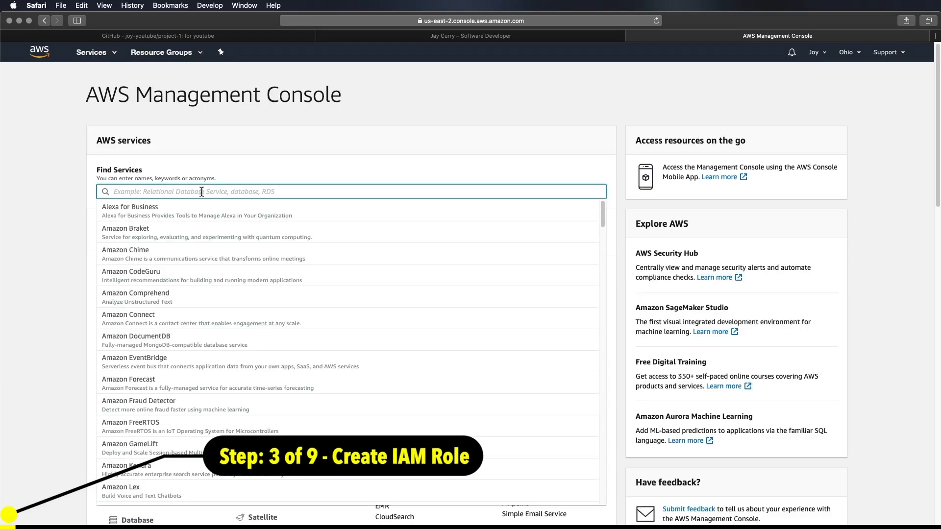
{"action": "type", "text": "IAM"}
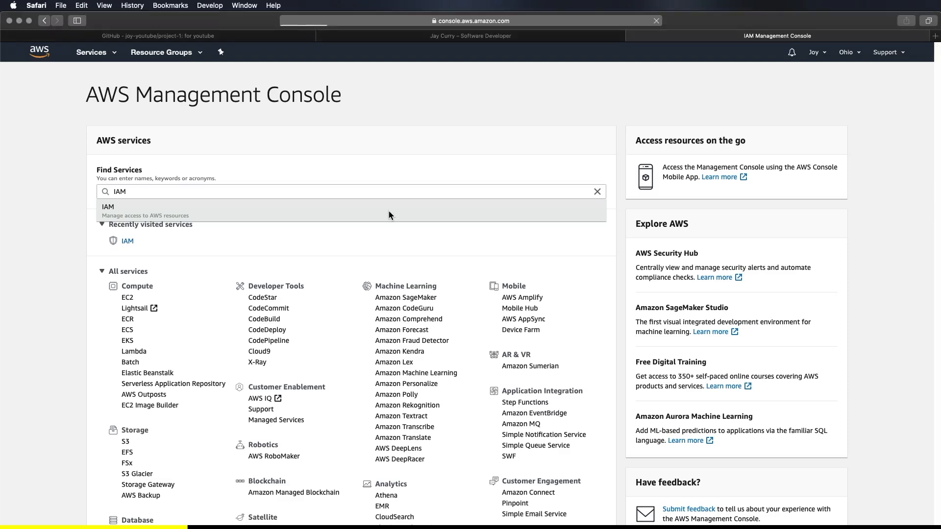
{"action": "left_click", "coordinate": [108, 211]}
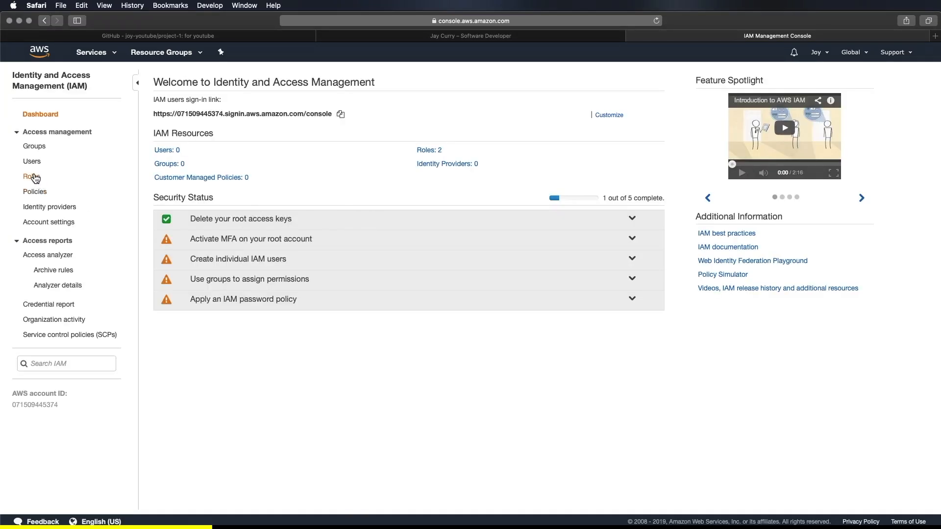
From IAM Roles, start a new role trusting AWS service with Lambda as its use case.
{"action": "left_click", "coordinate": [32, 177]}
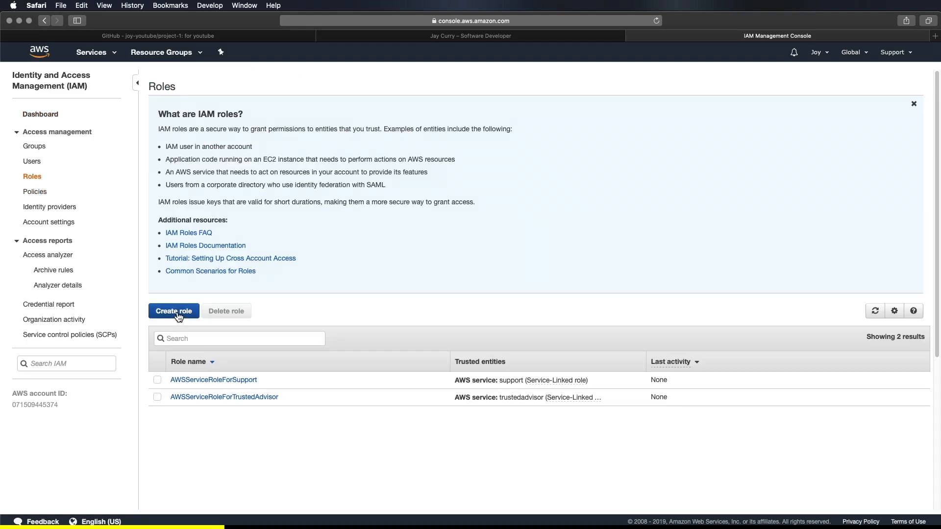
{"action": "left_click", "coordinate": [173, 311]}
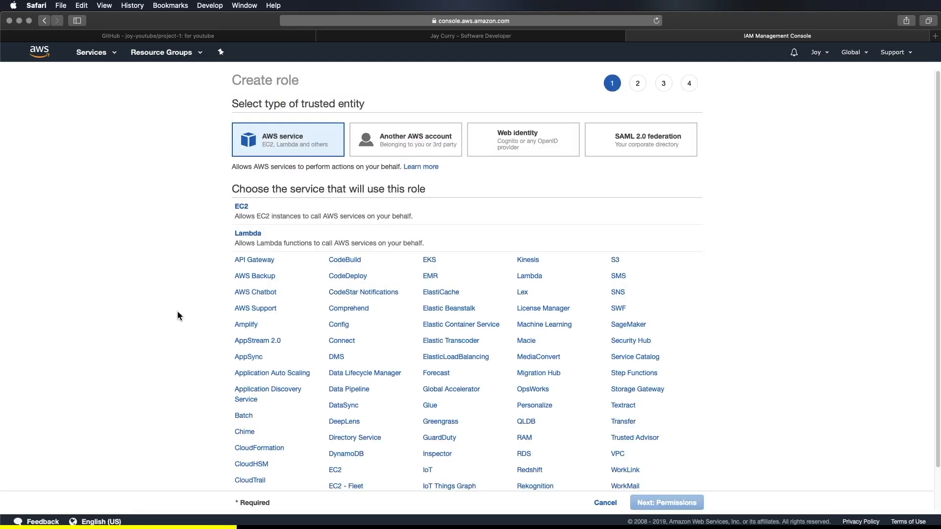
{"action": "mouse_move", "coordinate": [252, 241]}
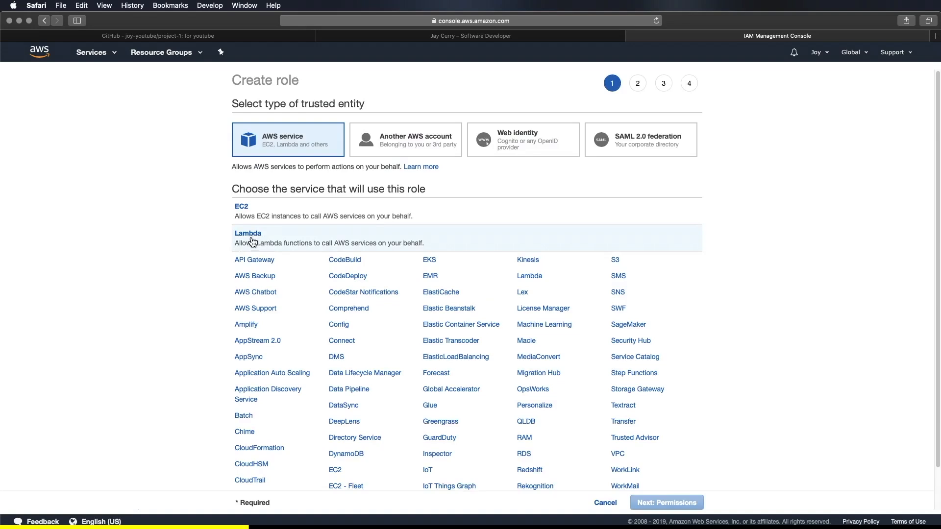
{"action": "mouse_move", "coordinate": [188, 236]}
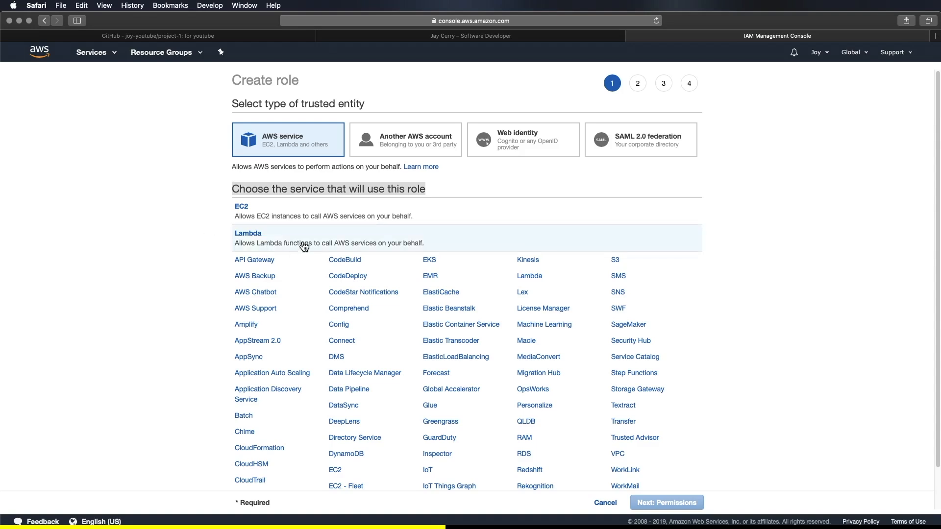
{"action": "left_click", "coordinate": [247, 233]}
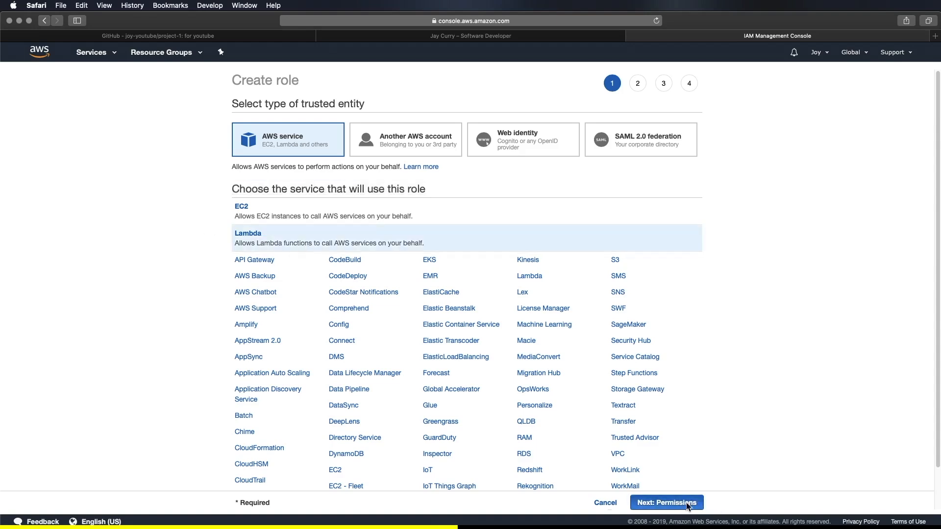
Search LAMBDABASIC and SNS, ticking AWSLambdaBasicExecutionRole and AmazonSNSFullAccess for the role.
{"action": "left_click", "coordinate": [667, 503]}
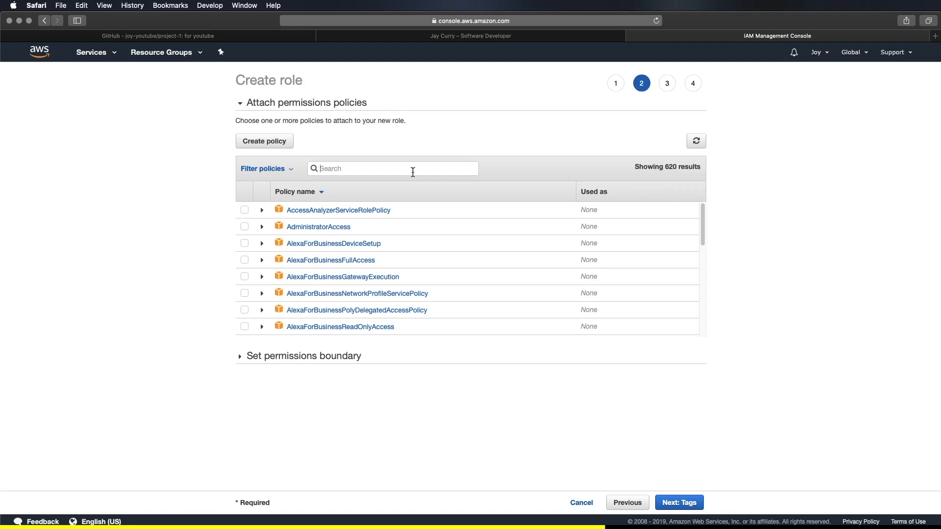
{"action": "type", "text": "LAMBDABASIC"}
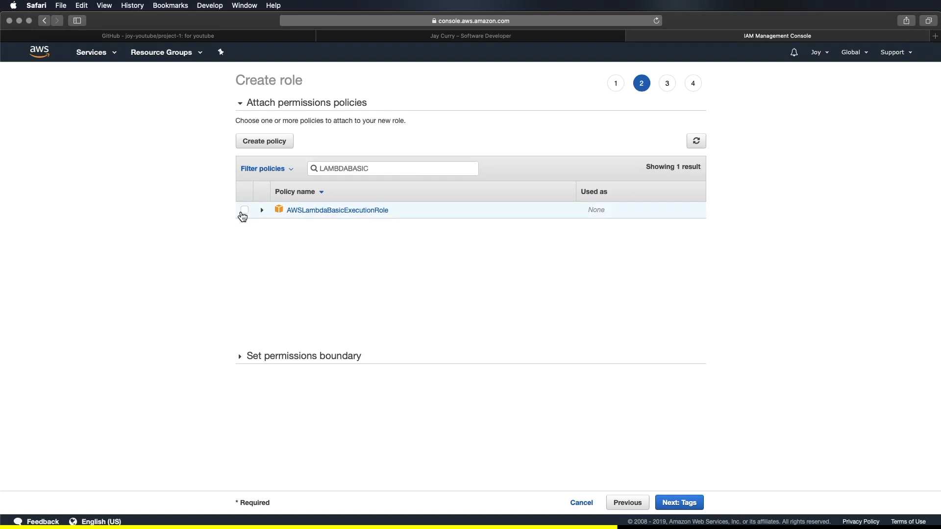
{"action": "left_click", "coordinate": [244, 211]}
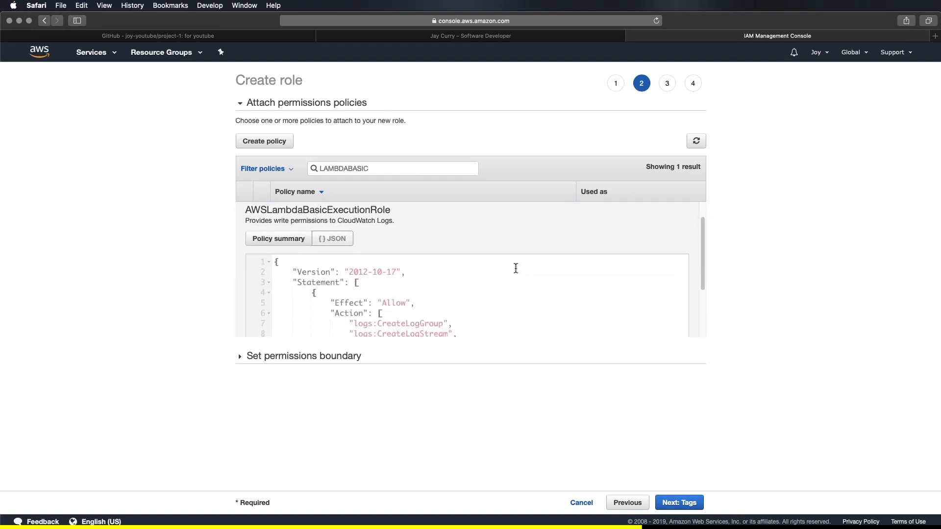
{"action": "scroll", "scroll_direction": "down", "scroll_amount": 3}
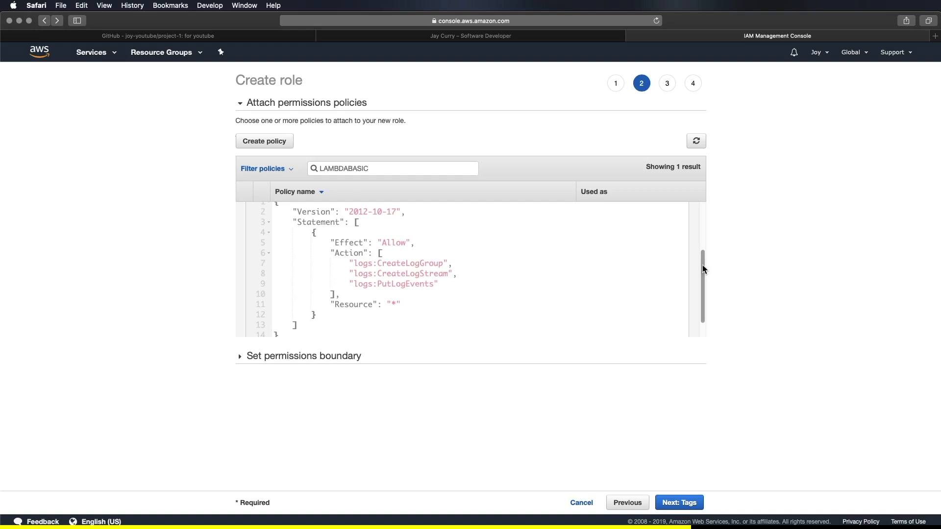
{"action": "left_click", "coordinate": [243, 211]}
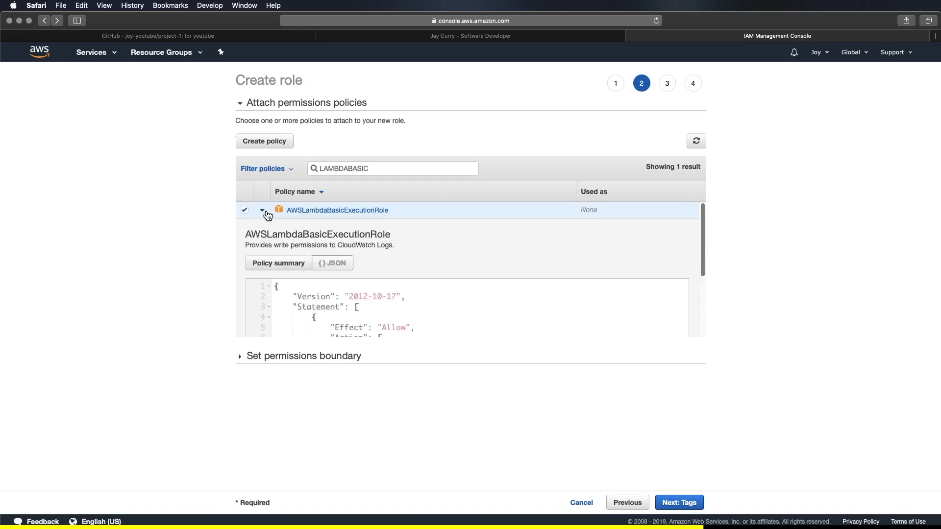
{"action": "left_click", "coordinate": [262, 210]}
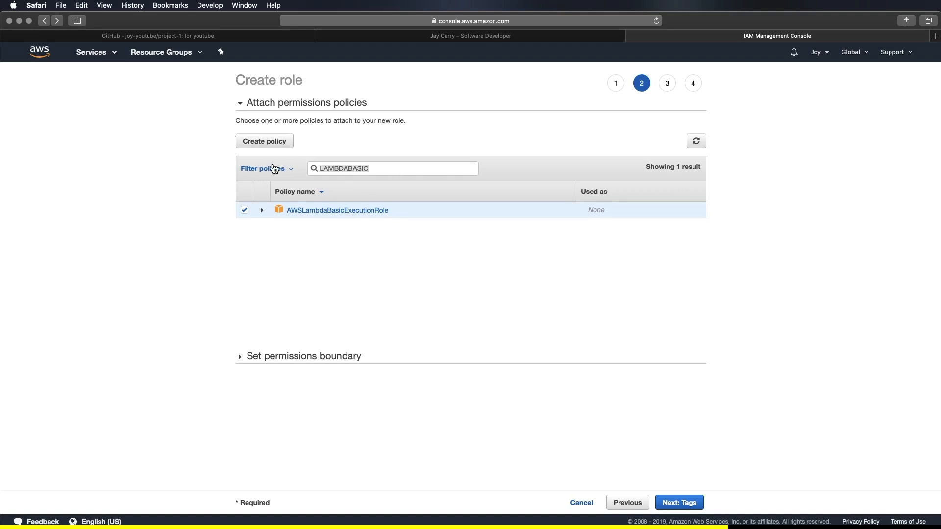
{"action": "type", "text": "SNS"}
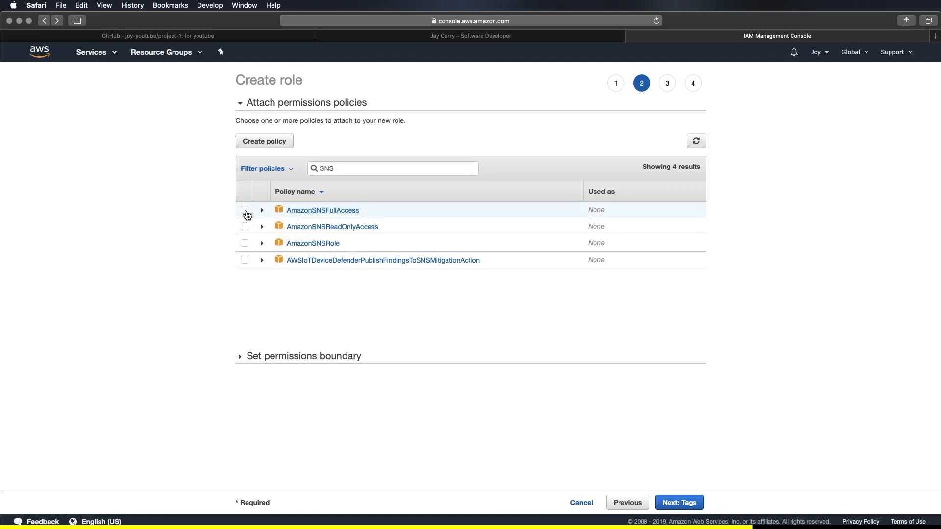
{"action": "left_click", "coordinate": [244, 211]}
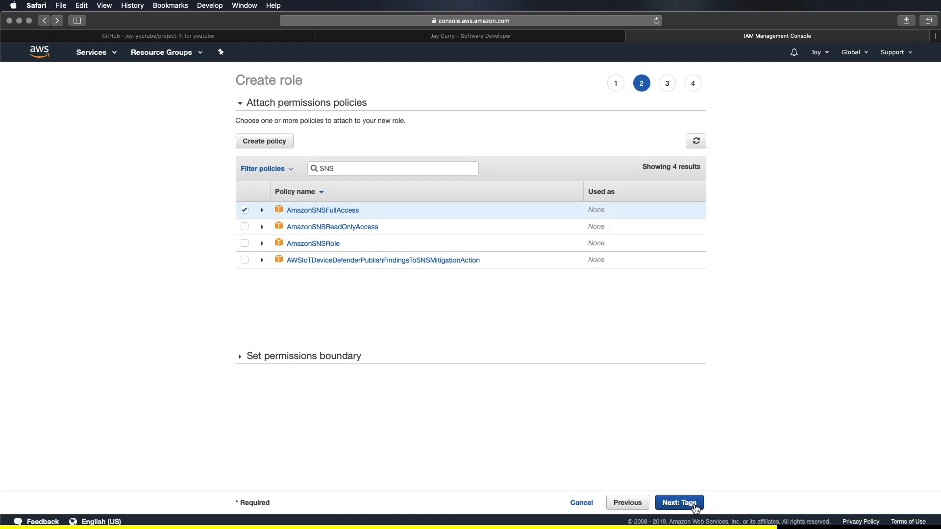
Add tag Name=formAPIrole, name the role formAPIrole, and create it.
{"action": "left_click", "coordinate": [678, 503]}
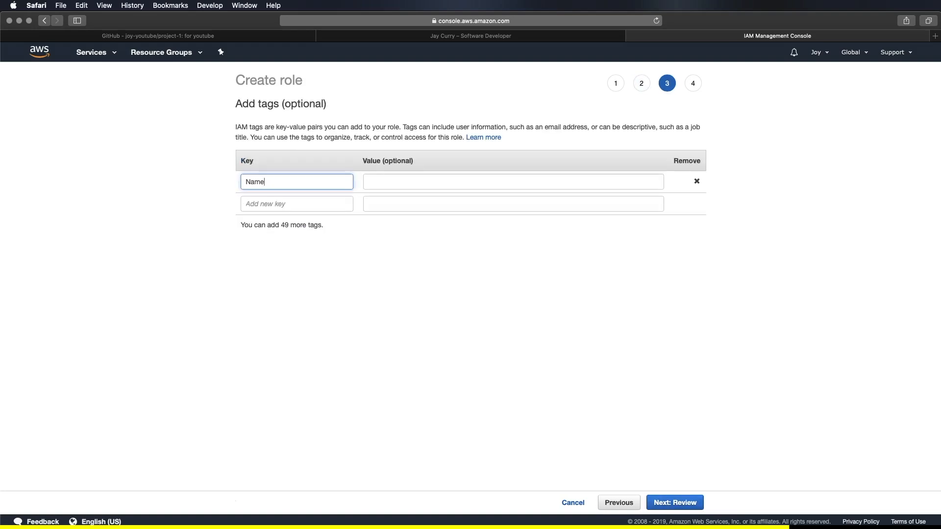
{"action": "type", "text": "FORM"}
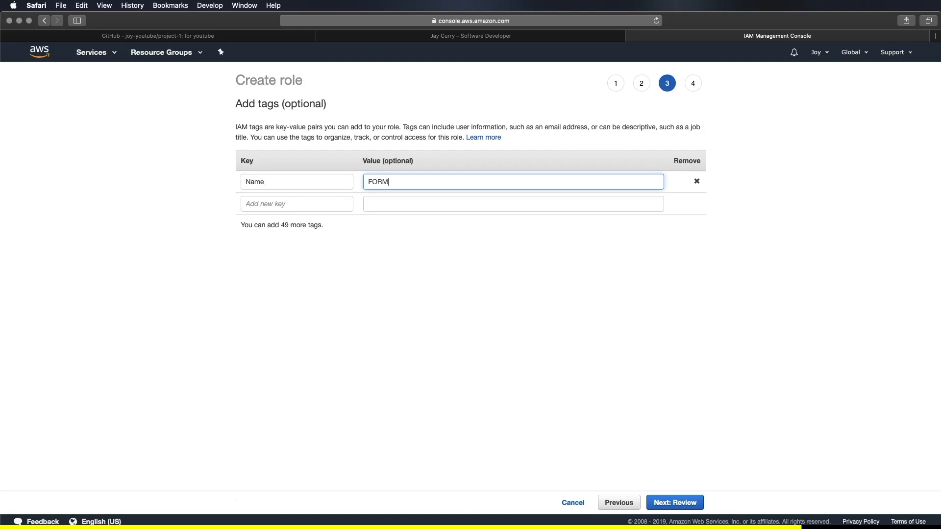
{"action": "type", "text": "formAPIro"}
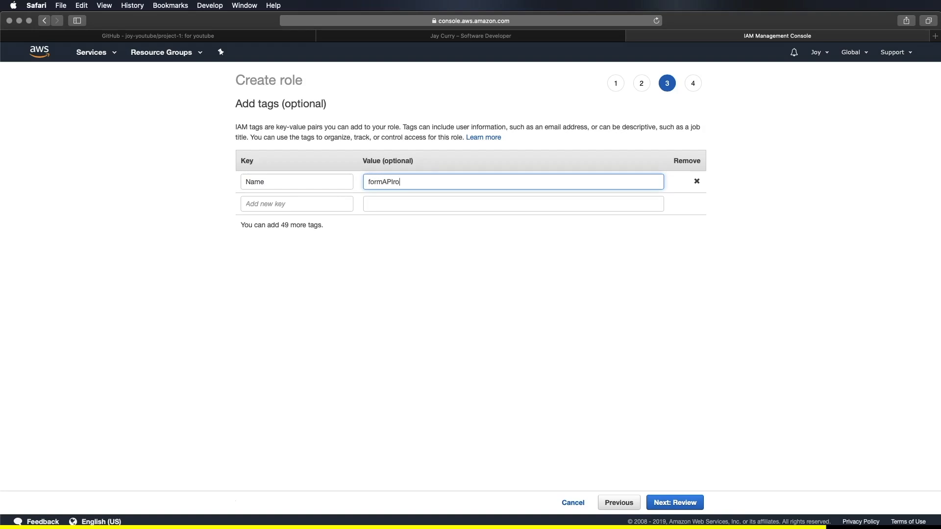
{"action": "left_click", "coordinate": [674, 503]}
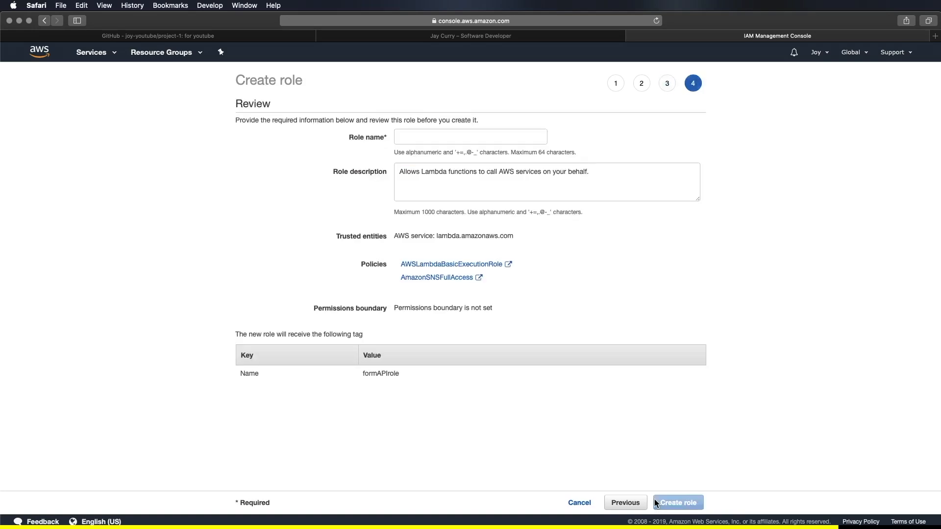
{"action": "type", "text": "formAPIrole"}
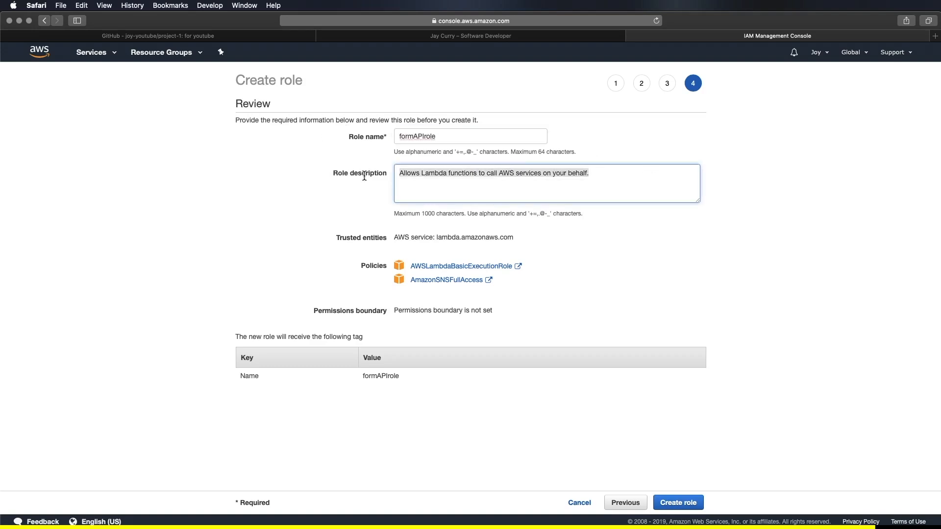
{"action": "mouse_move", "coordinate": [503, 294]}
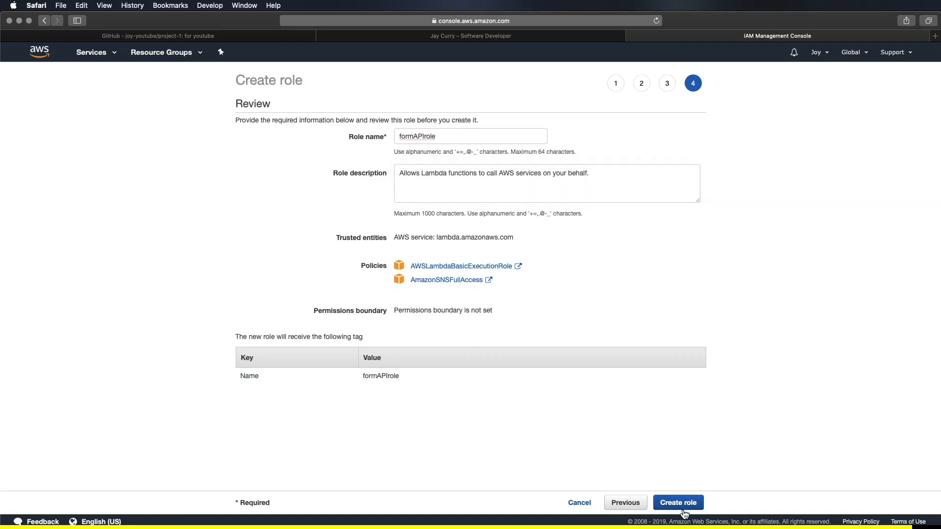
{"action": "left_click", "coordinate": [678, 503]}
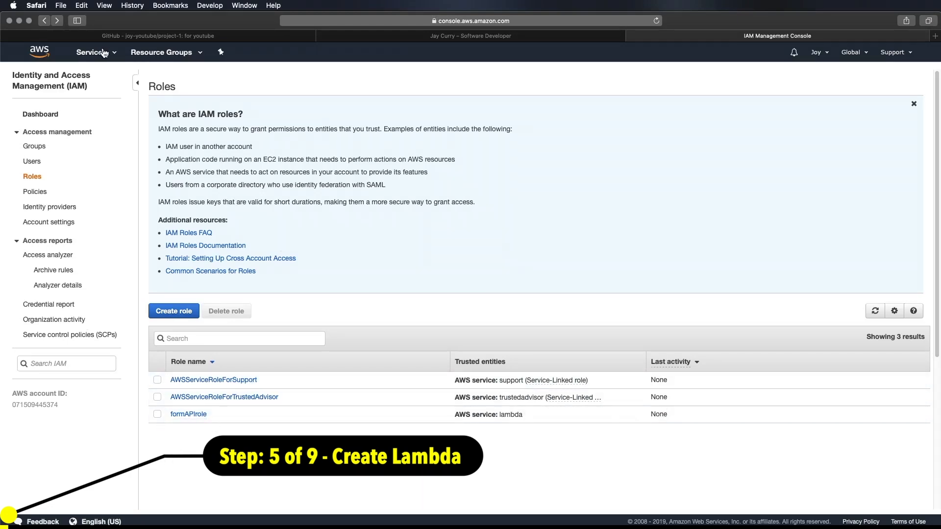
Search 'lambda' in the Services menu and go to the Lambda Functions page.
{"action": "left_click", "coordinate": [92, 52]}
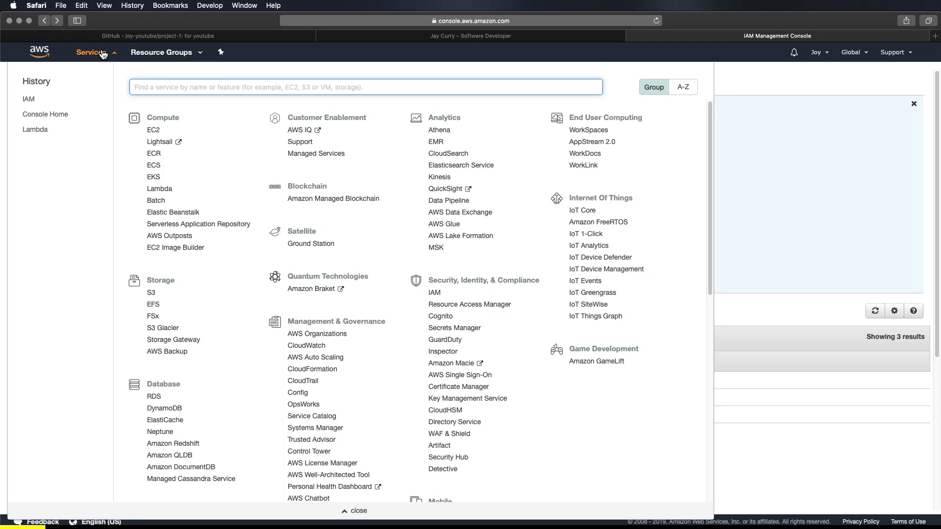
{"action": "type", "text": "lambda"}
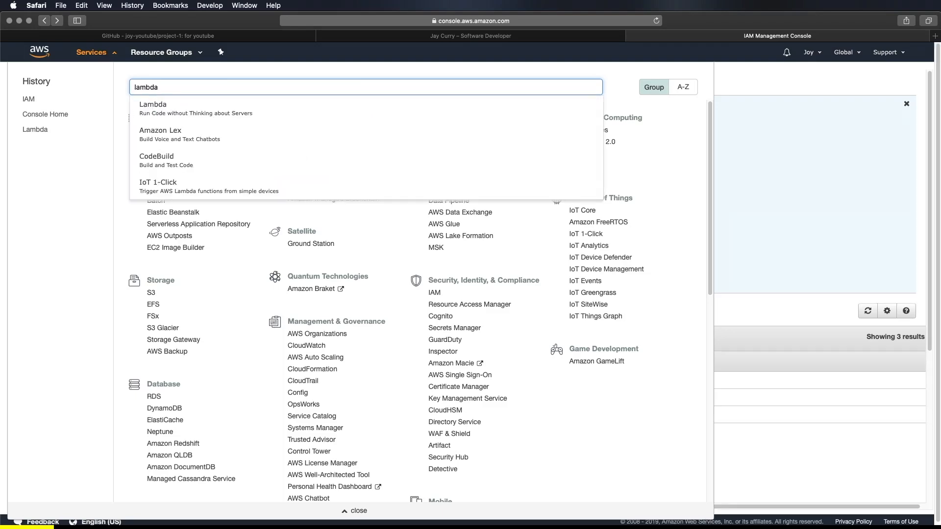
{"action": "left_click", "coordinate": [152, 104]}
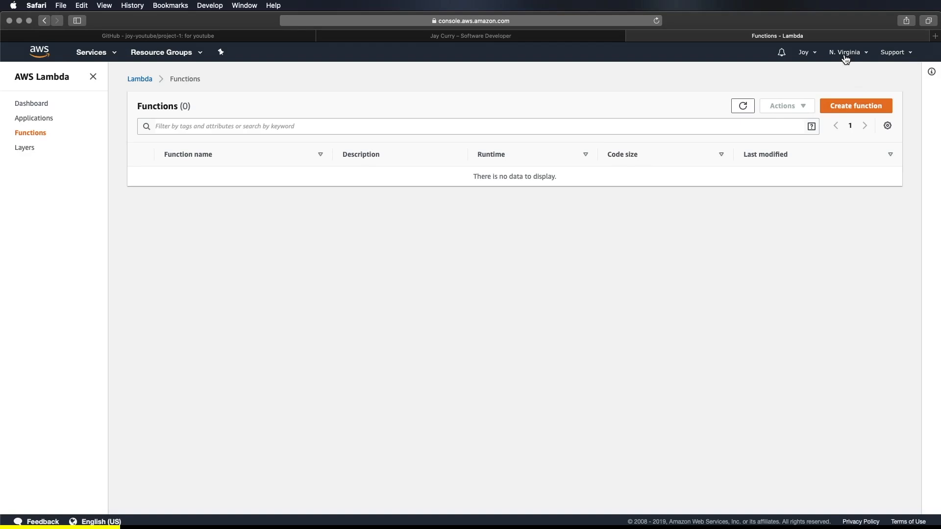
{"action": "left_click", "coordinate": [846, 53]}
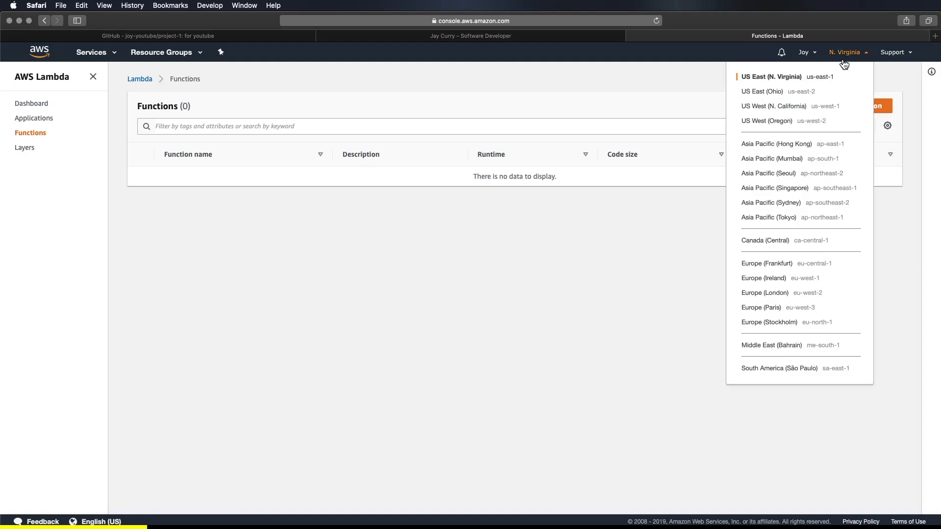
{"action": "mouse_move", "coordinate": [792, 77]}
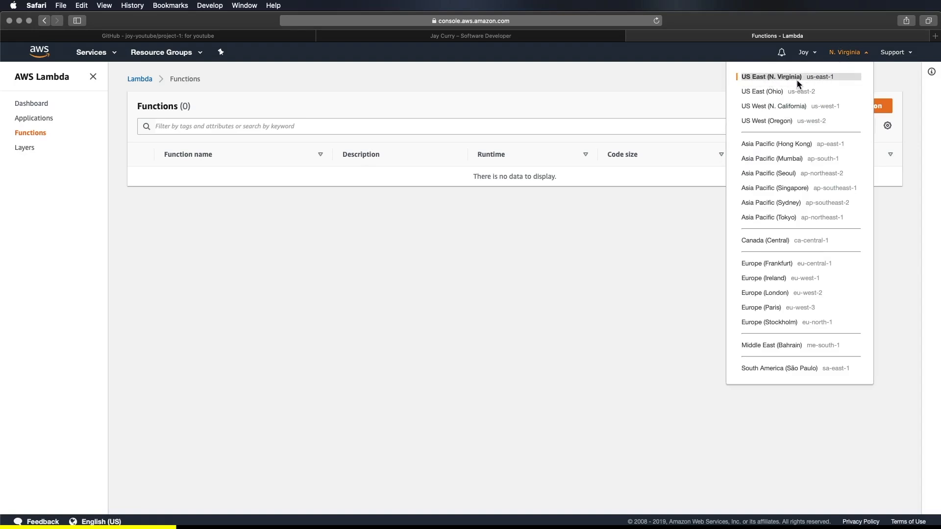
{"action": "mouse_move", "coordinate": [838, 82]}
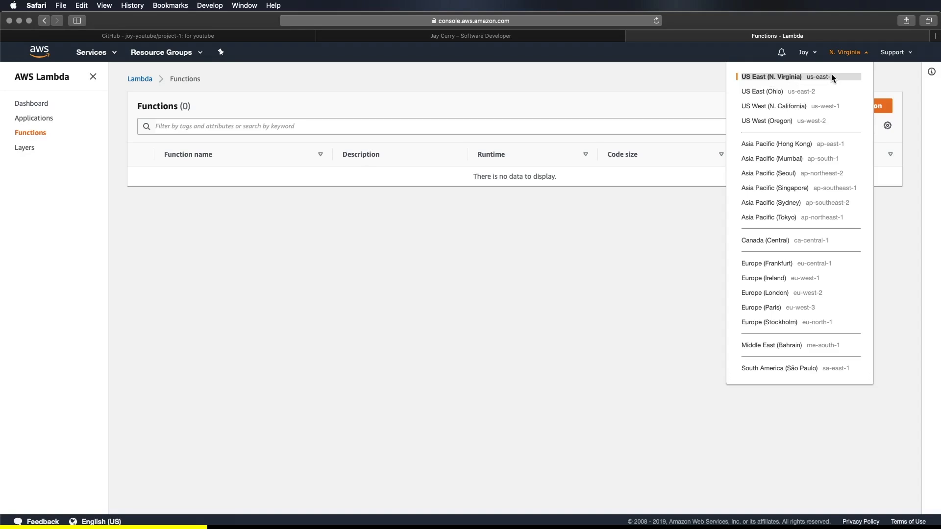
{"action": "mouse_move", "coordinate": [835, 81]}
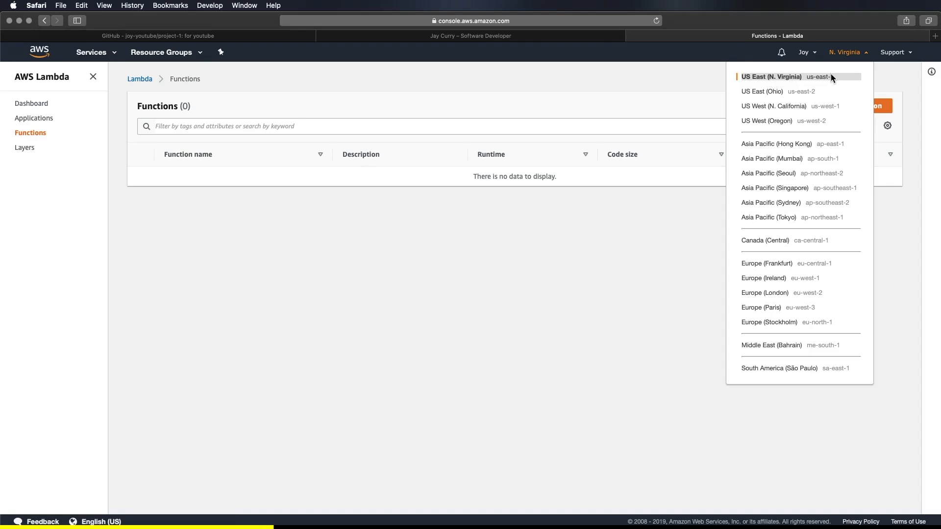
{"action": "mouse_move", "coordinate": [834, 81]}
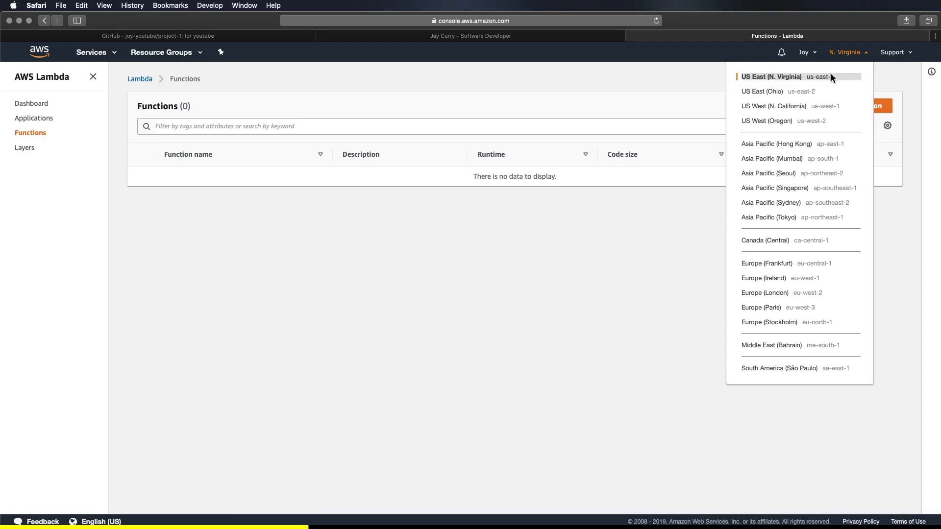
{"action": "mouse_move", "coordinate": [837, 81]}
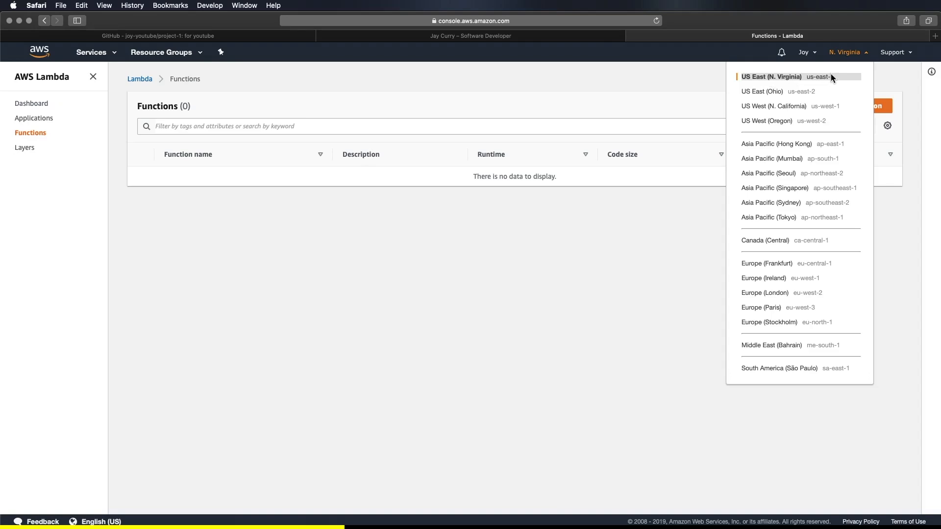
{"action": "mouse_move", "coordinate": [834, 81]}
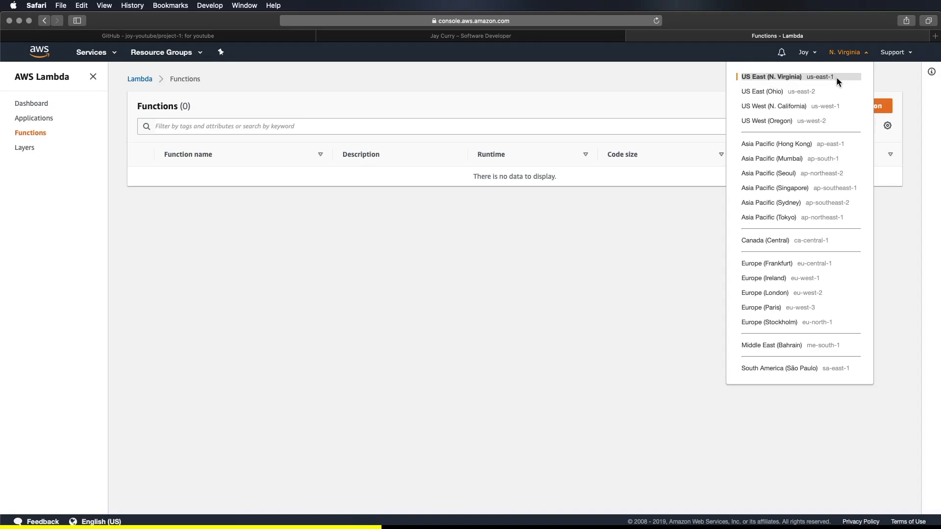
{"action": "mouse_move", "coordinate": [696, 115]}
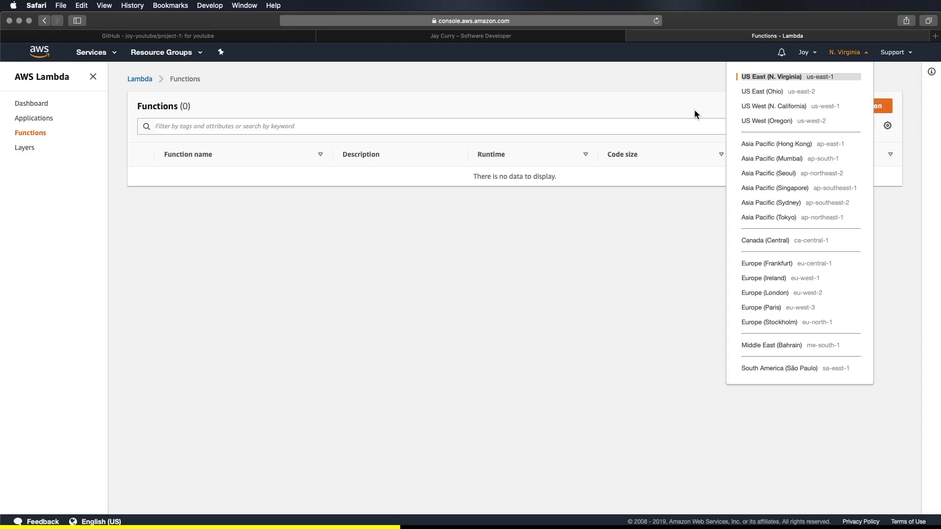
{"action": "mouse_move", "coordinate": [601, 267]}
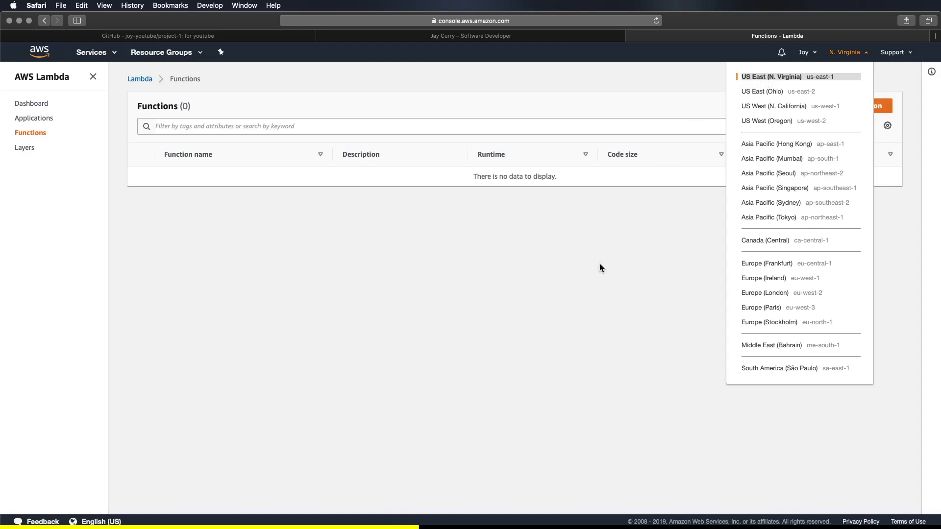
{"action": "left_click", "coordinate": [613, 268]}
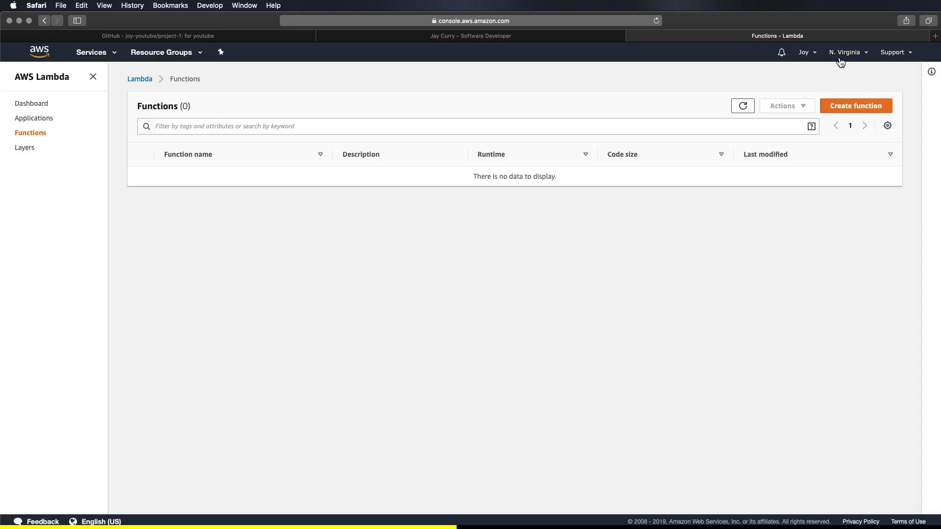
{"action": "mouse_move", "coordinate": [379, 237]}
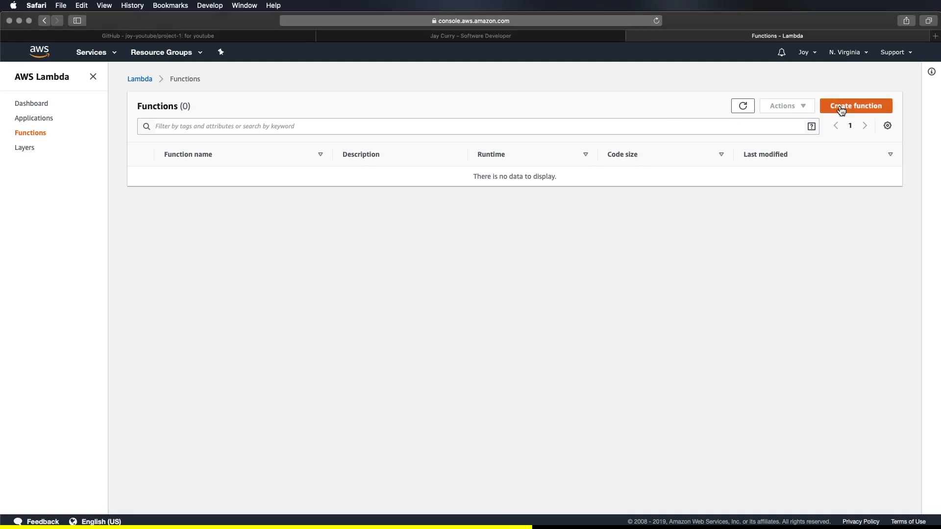
Start a new Lambda function named formAPI with the Python 3.8 runtime.
{"action": "left_click", "coordinate": [856, 106]}
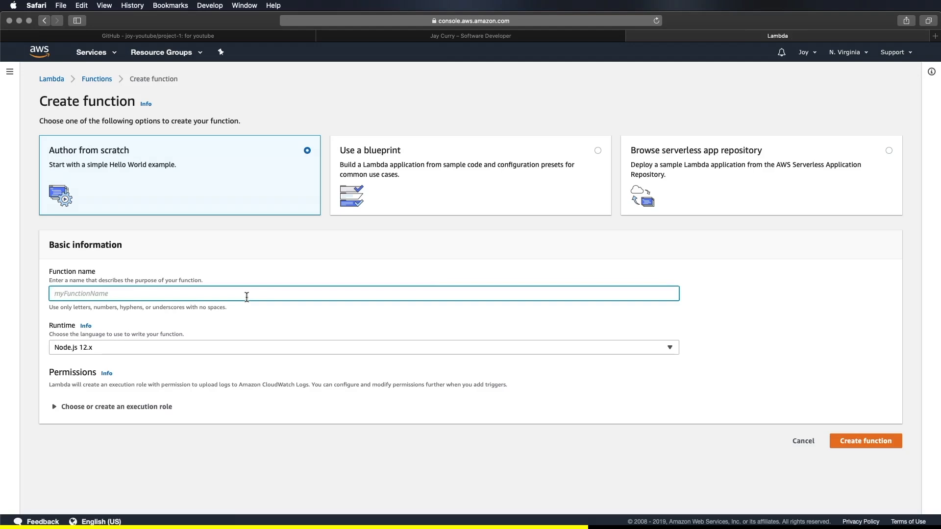
{"action": "type", "text": "formAPI"}
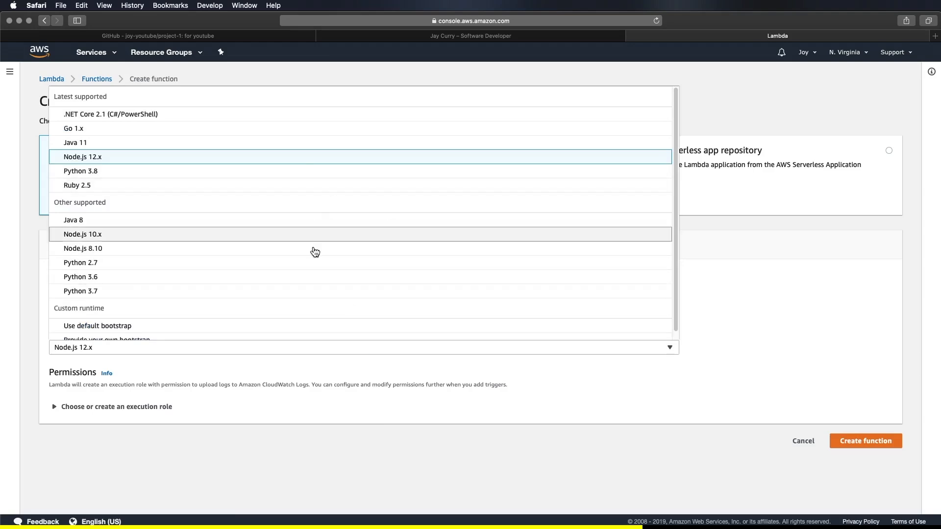
{"action": "mouse_move", "coordinate": [109, 179]}
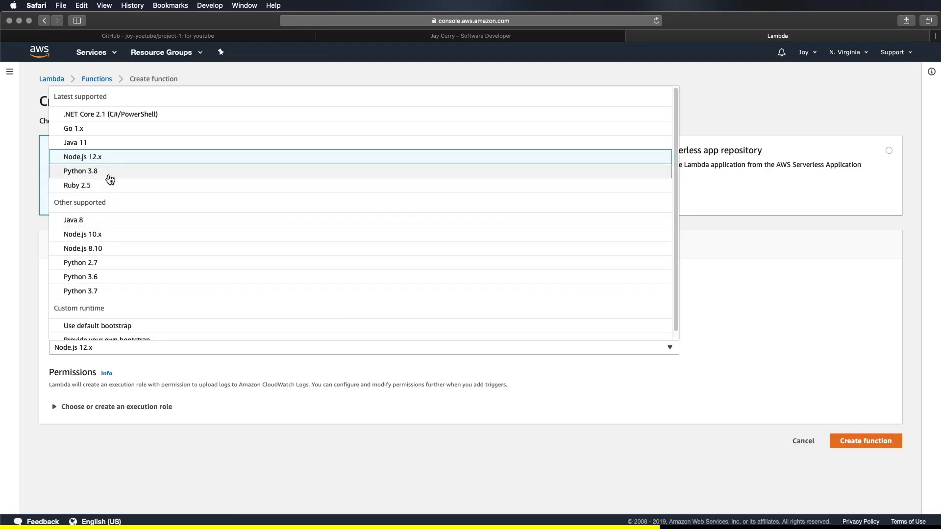
{"action": "left_click", "coordinate": [80, 171]}
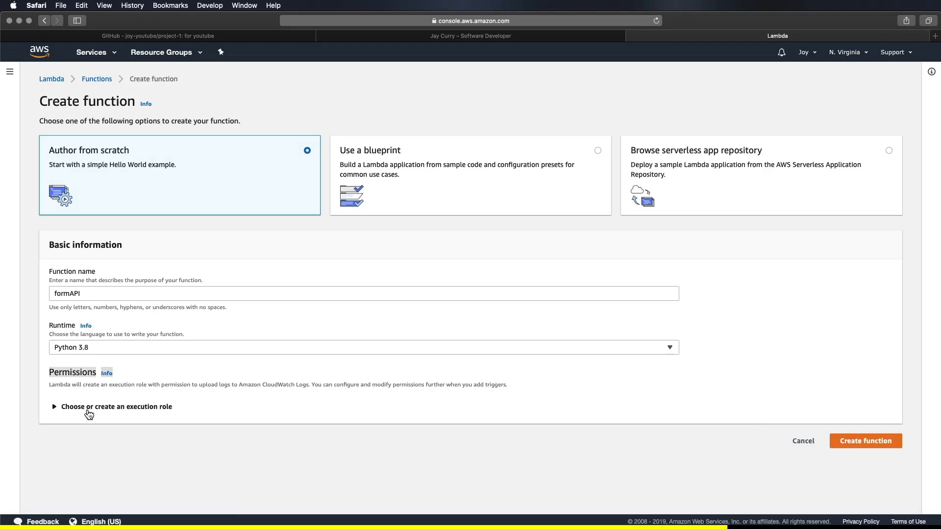
Choose 'Use an existing role' and select formAPIrole as the execution role.
{"action": "left_click", "coordinate": [117, 407]}
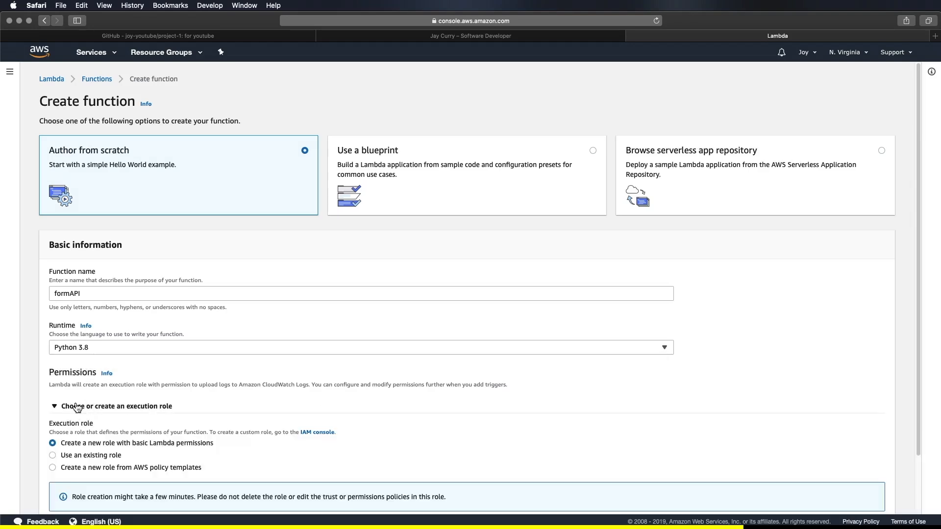
{"action": "scroll", "scroll_direction": "down", "scroll_amount": 3}
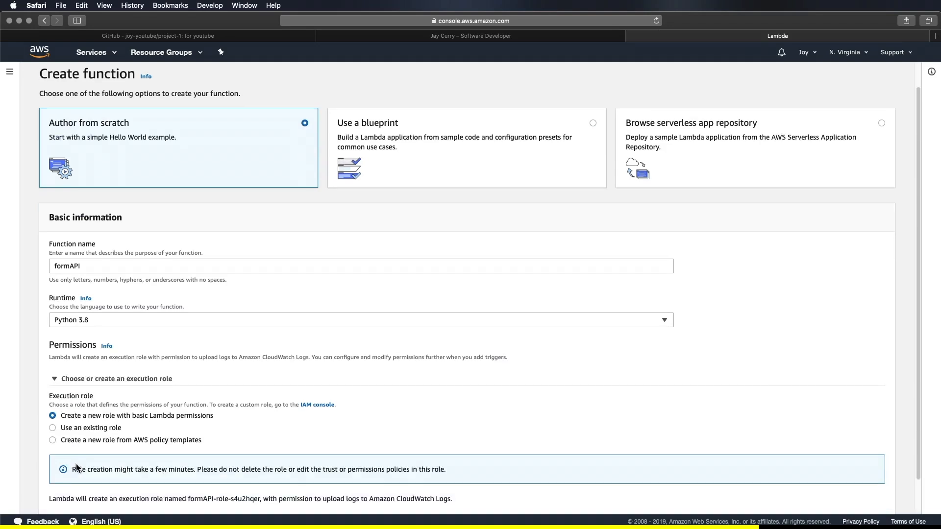
{"action": "scroll", "scroll_direction": "down", "scroll_amount": 3}
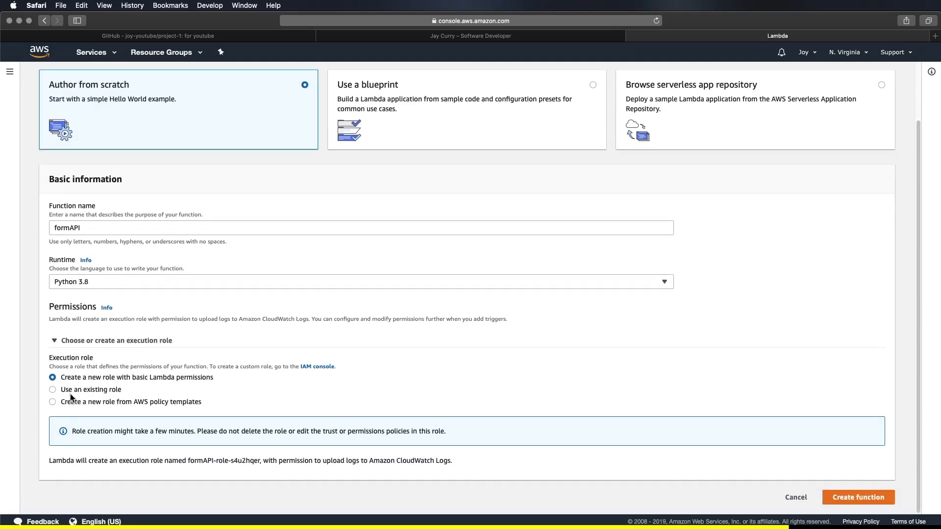
{"action": "left_click", "coordinate": [52, 389]}
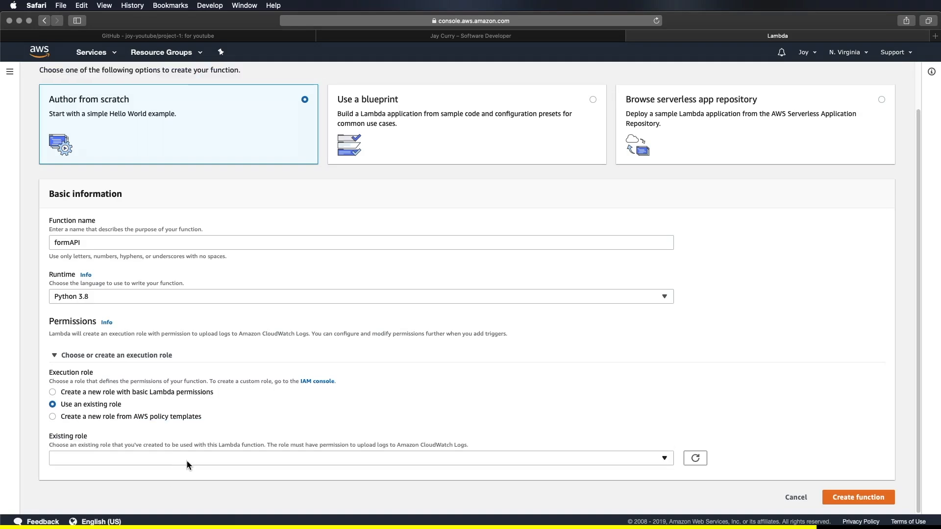
{"action": "left_click", "coordinate": [360, 458]}
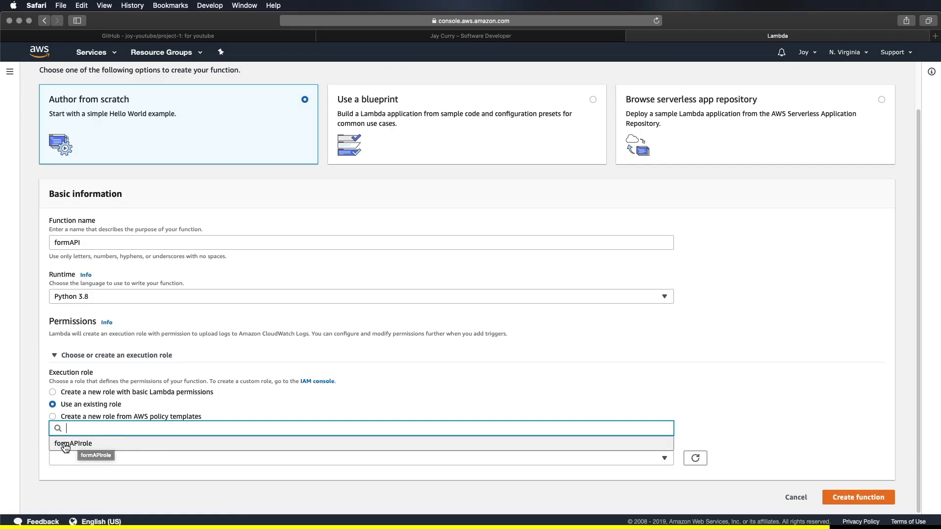
{"action": "type", "text": "formapi"}
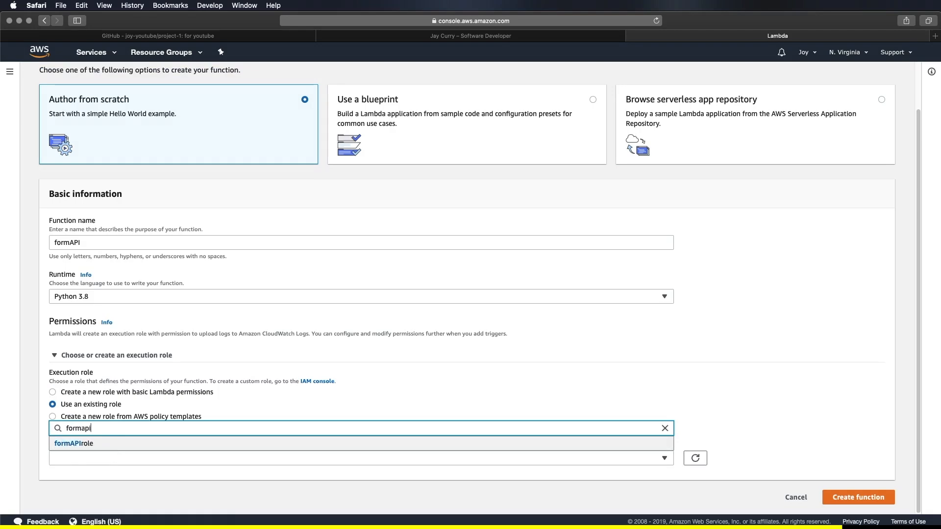
{"action": "type", "text": "formal"}
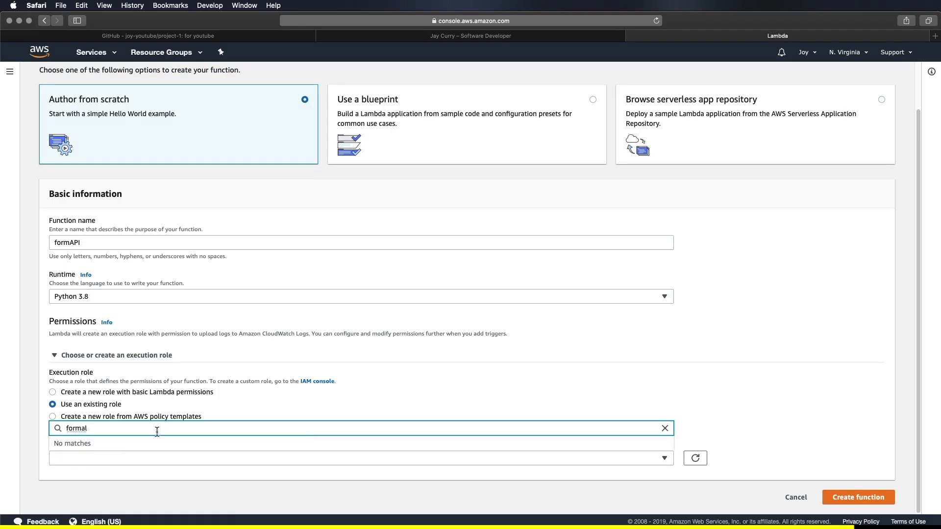
{"action": "left_click", "coordinate": [858, 497]}
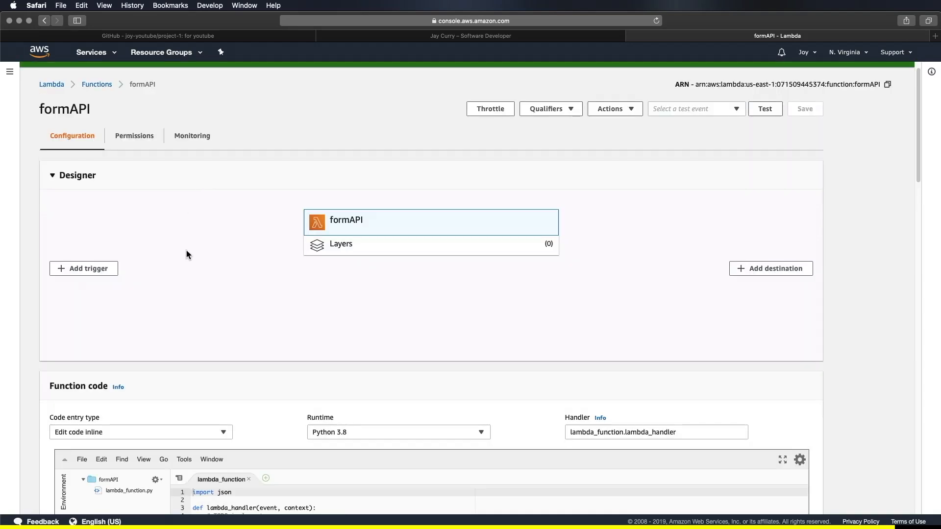
{"action": "mouse_move", "coordinate": [123, 277]}
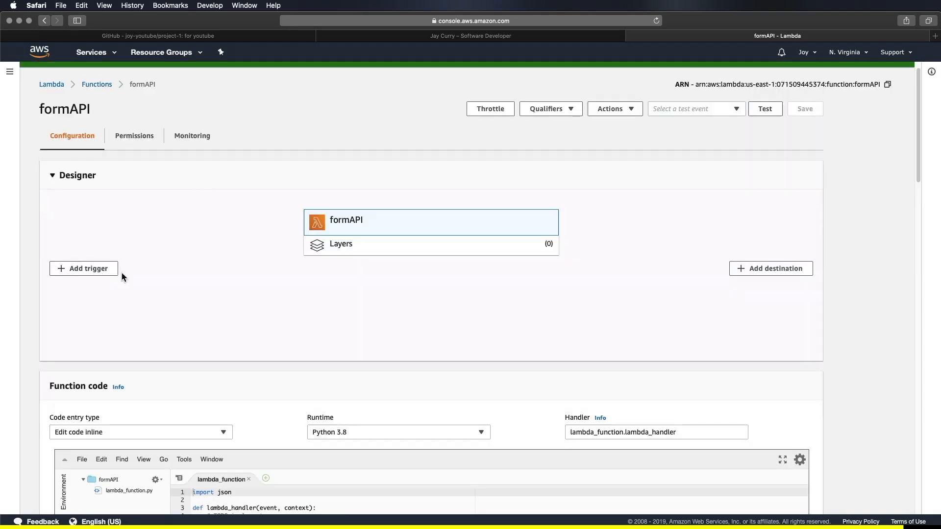
Review formAPI's starter lambda_function.py code and start adding a trigger to it.
{"action": "scroll", "scroll_direction": "down", "scroll_amount": 3}
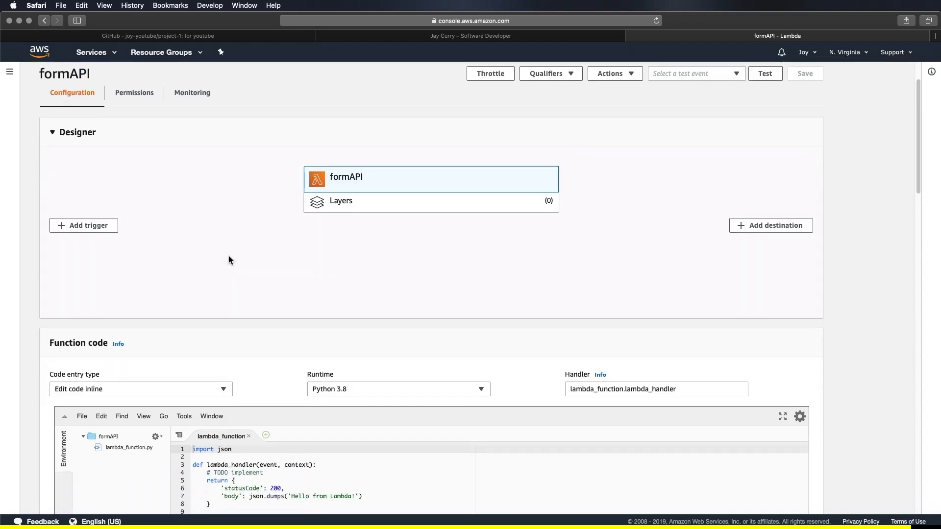
{"action": "scroll", "scroll_direction": "down", "scroll_amount": 3}
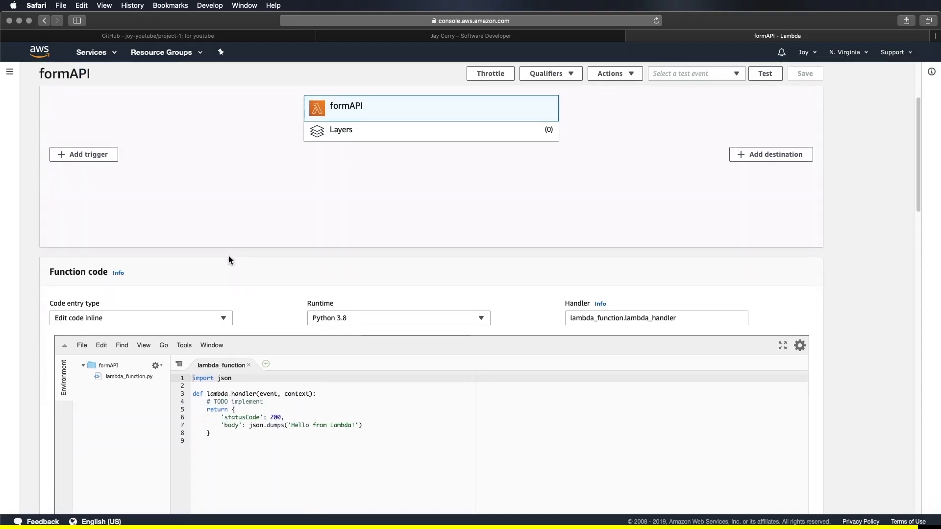
{"action": "mouse_move", "coordinate": [268, 303]}
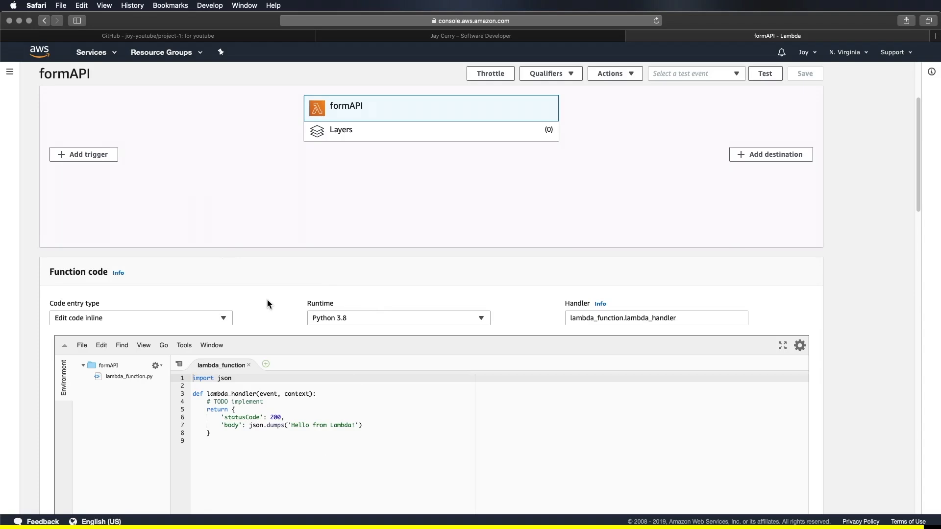
{"action": "mouse_move", "coordinate": [218, 193]}
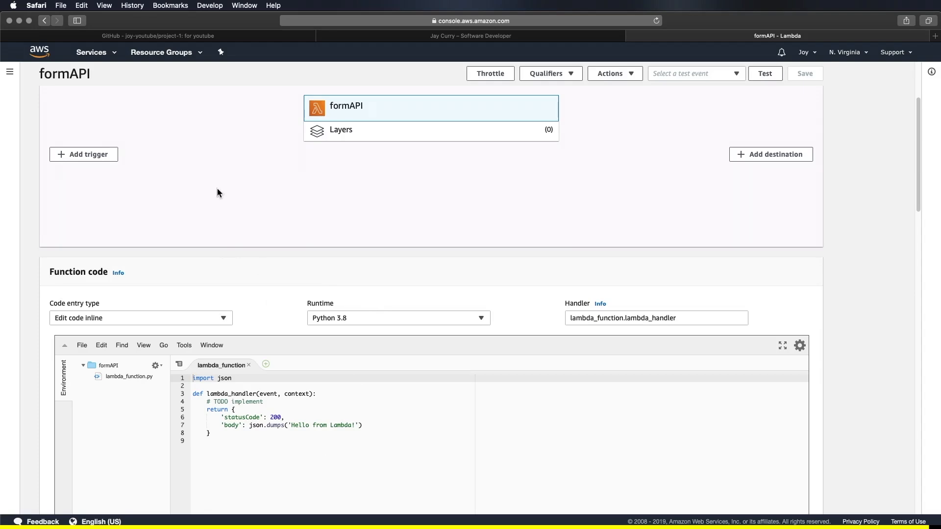
{"action": "mouse_move", "coordinate": [216, 196]}
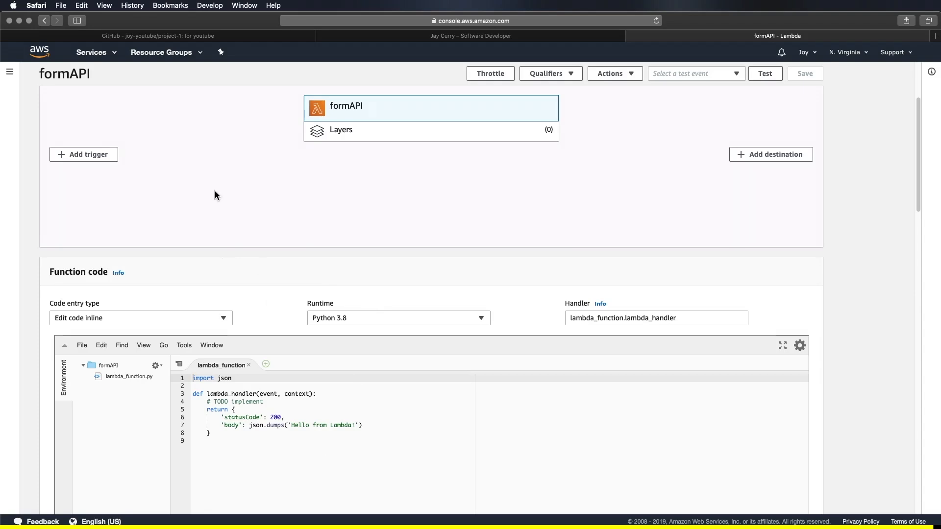
{"action": "key", "text": "cmd+a"}
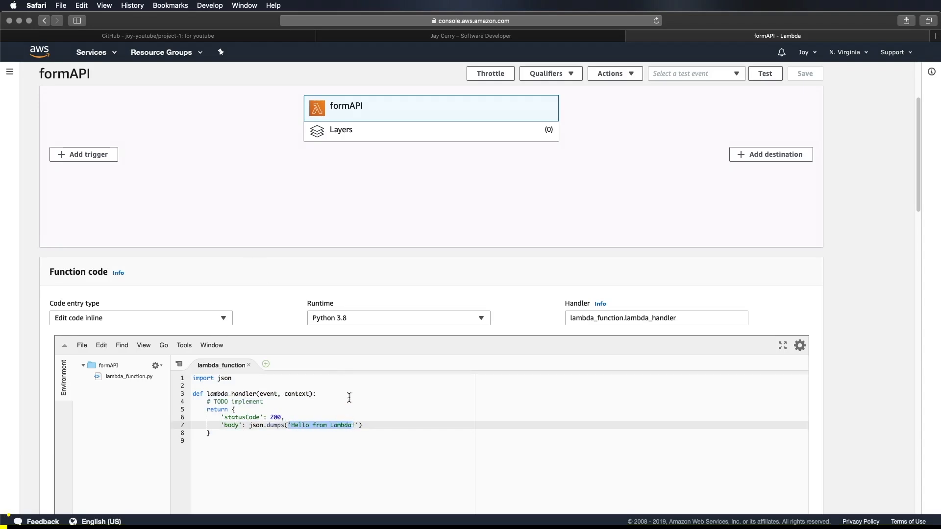
{"action": "left_click", "coordinate": [84, 155]}
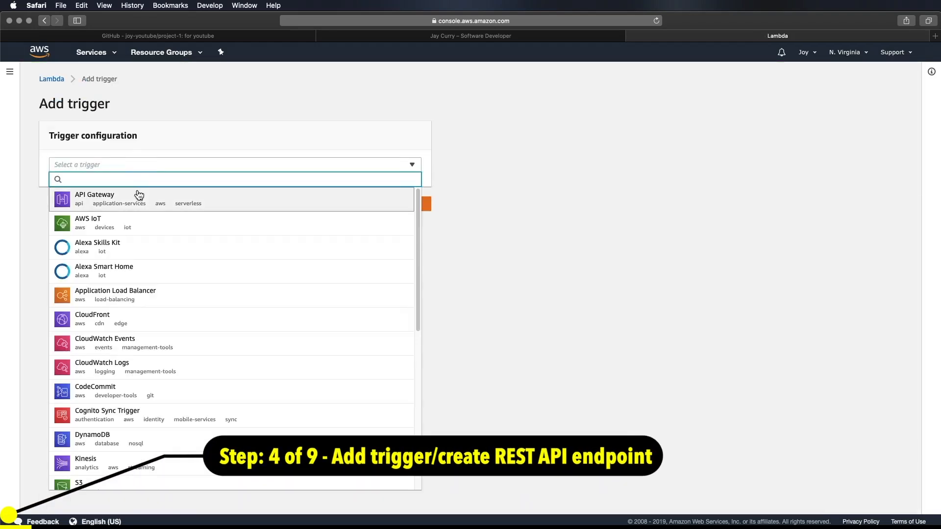
Add an API Gateway REST trigger secured with an API key, deployed to stage Dev.
{"action": "left_click", "coordinate": [94, 198]}
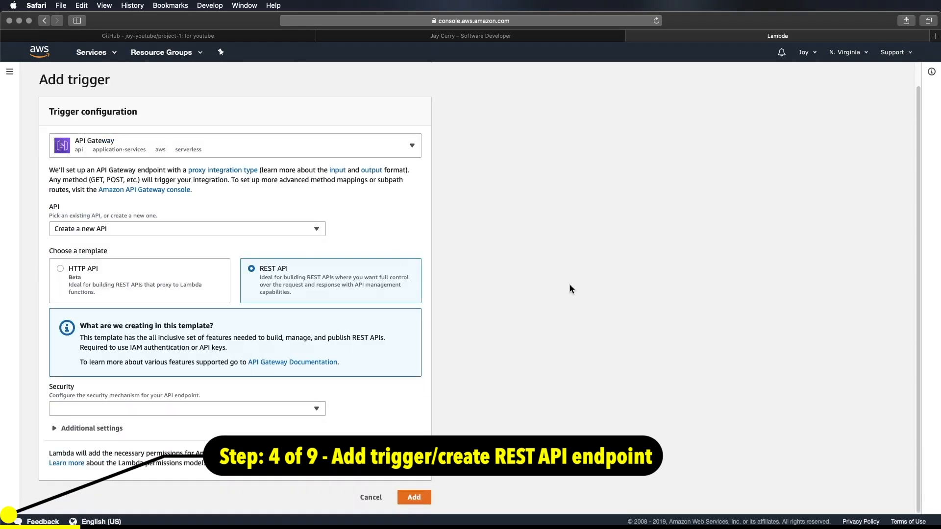
{"action": "left_click", "coordinate": [187, 409]}
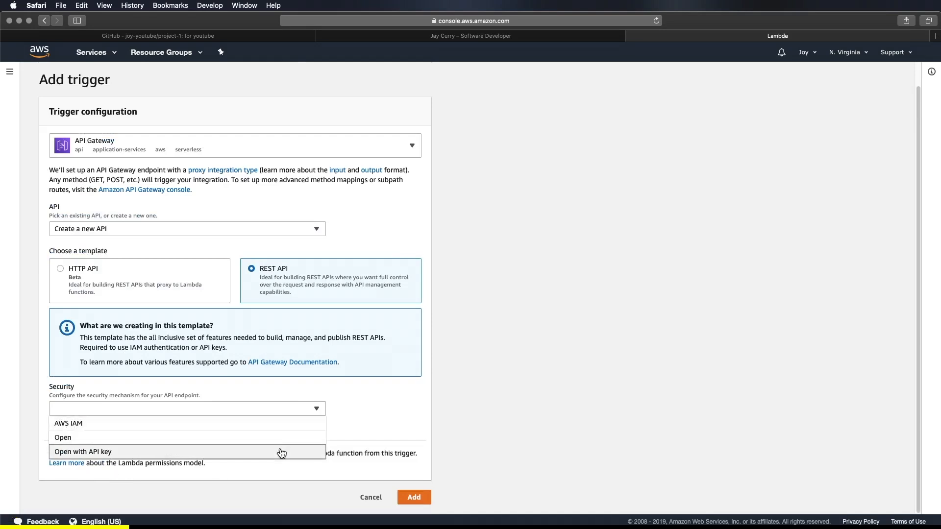
{"action": "left_click", "coordinate": [83, 452]}
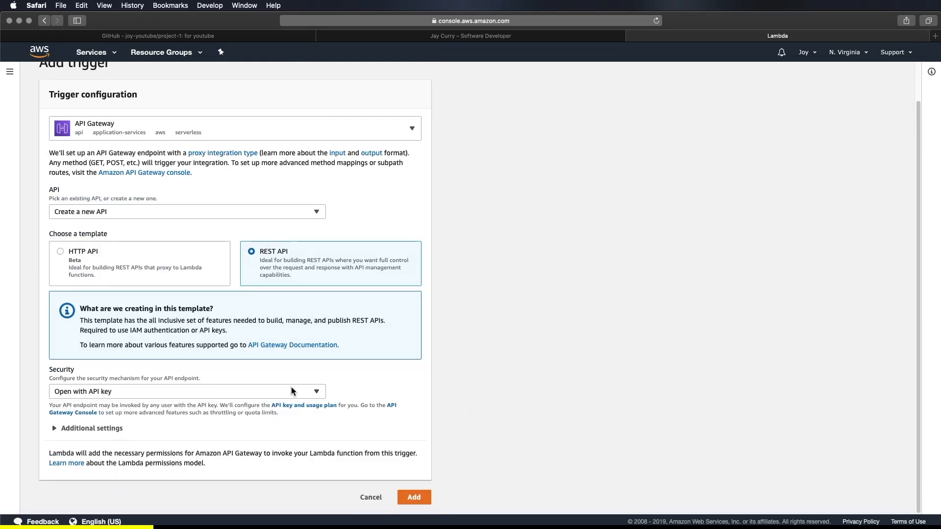
{"action": "mouse_move", "coordinate": [93, 398]}
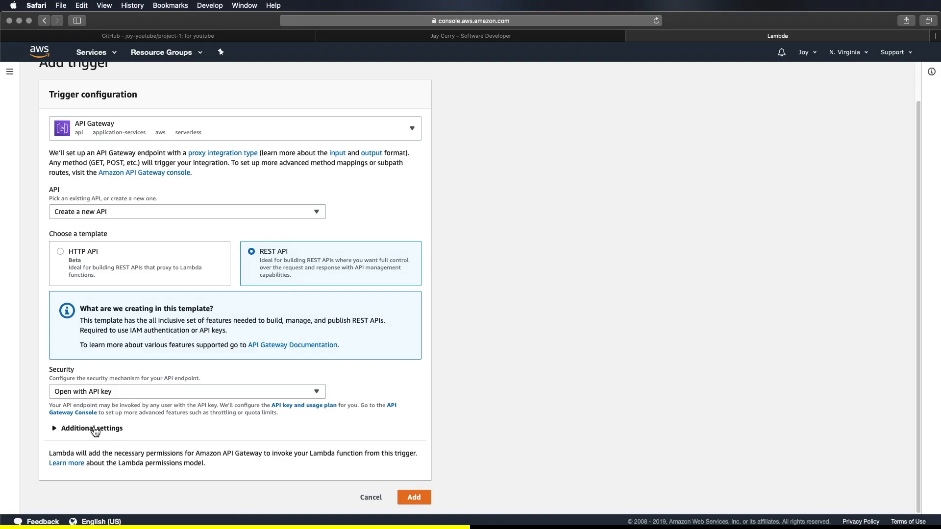
{"action": "left_click", "coordinate": [91, 428]}
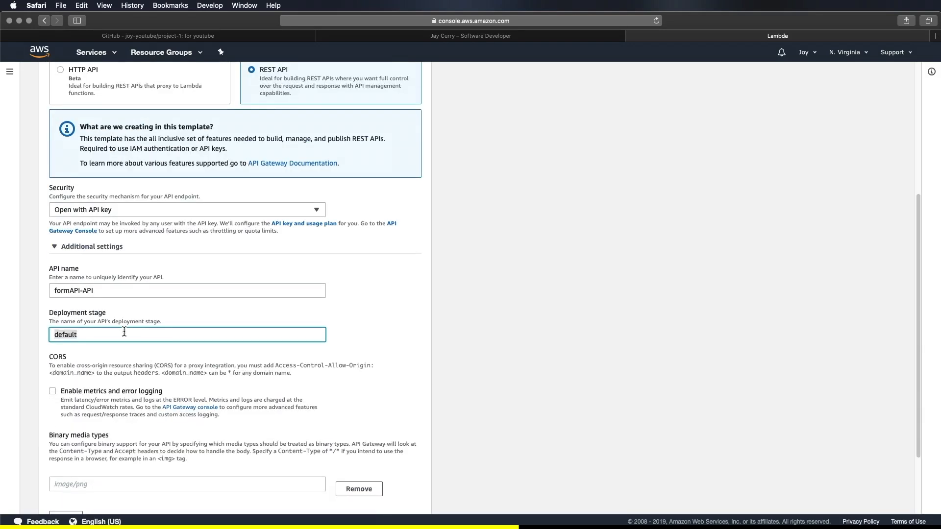
{"action": "type", "text": "Dev"}
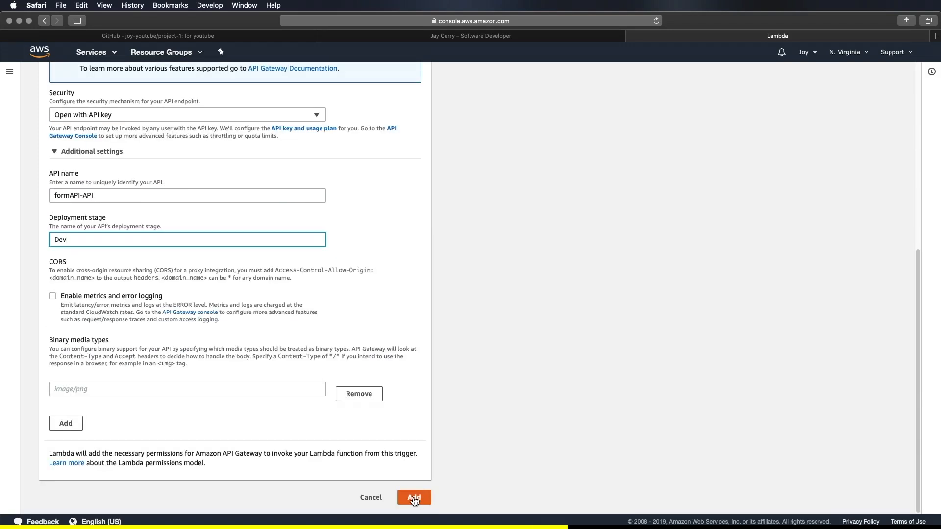
{"action": "left_click", "coordinate": [413, 497]}
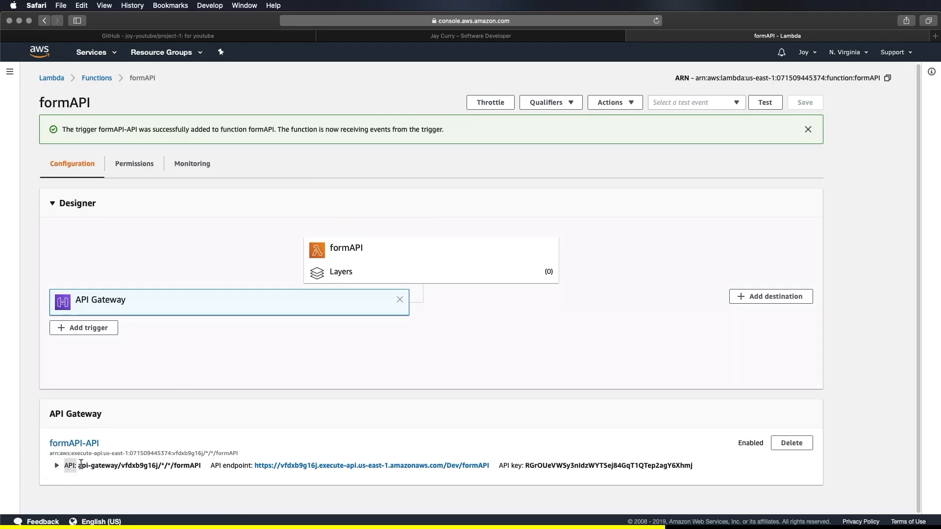
{"action": "double_click", "coordinate": [552, 465]}
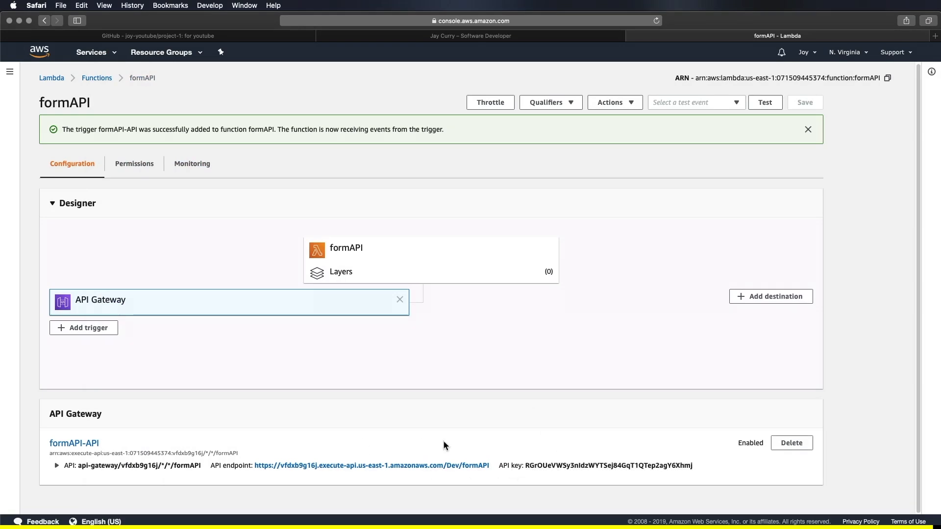
{"action": "scroll", "scroll_direction": "down", "scroll_amount": 3}
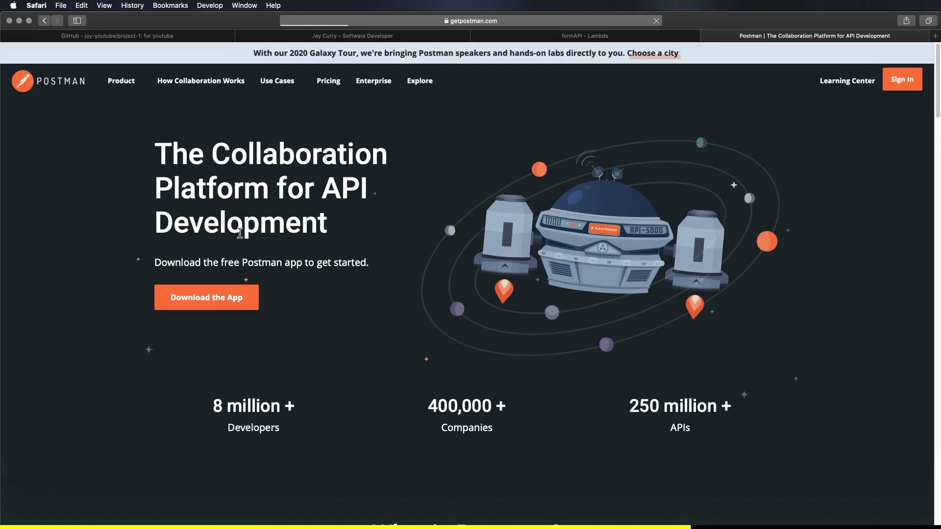
{"action": "left_click", "coordinate": [206, 297]}
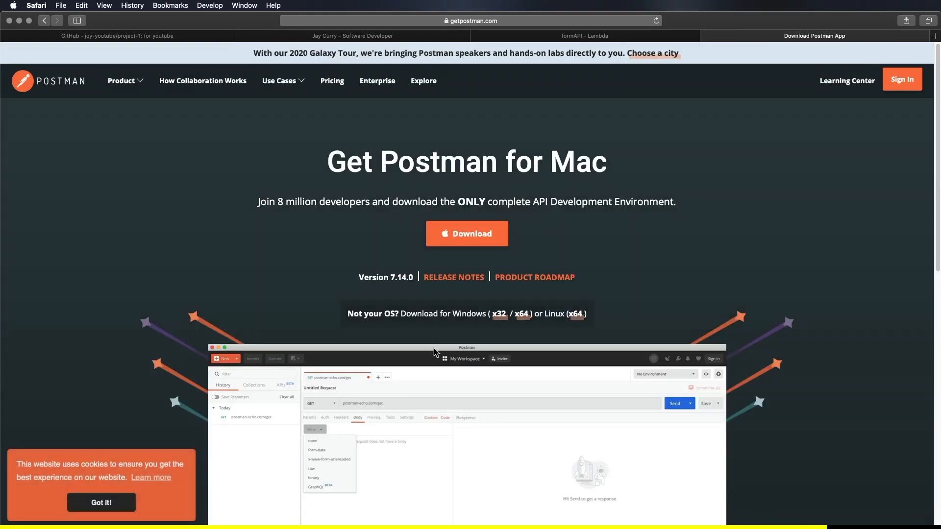
{"action": "left_click", "coordinate": [467, 233]}
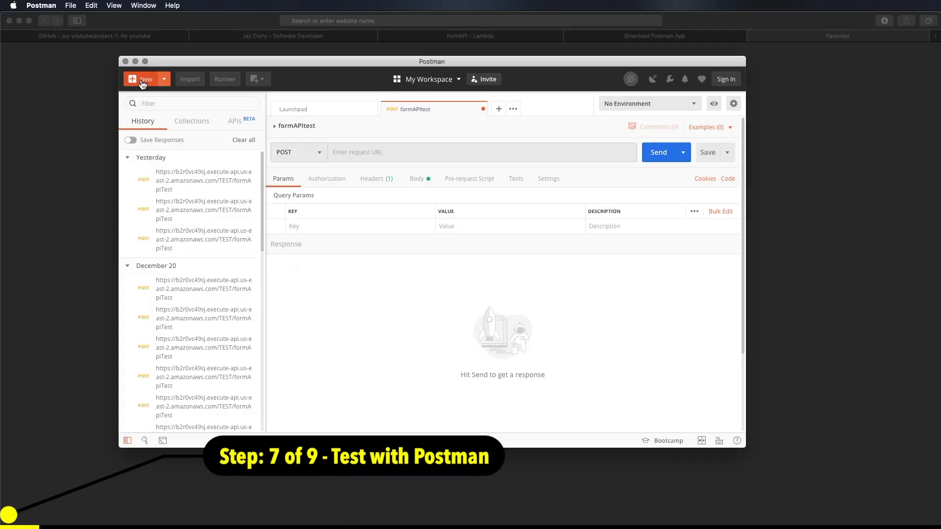
Save a new request named formRequest into a collection.
{"action": "left_click", "coordinate": [142, 78]}
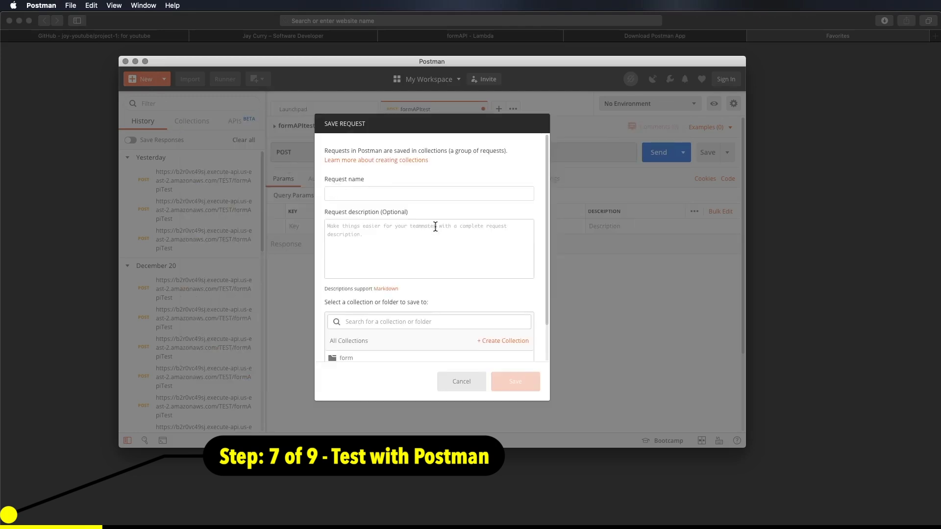
{"action": "type", "text": "formRequest"}
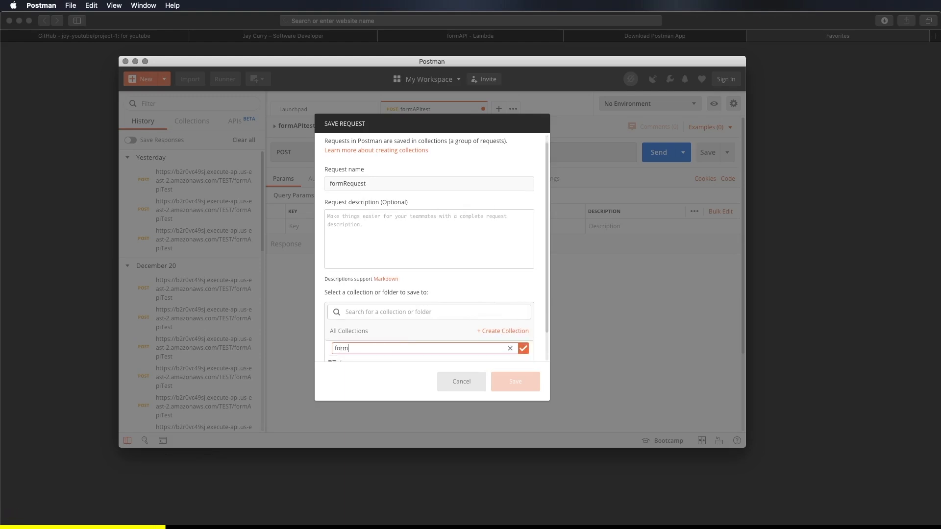
{"action": "type", "text": "APIs"}
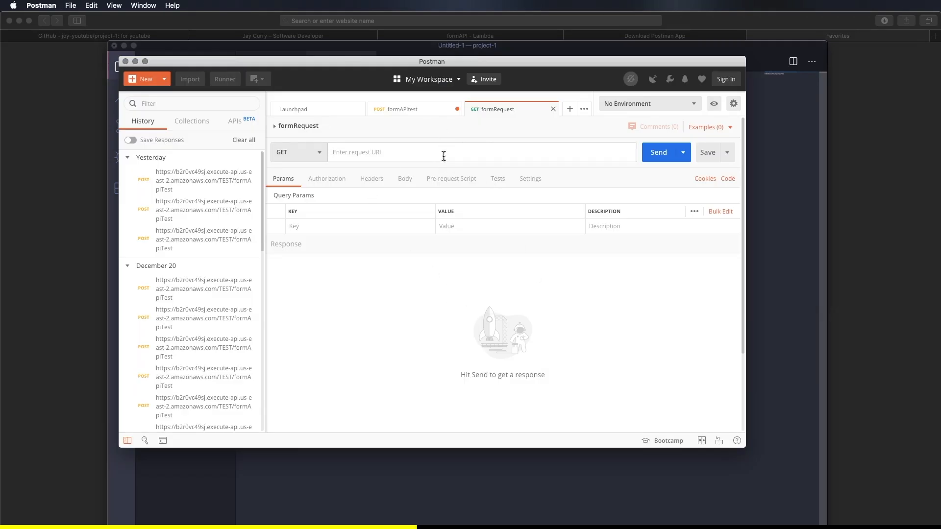
GET the execute-api Dev/formAPI URL, receiving 403 Forbidden, then view the request headers.
{"action": "type", "text": "https://vfdxb9g16j.execute-api.us-east-1.amazonaws.com/Dev/formAPI"}
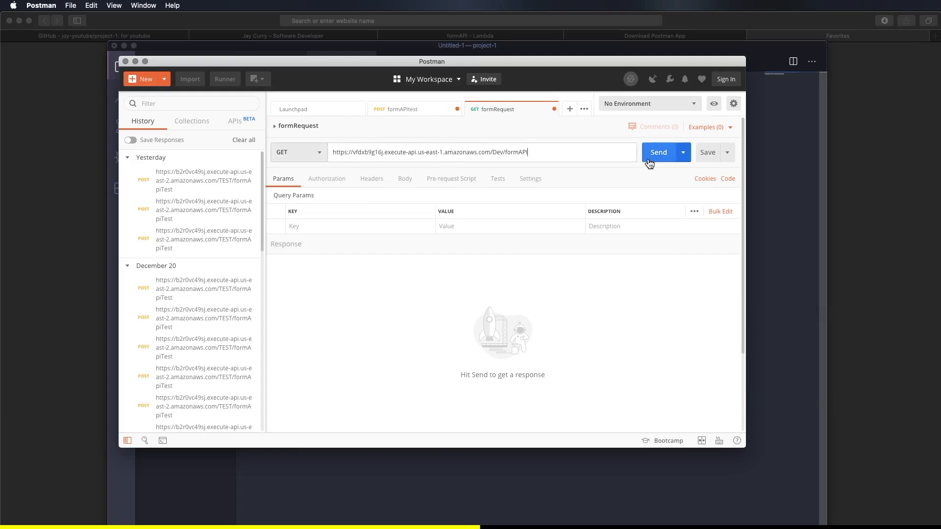
{"action": "left_click", "coordinate": [657, 152]}
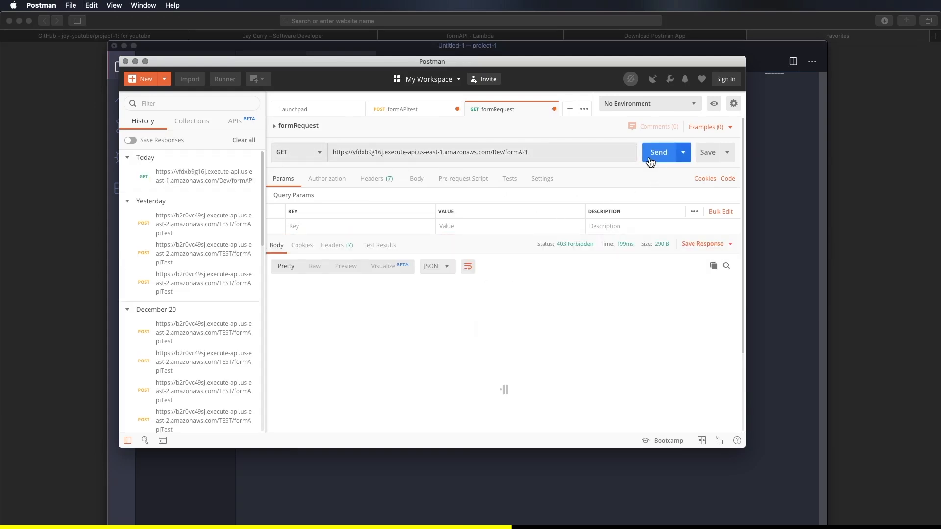
{"action": "left_click", "coordinate": [659, 152]}
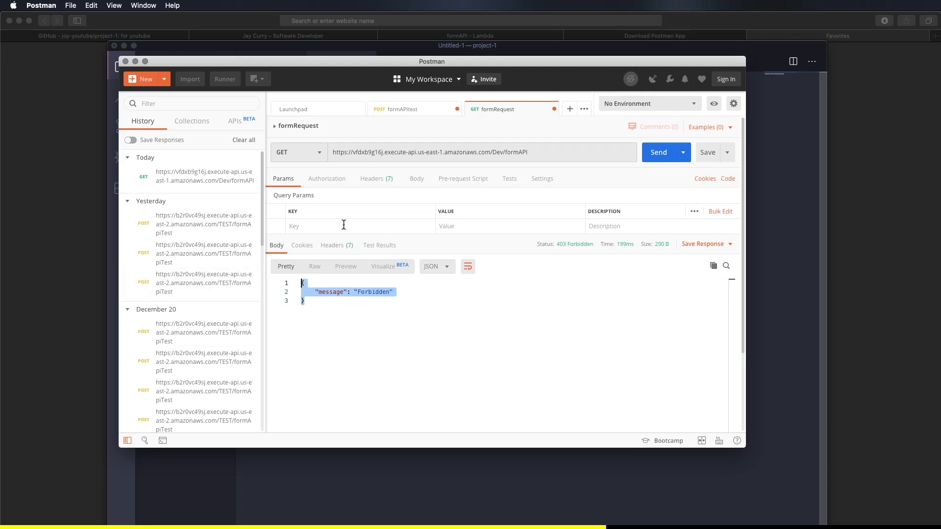
{"action": "mouse_move", "coordinate": [391, 277]}
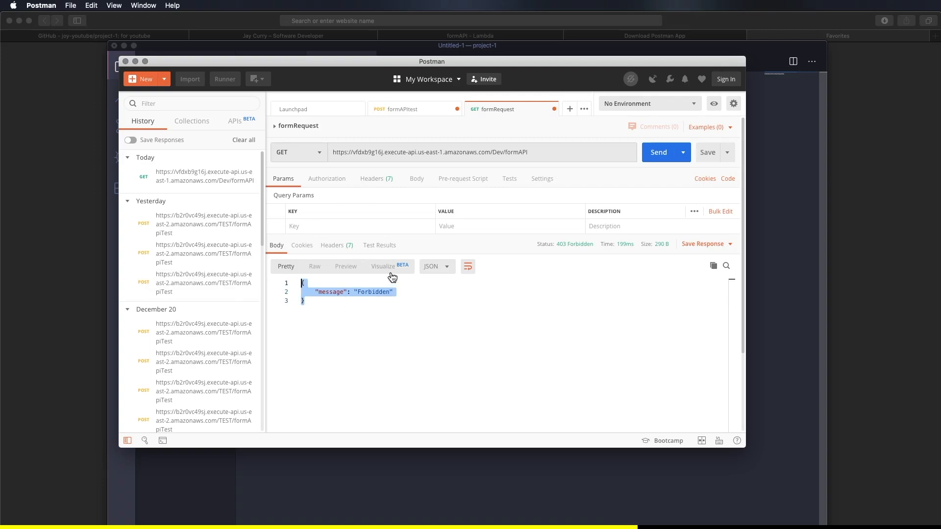
{"action": "mouse_move", "coordinate": [376, 183]}
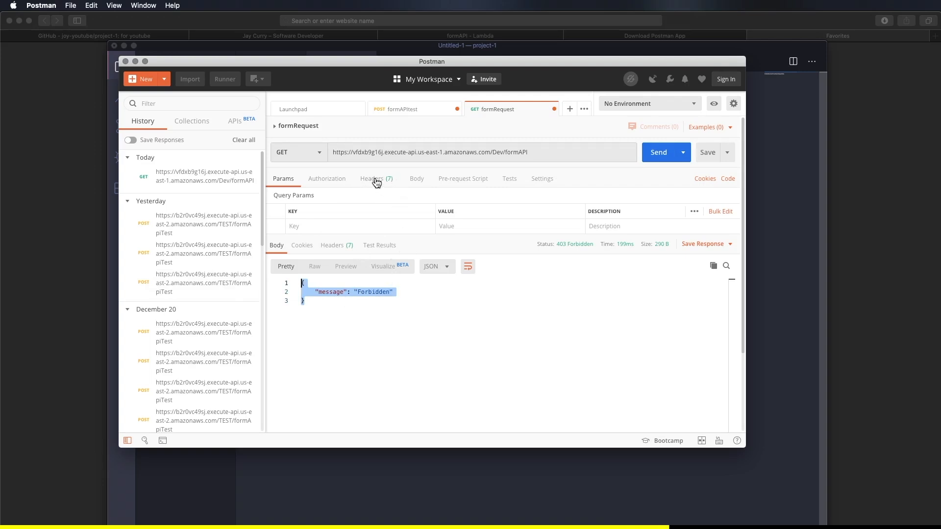
{"action": "left_click", "coordinate": [371, 178]}
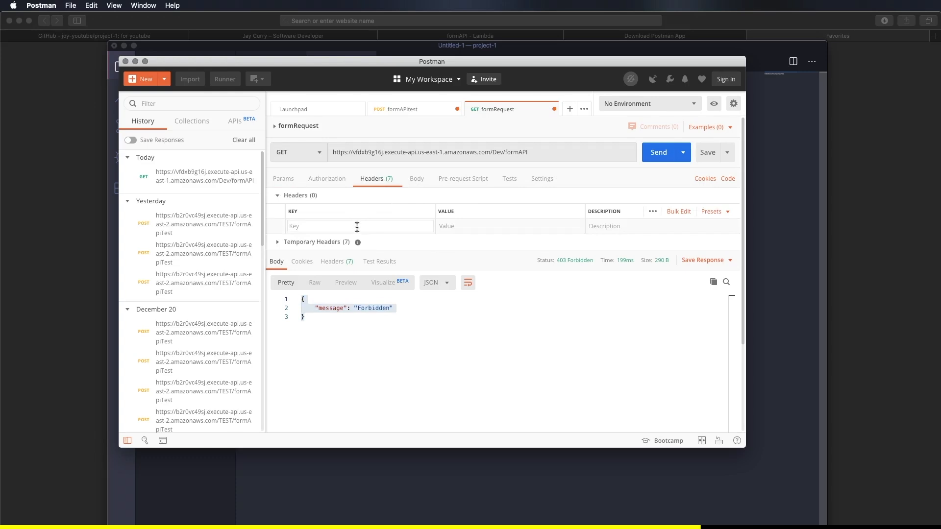
Add an x-api-key header with the API key, resend for 200 OK, and switch to Safari.
{"action": "type", "text": "x-api-"}
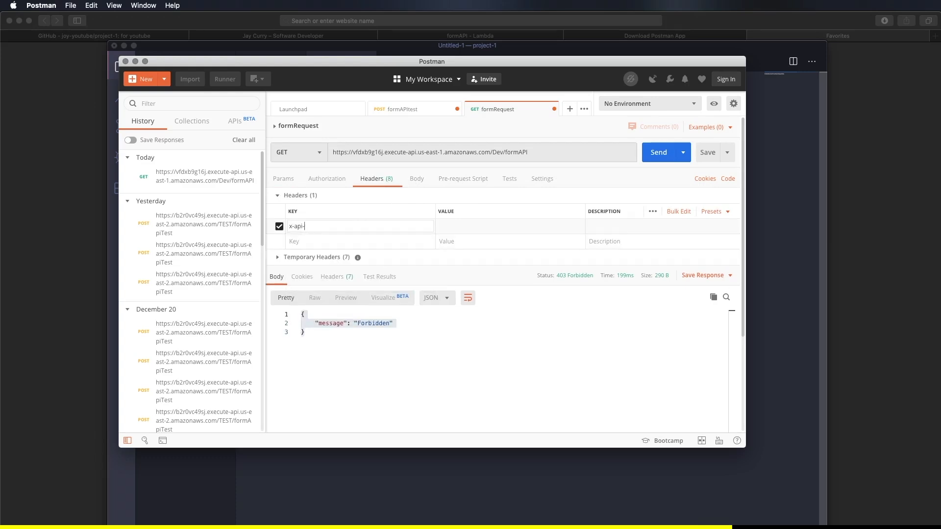
{"action": "type", "text": "key"}
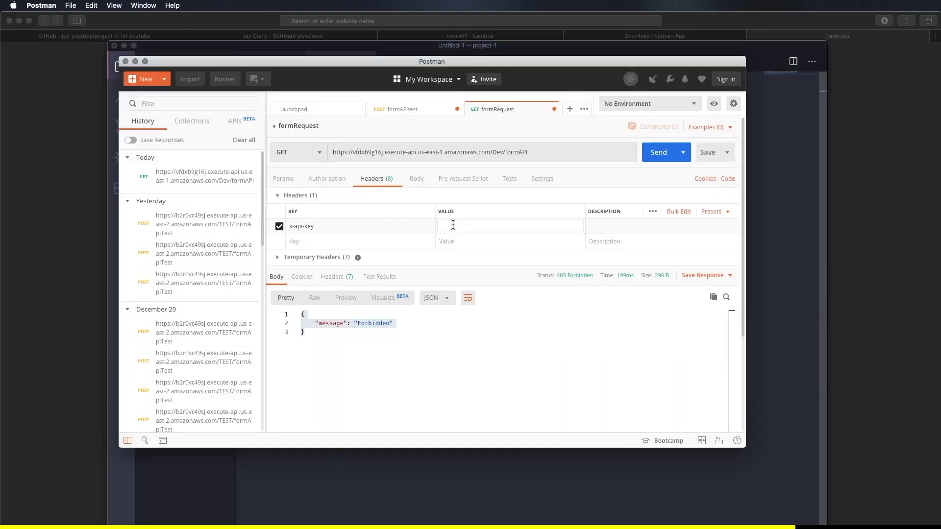
{"action": "mouse_move", "coordinate": [472, 235]}
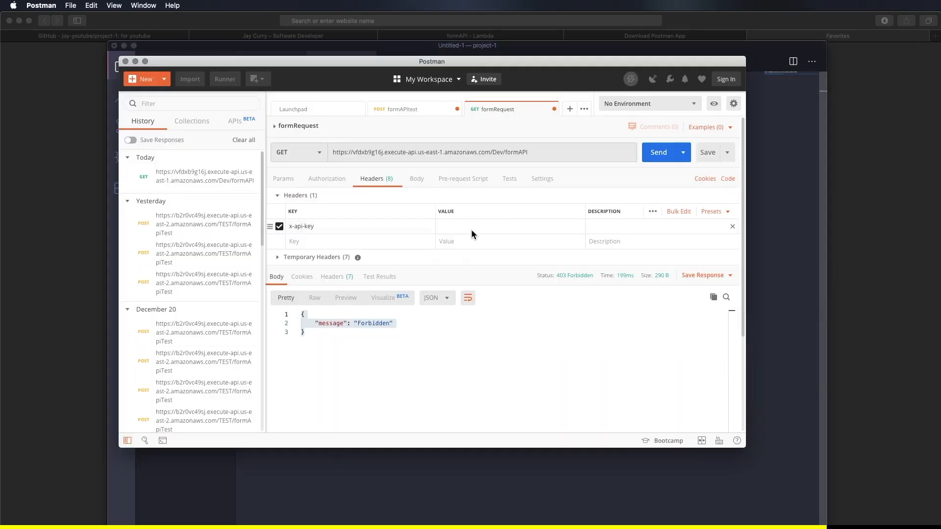
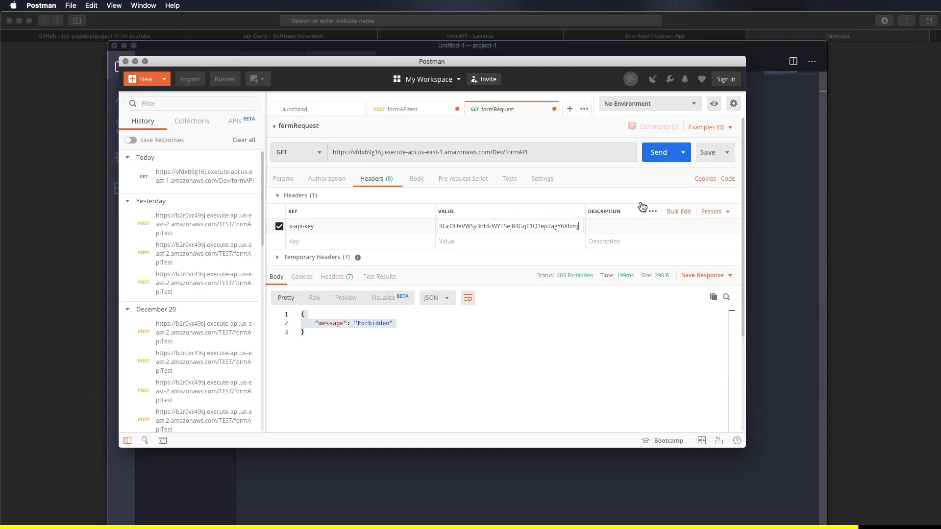
{"action": "left_click", "coordinate": [658, 152]}
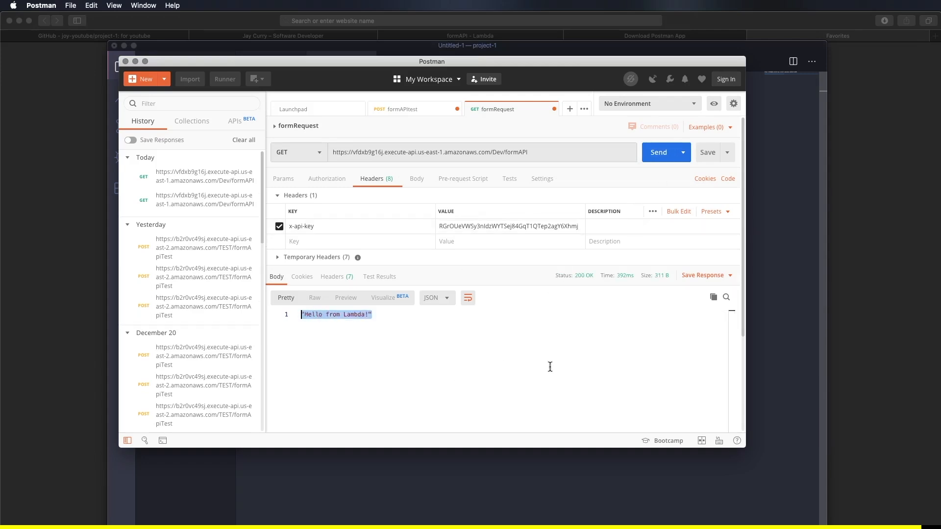
{"action": "left_click", "coordinate": [837, 36]}
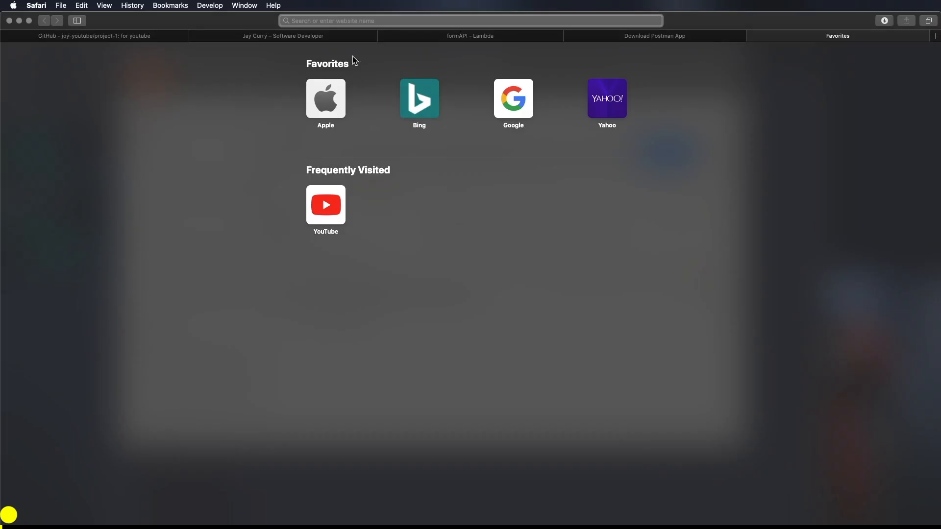
In formAPI's Function code, check the lambda_function.lambda_handler handler and remove the TODO line.
{"action": "left_click", "coordinate": [470, 35]}
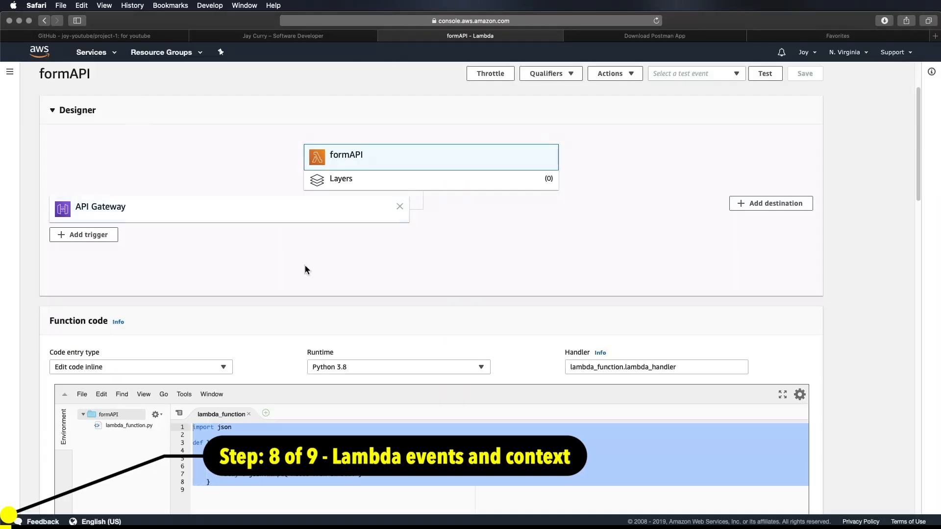
{"action": "scroll", "scroll_direction": "down", "scroll_amount": 3}
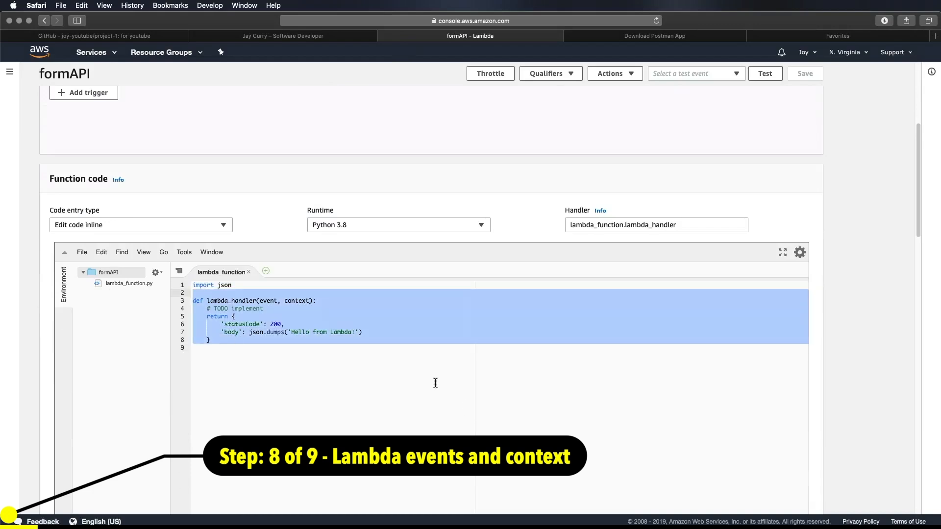
{"action": "mouse_move", "coordinate": [359, 305]}
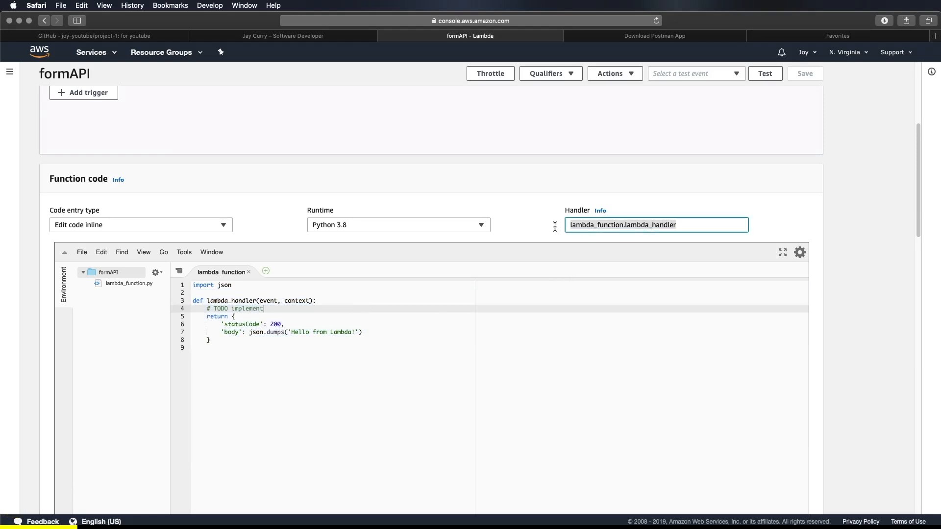
{"action": "left_click", "coordinate": [673, 224]}
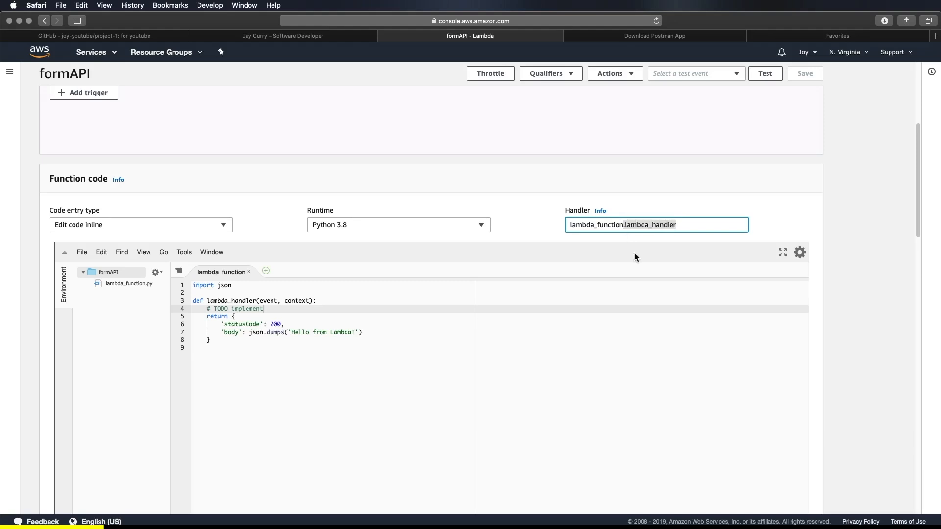
{"action": "mouse_move", "coordinate": [206, 301]}
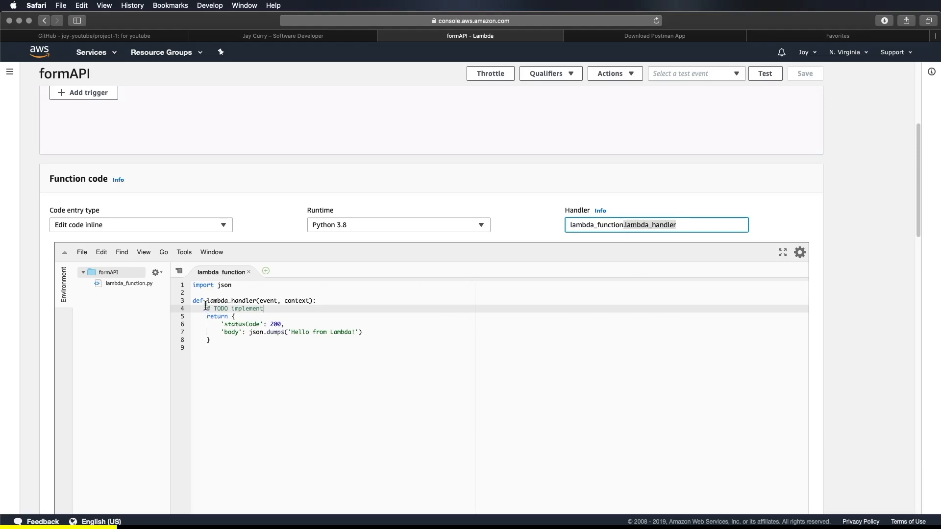
{"action": "double_click", "coordinate": [228, 301]}
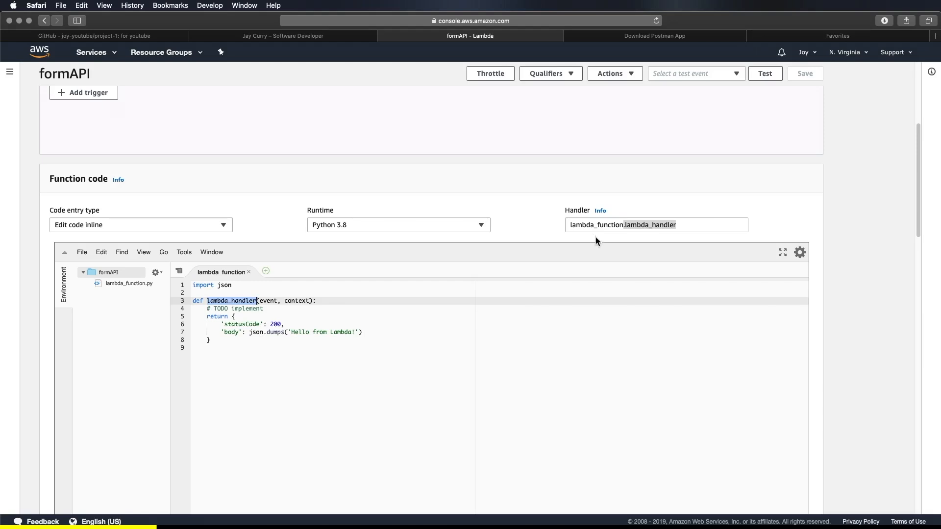
{"action": "mouse_move", "coordinate": [331, 324]}
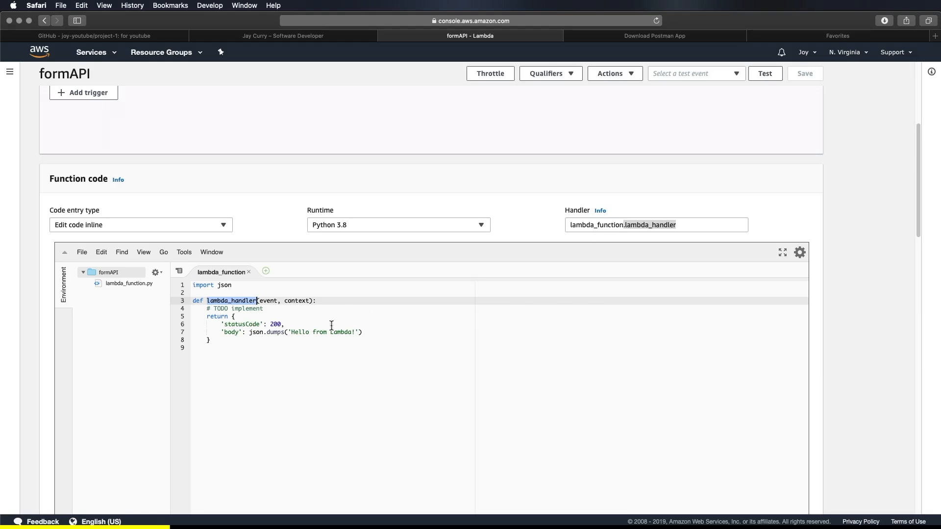
{"action": "key", "text": "cmd+a"}
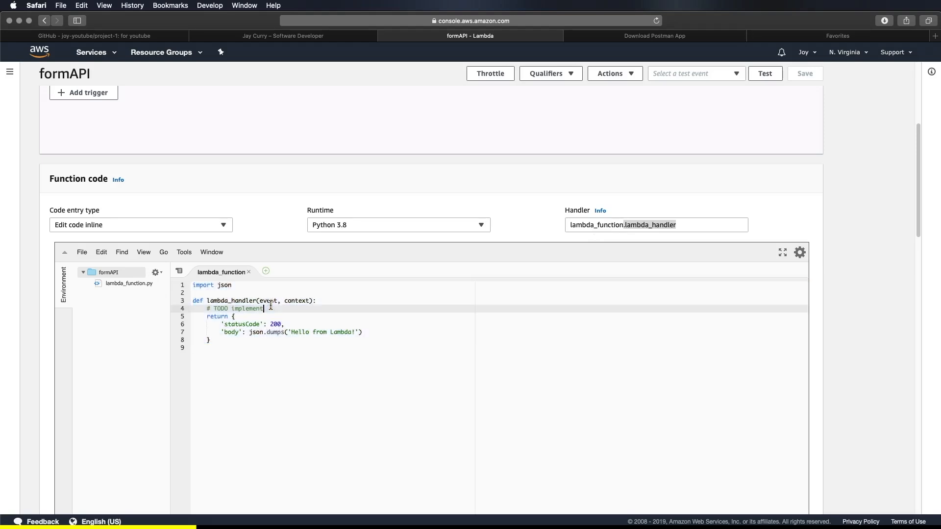
{"action": "left_click", "coordinate": [655, 225]}
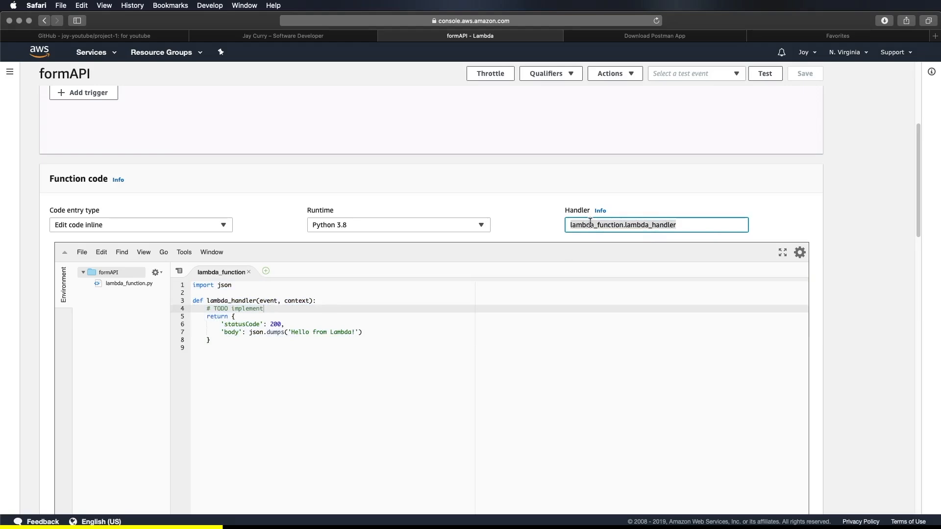
{"action": "mouse_move", "coordinate": [120, 289]}
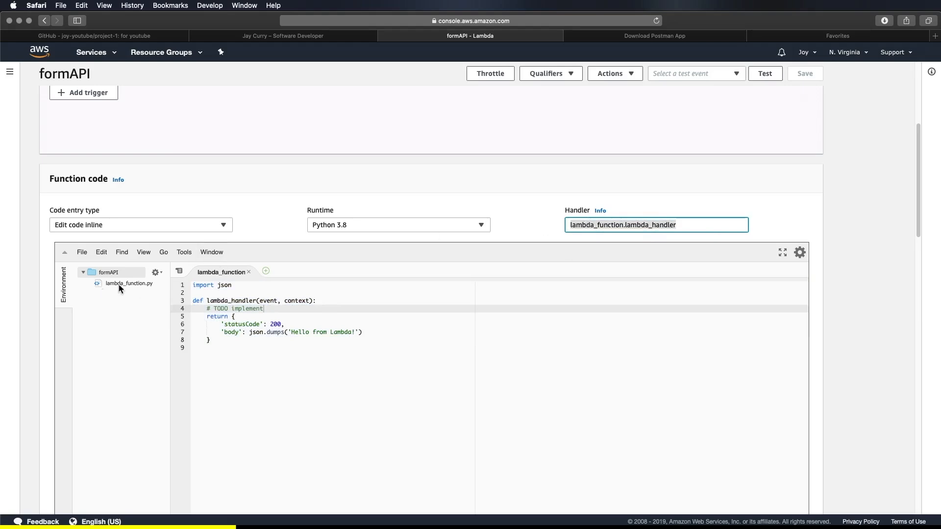
{"action": "mouse_move", "coordinate": [245, 345]}
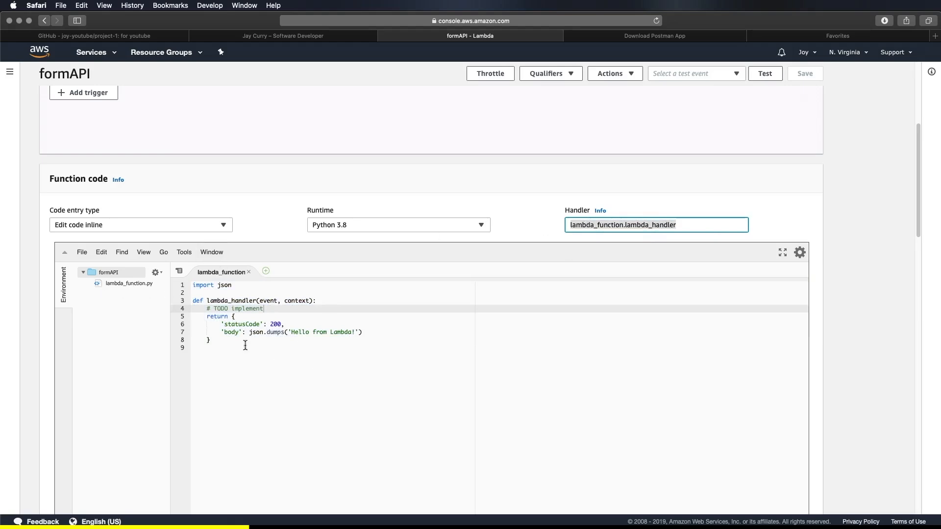
{"action": "type", "text": "lambda_function.l"}
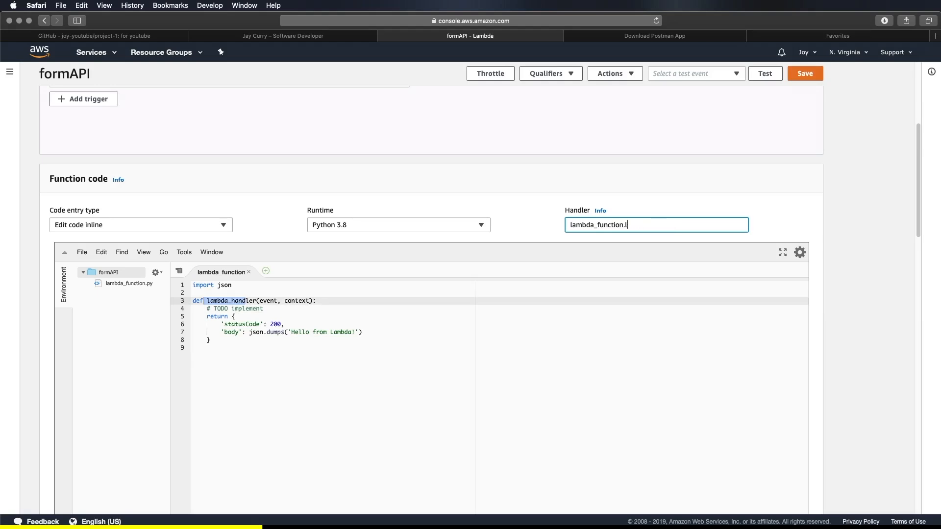
{"action": "type", "text": "main"}
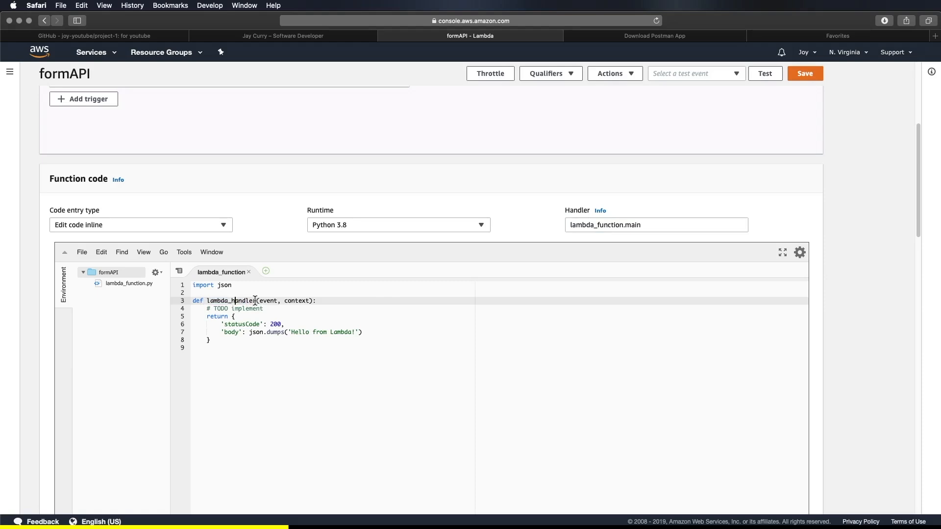
{"action": "double_click", "coordinate": [233, 300]}
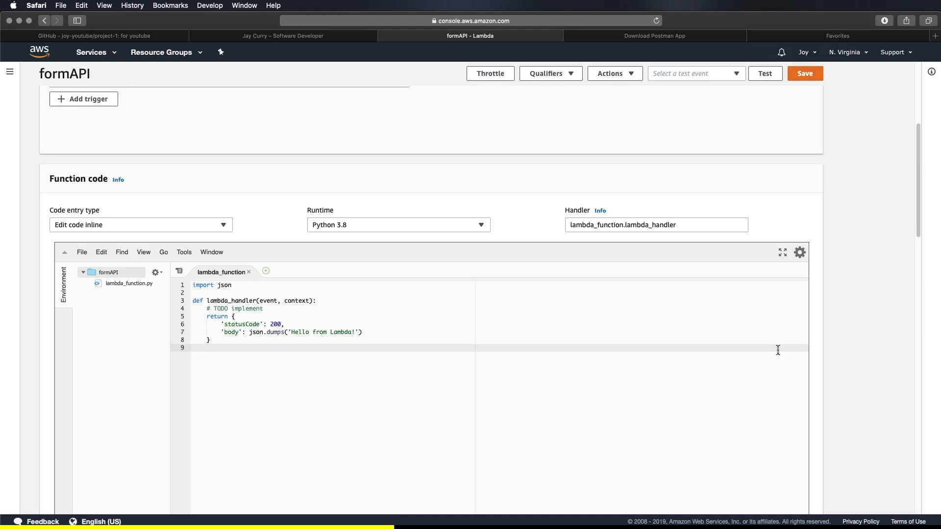
{"action": "mouse_move", "coordinate": [632, 366]}
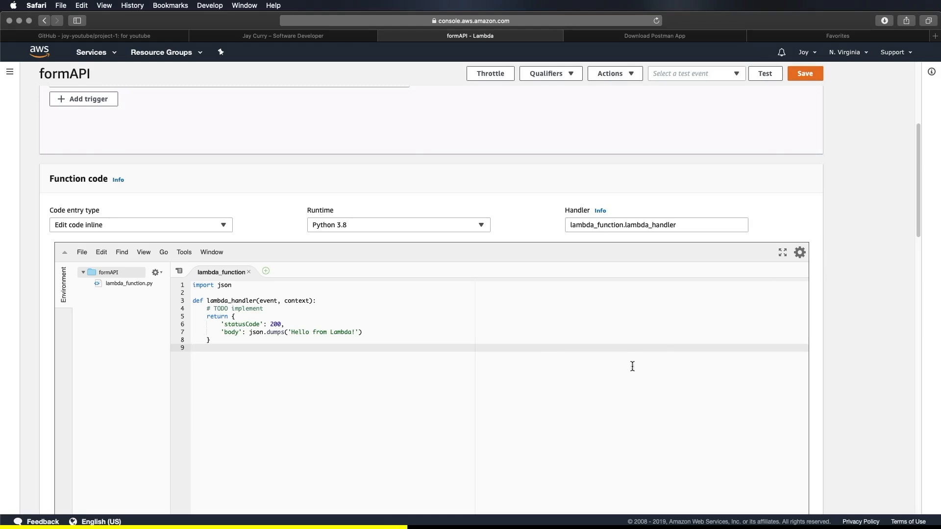
{"action": "mouse_move", "coordinate": [443, 346]}
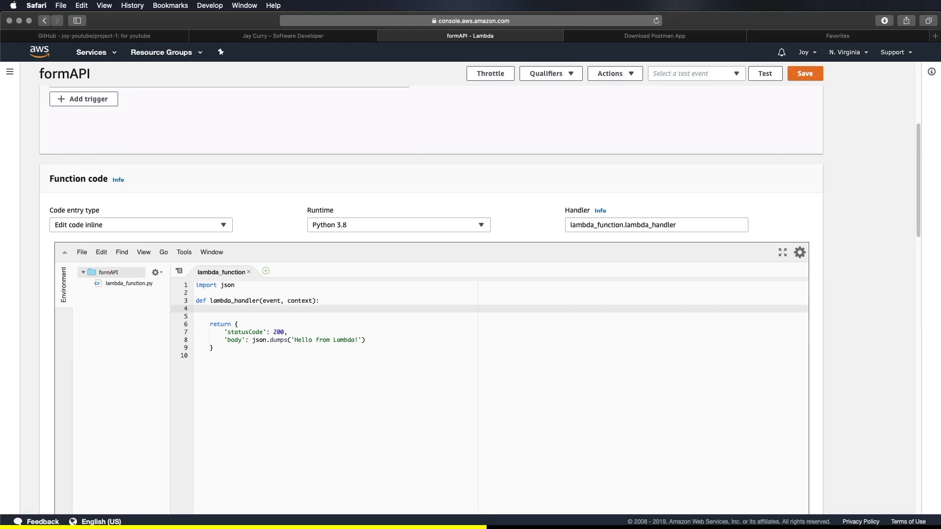
Add message = event["body"] to the handler and save the code.
{"action": "left_click", "coordinate": [212, 301]}
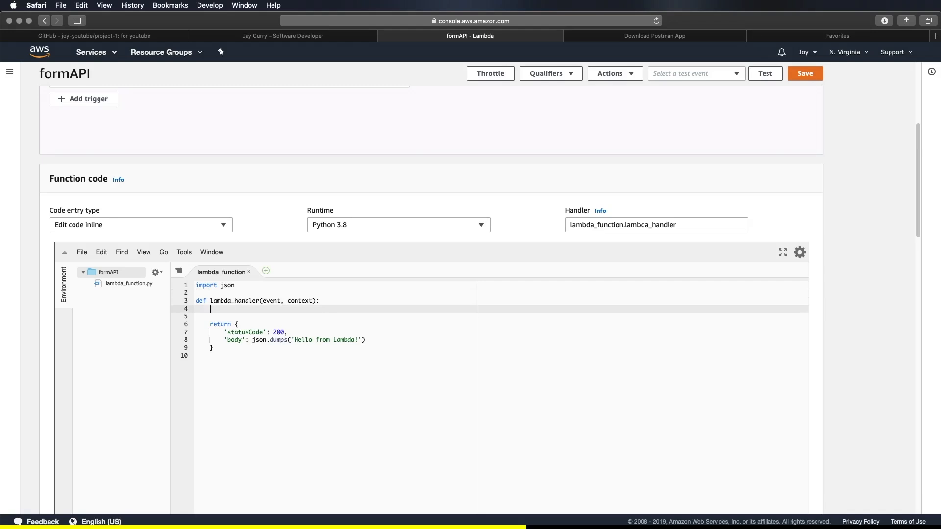
{"action": "type", "text": "message"}
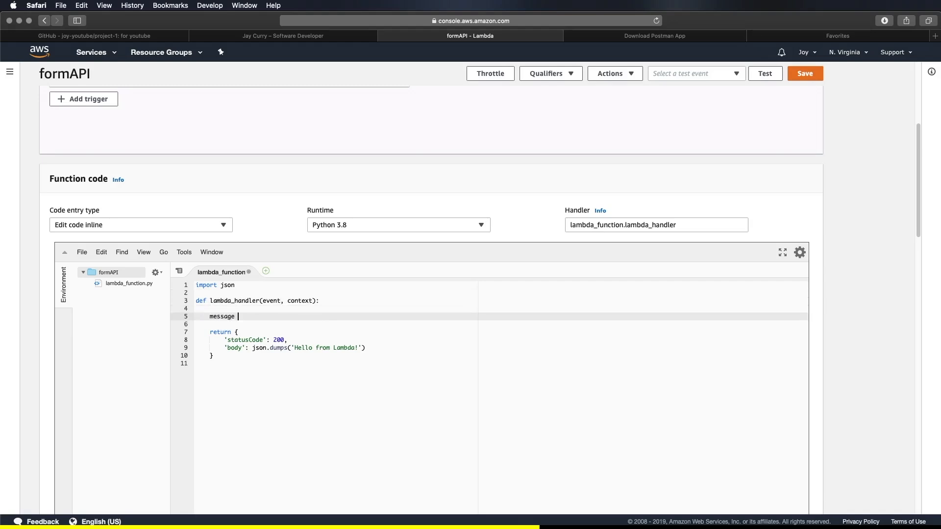
{"action": "type", "text": "= eve"}
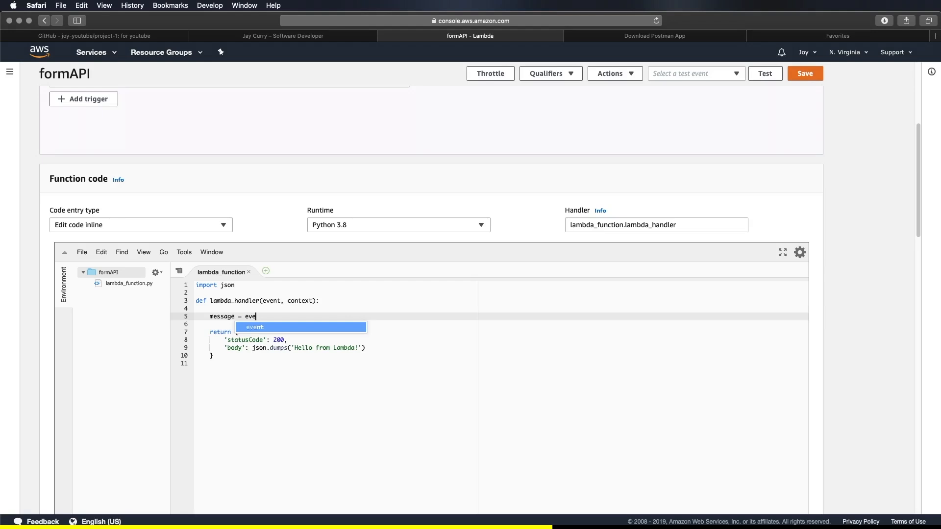
{"action": "type", "text": "[\""}
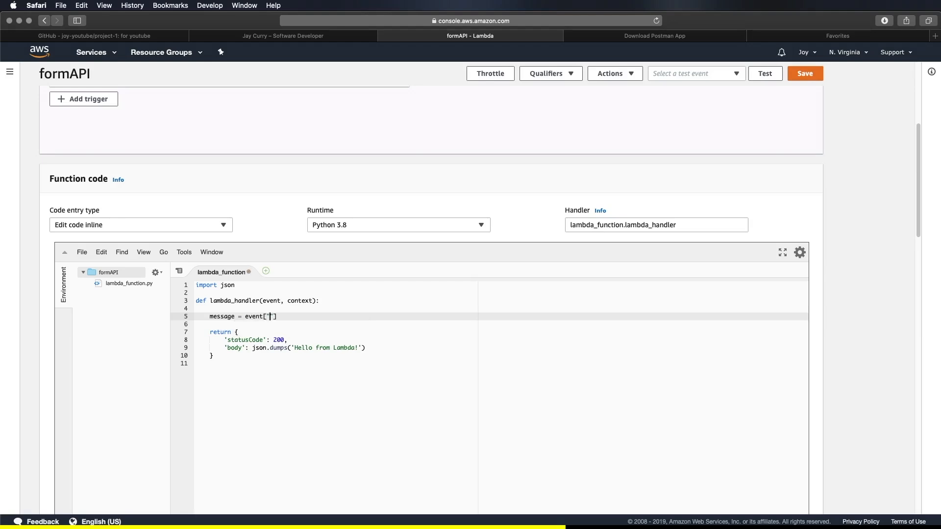
{"action": "type", "text": "body"}
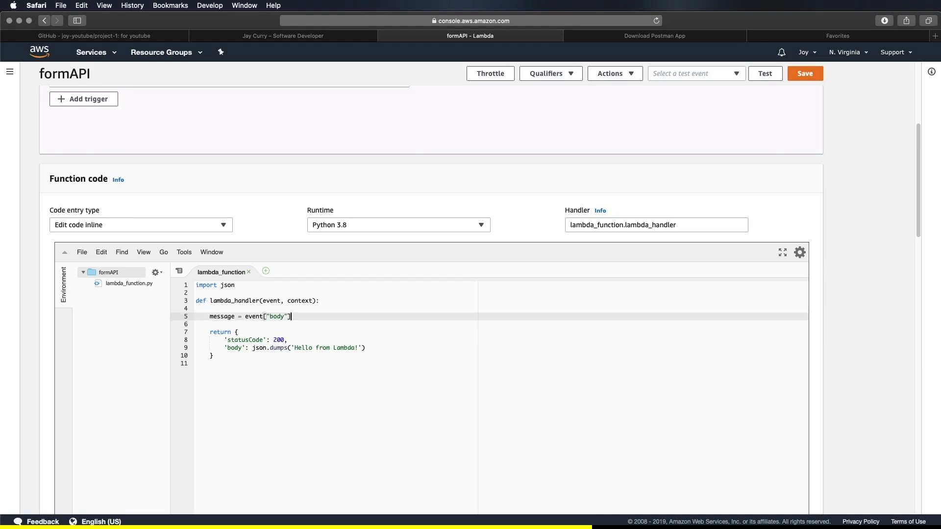
{"action": "key", "text": "Return"}
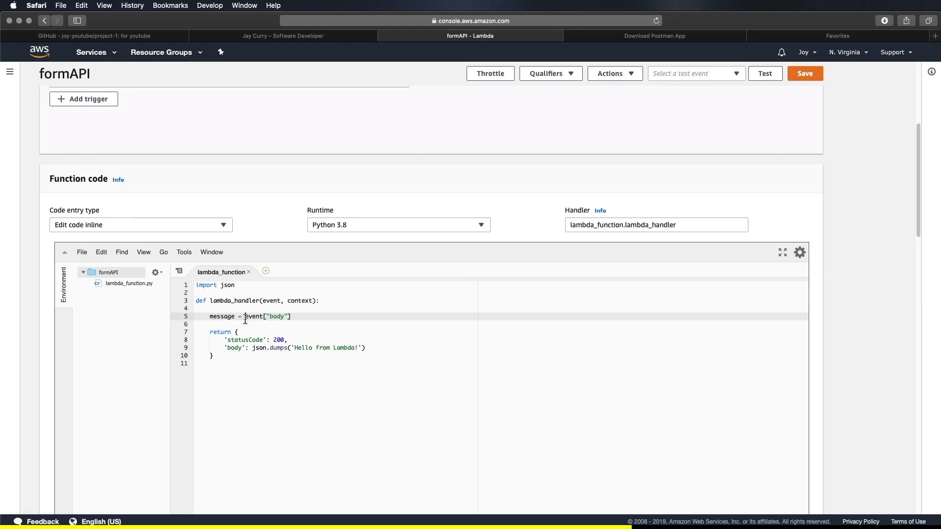
Write print("Message: ", message) on the next line of the handler.
{"action": "double_click", "coordinate": [252, 316]}
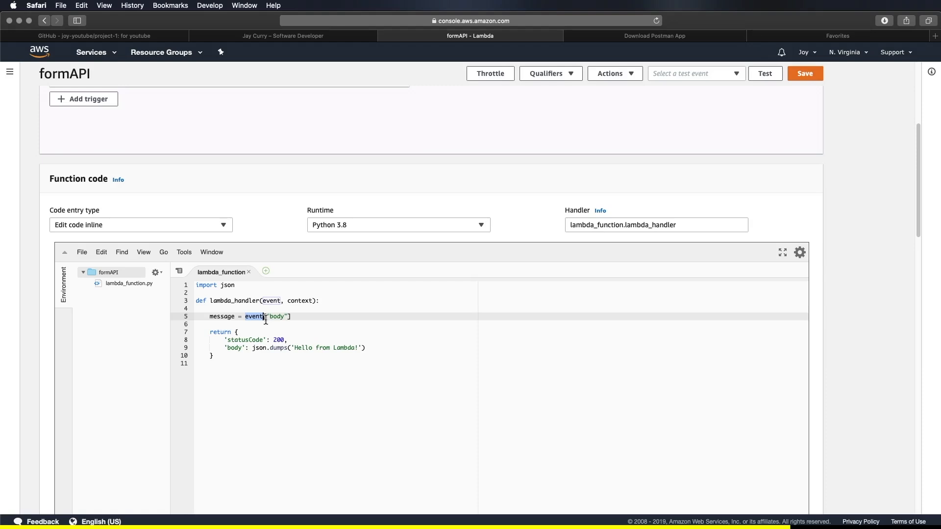
{"action": "type", "text": "print(\""}
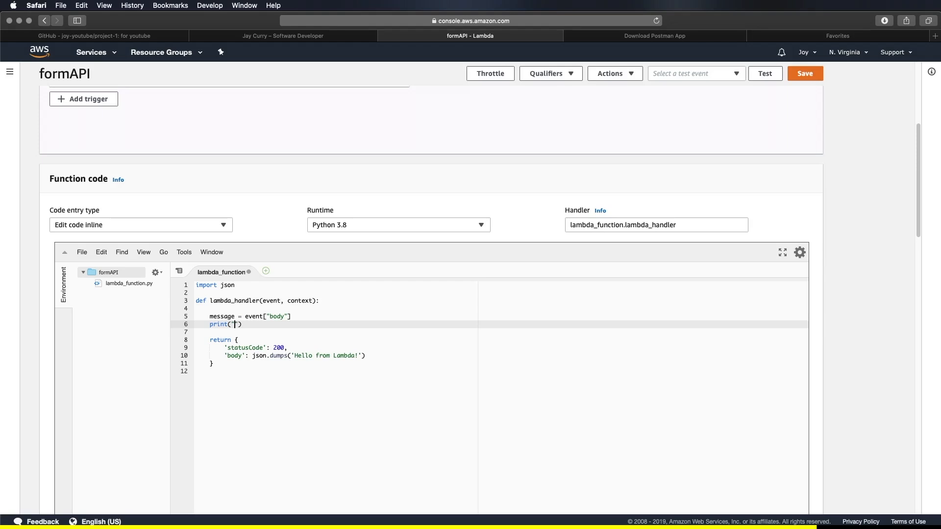
{"action": "type", "text": "Message: \", message"}
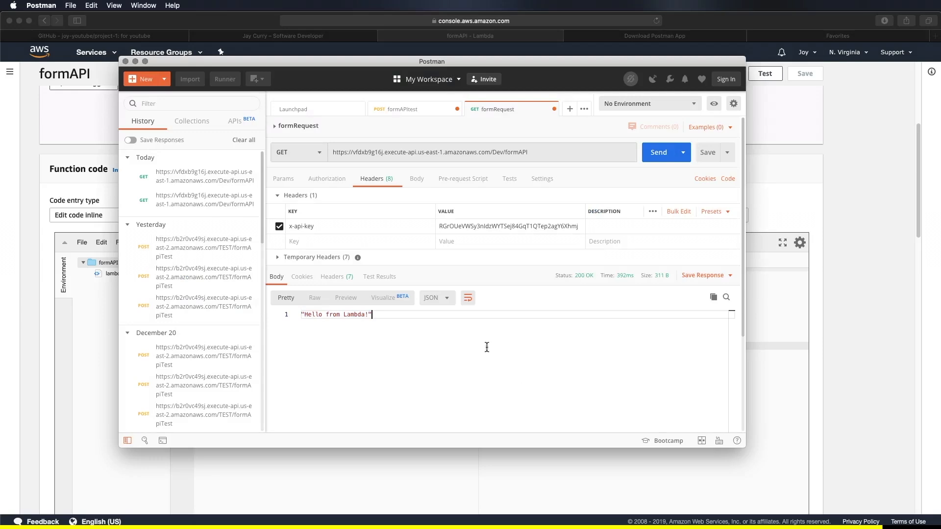
Resend the formRequest GET call, then go back to the formAPI Lambda code.
{"action": "left_click", "coordinate": [659, 152]}
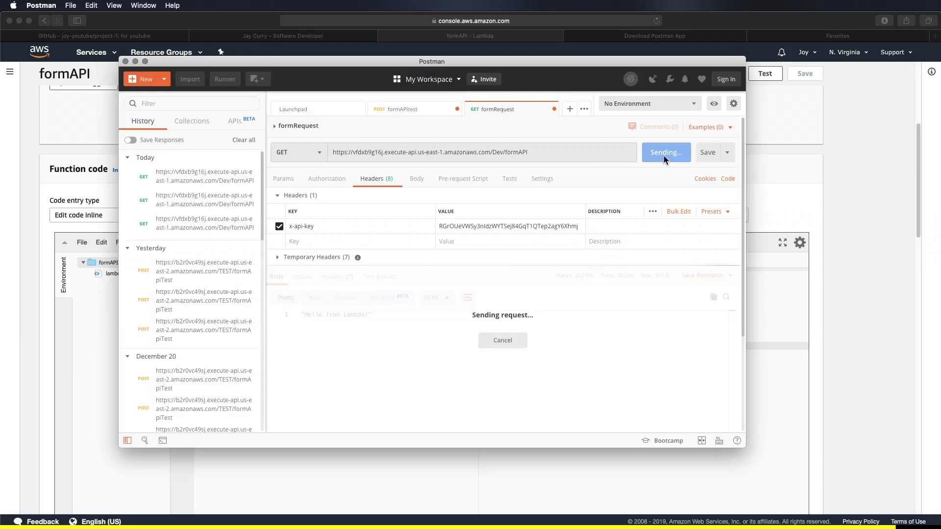
{"action": "left_click", "coordinate": [663, 151]}
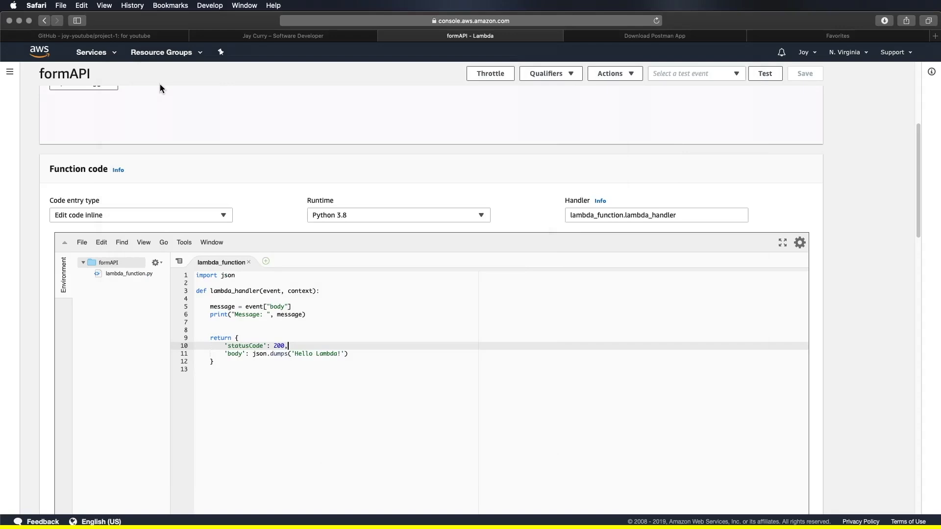
Find CloudWatch by searching 'cl' in the Services menu and switch to its tab.
{"action": "left_click", "coordinate": [91, 53]}
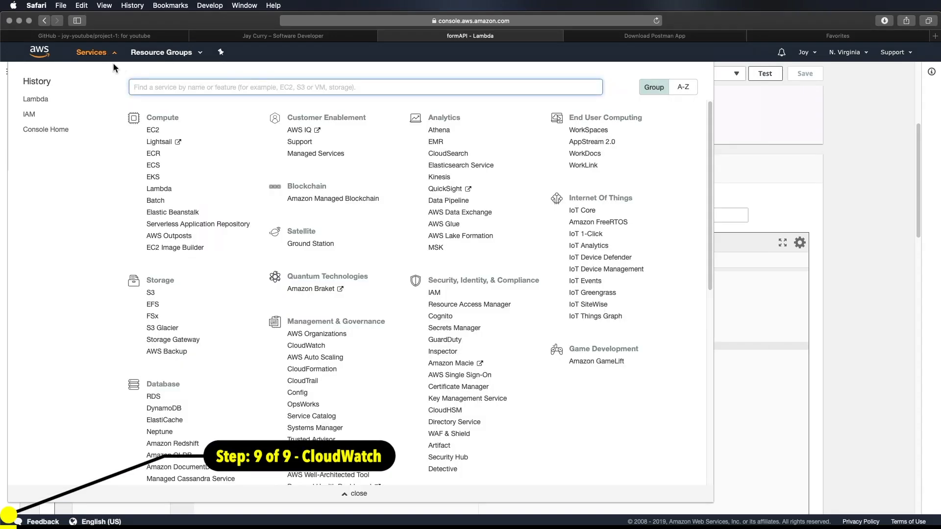
{"action": "type", "text": "cloud"}
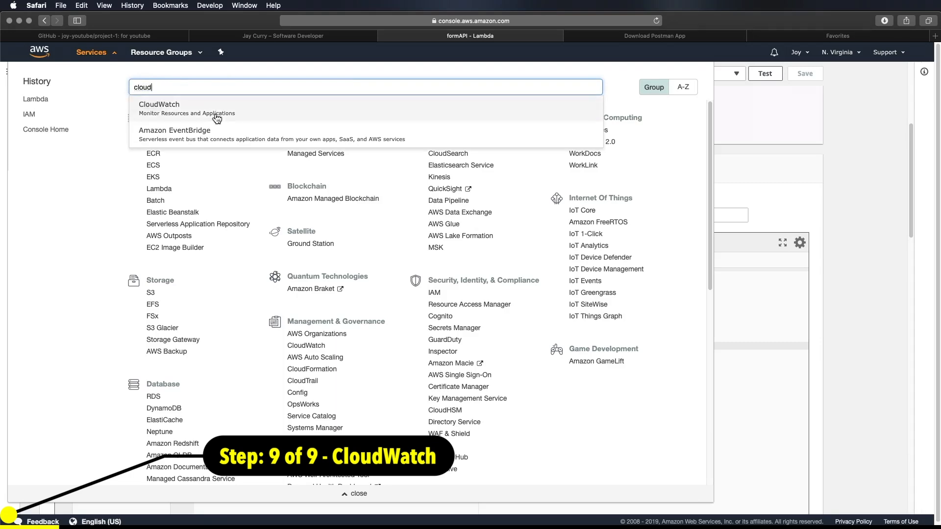
{"action": "left_click", "coordinate": [159, 104]}
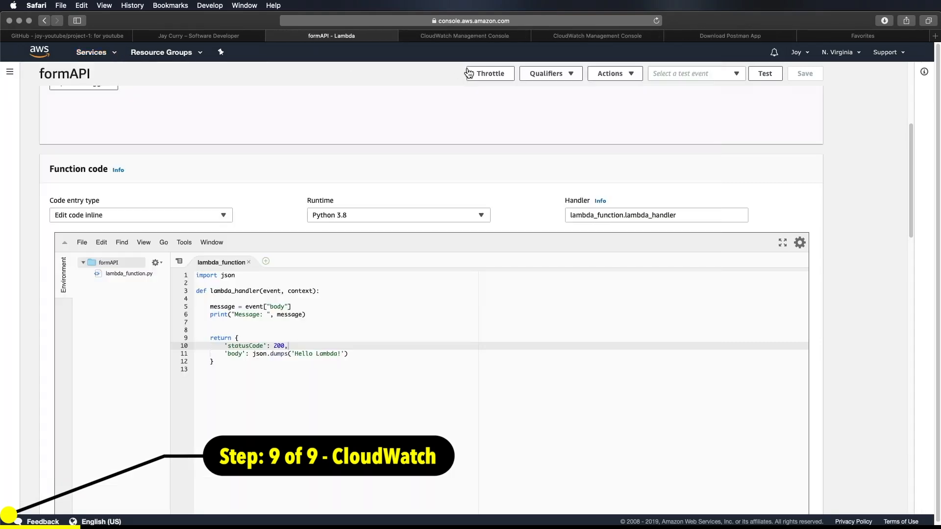
{"action": "left_click", "coordinate": [465, 36]}
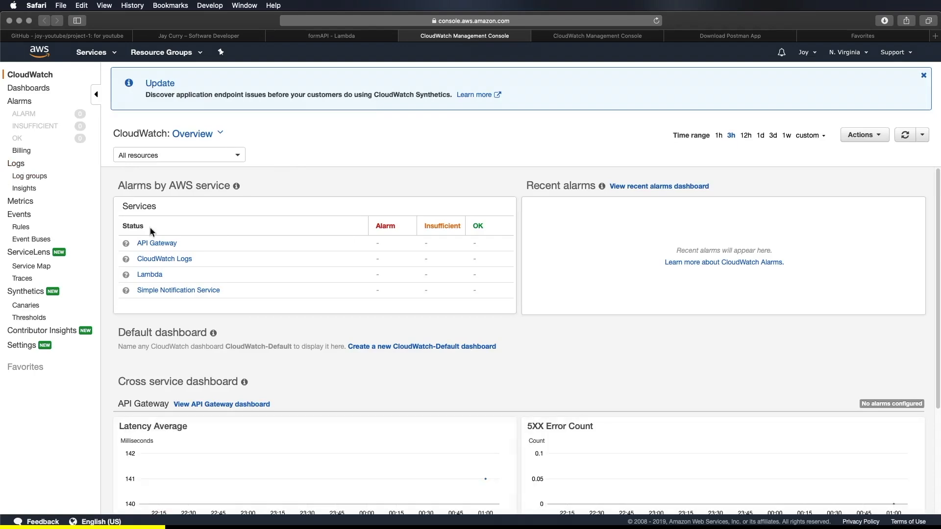
{"action": "mouse_move", "coordinate": [17, 163]}
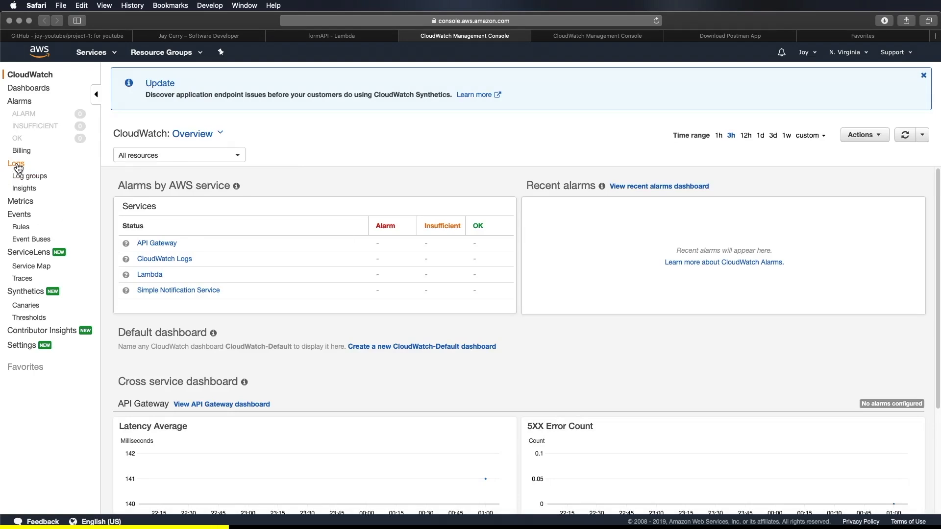
Open the latest /aws/lambda/formAPI log stream and expand its Message: None entry.
{"action": "left_click", "coordinate": [16, 163]}
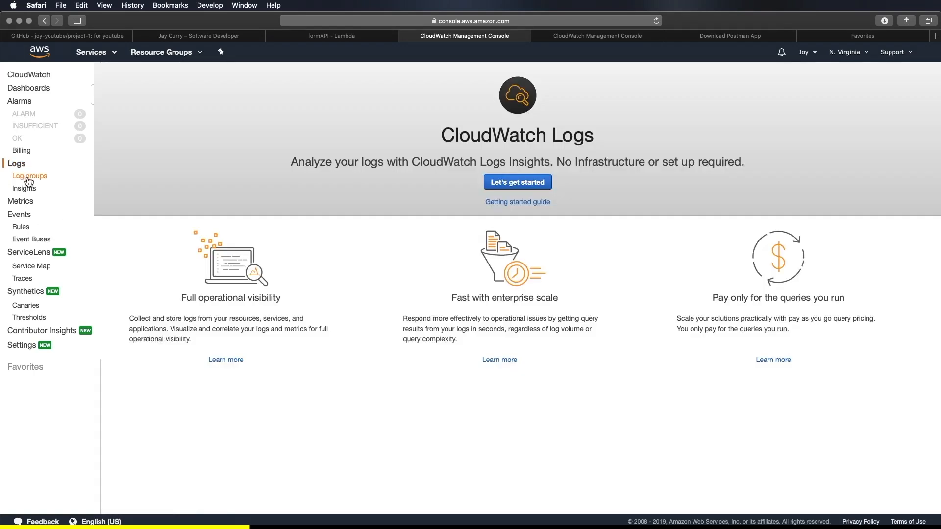
{"action": "left_click", "coordinate": [29, 176]}
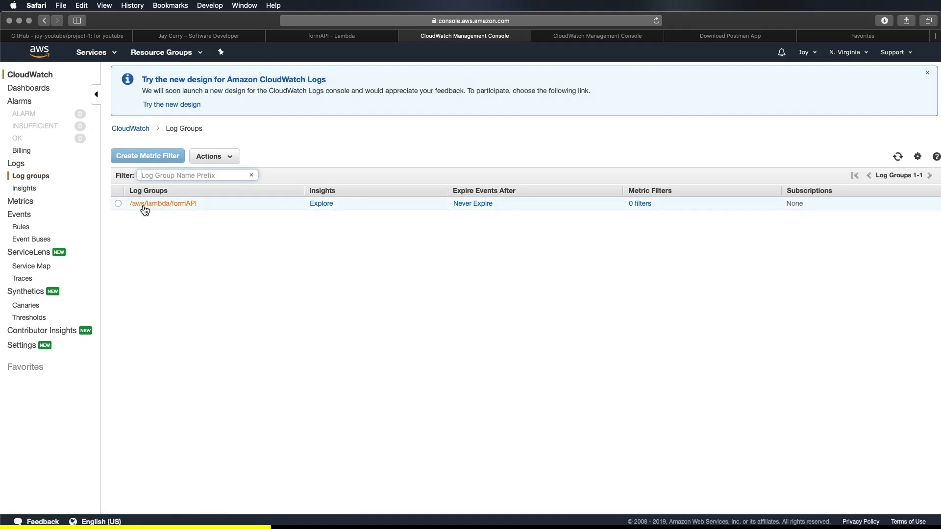
{"action": "mouse_move", "coordinate": [163, 214]}
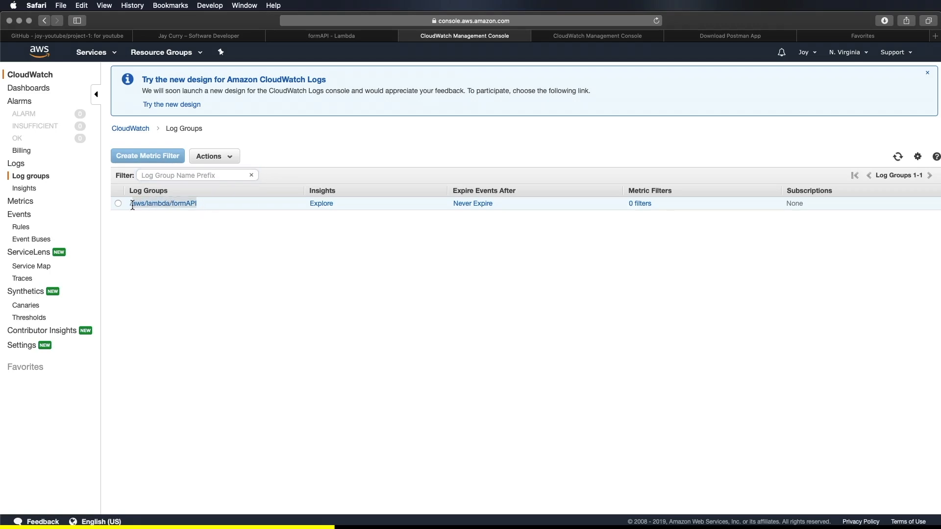
{"action": "left_click", "coordinate": [163, 203]}
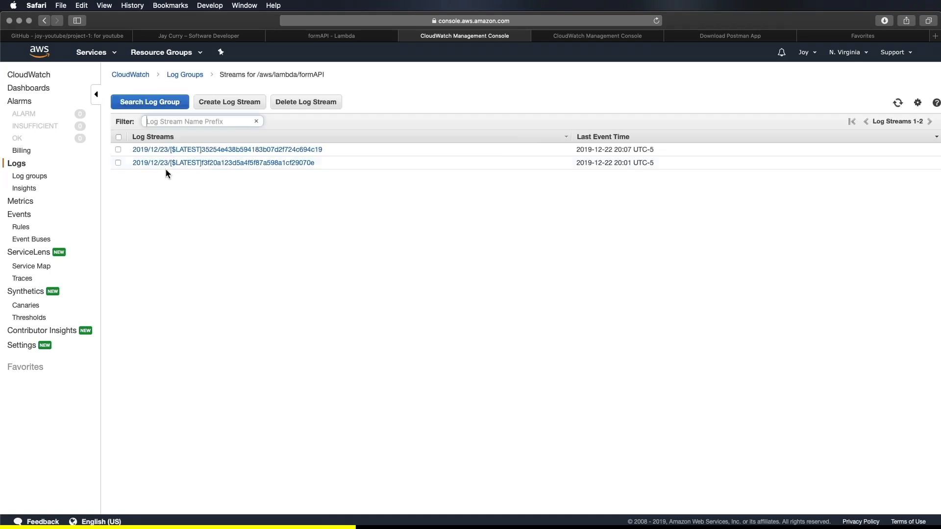
{"action": "mouse_move", "coordinate": [189, 166]}
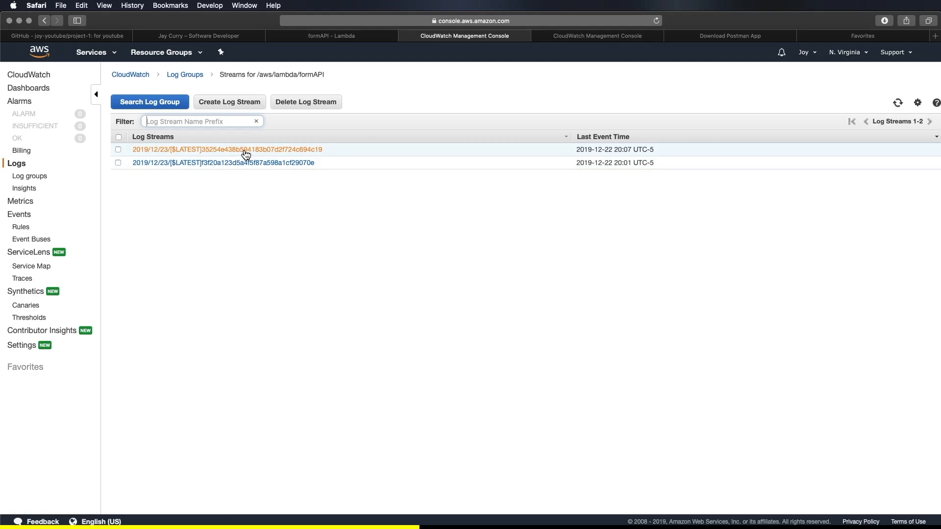
{"action": "left_click", "coordinate": [227, 149]}
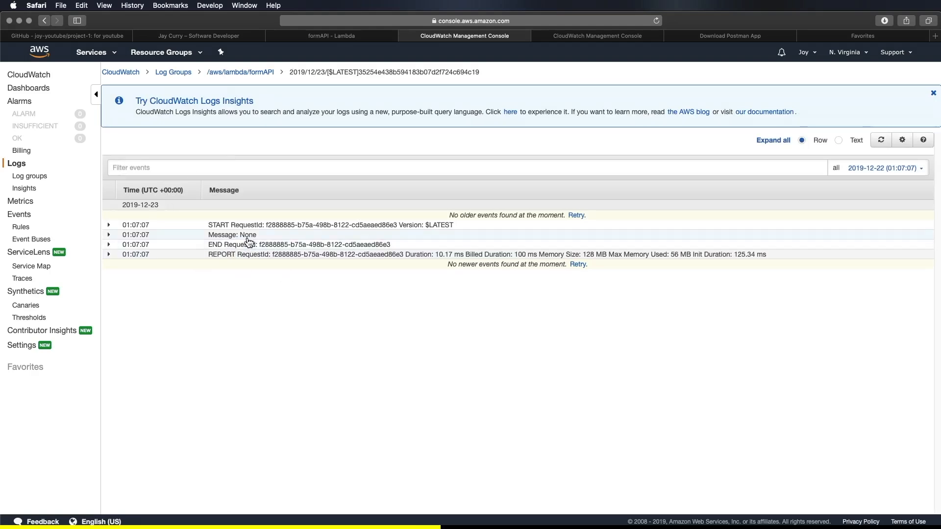
{"action": "left_click", "coordinate": [109, 235]}
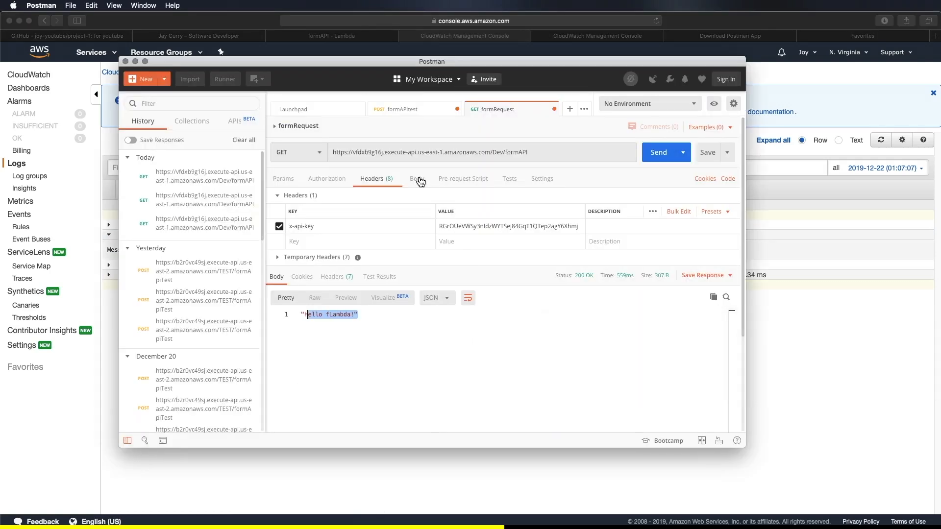
{"action": "left_click", "coordinate": [417, 178]}
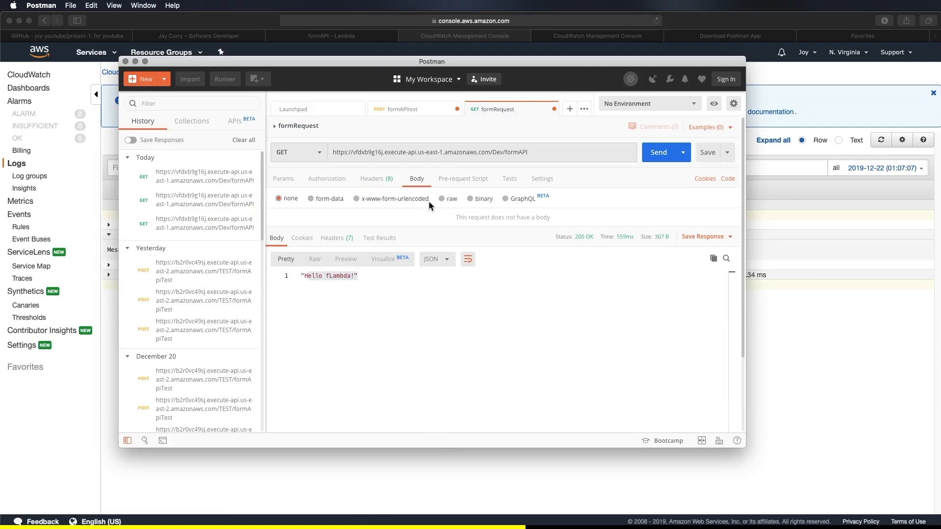
{"action": "mouse_move", "coordinate": [310, 209]}
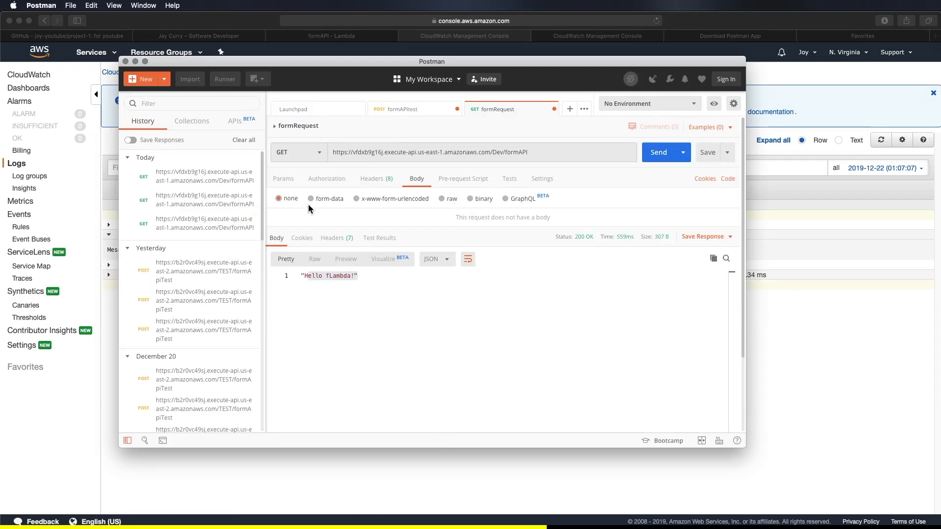
{"action": "type", "text": "name"}
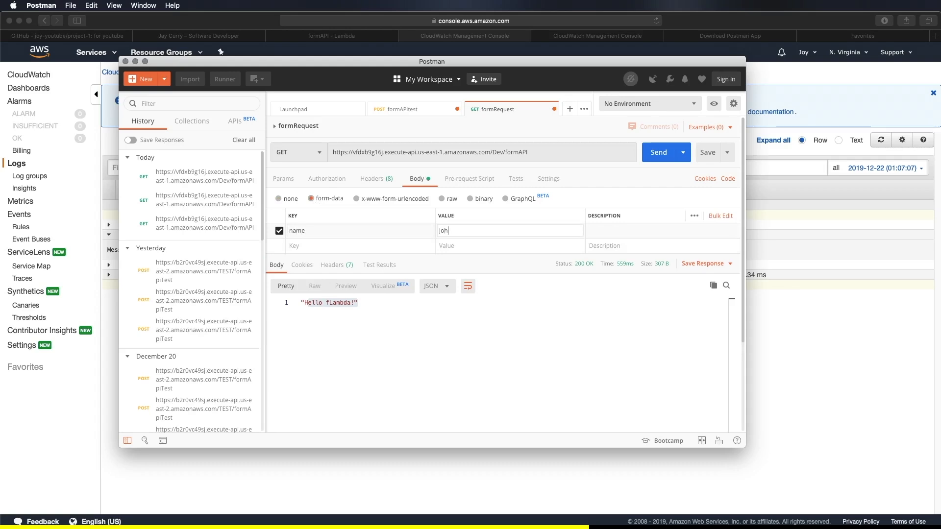
{"action": "type", "text": "john@"}
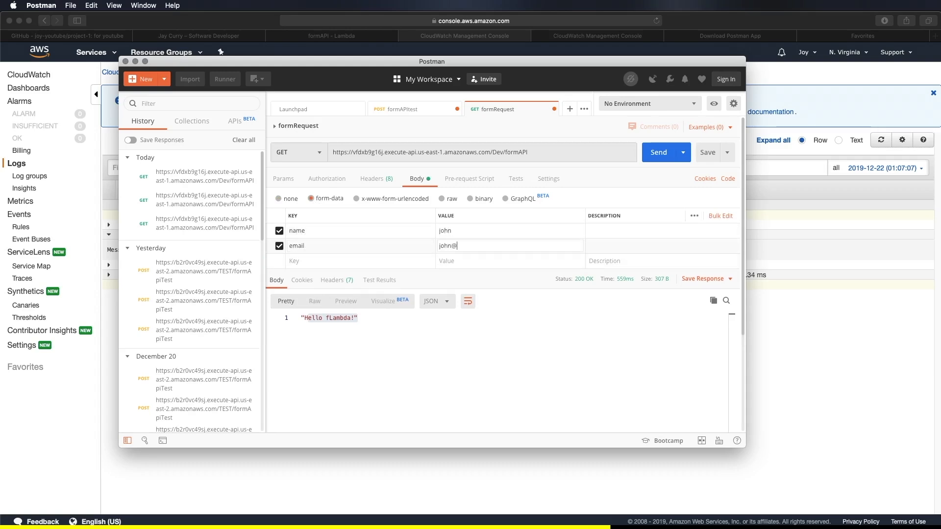
{"action": "type", "text": "email.com"}
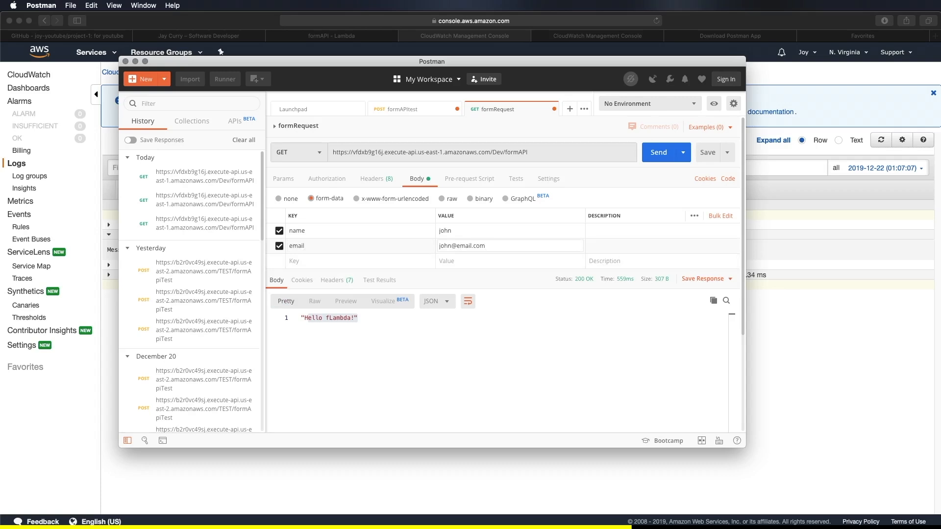
{"action": "left_click", "coordinate": [658, 152]}
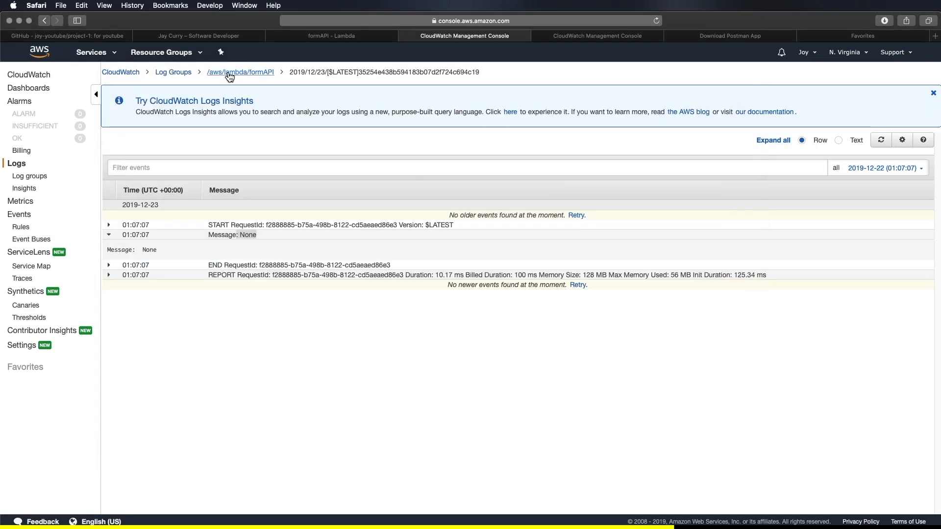
Return to the /aws/lambda/formAPI log streams and reopen the newest stream.
{"action": "left_click", "coordinate": [240, 72]}
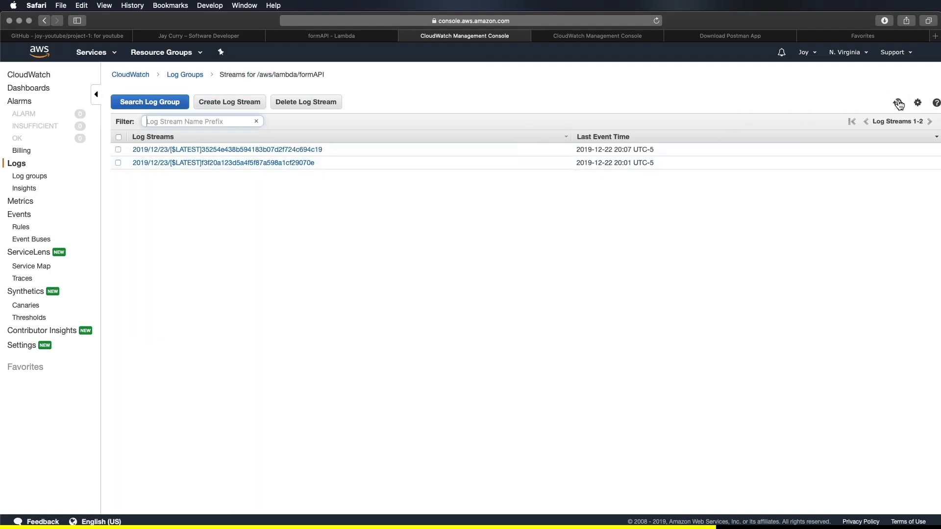
{"action": "left_click", "coordinate": [227, 149]}
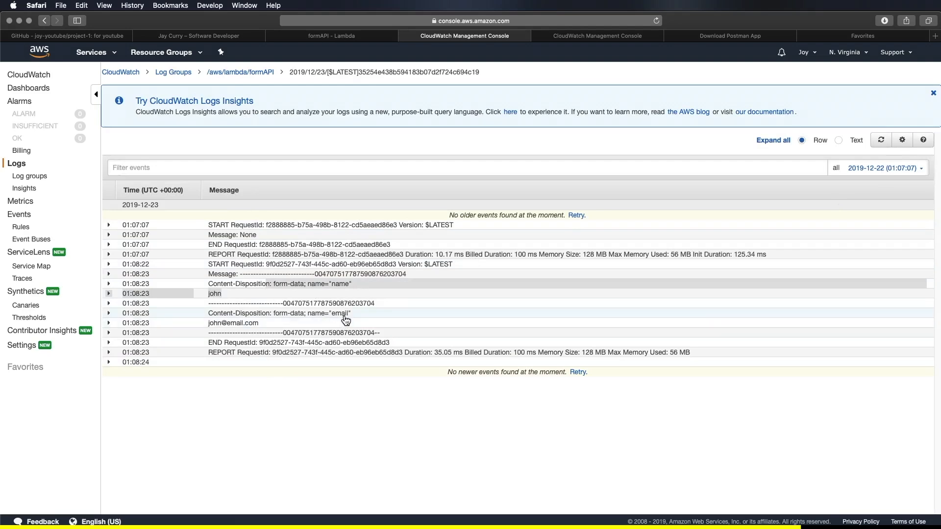
{"action": "mouse_move", "coordinate": [214, 305]}
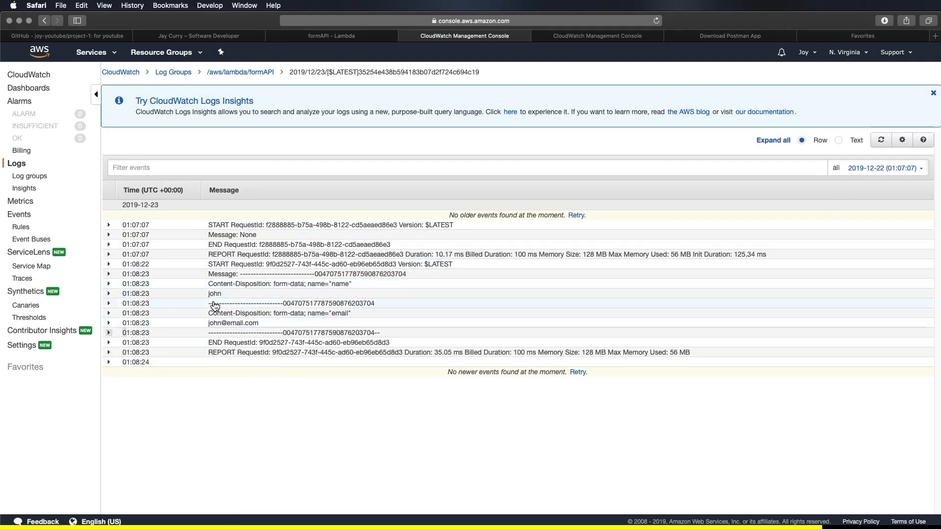
{"action": "mouse_move", "coordinate": [311, 197]}
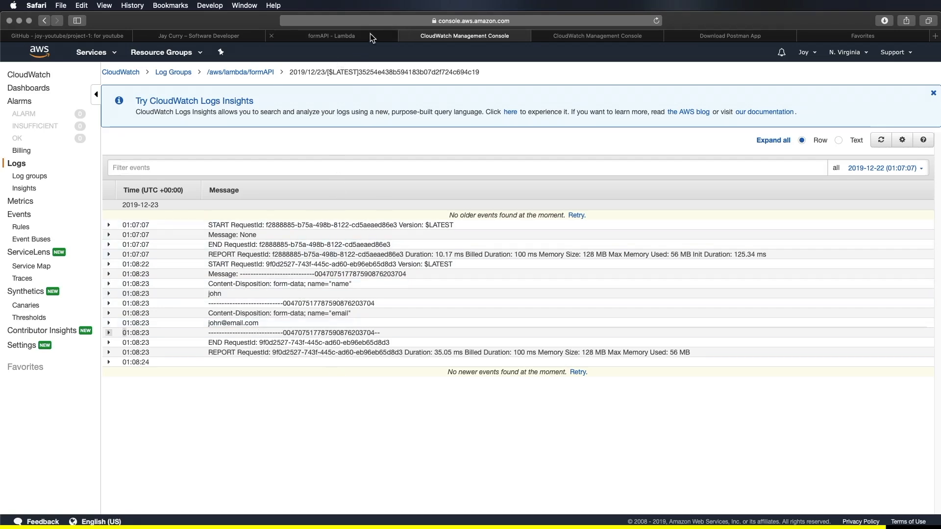
Return to the formAPI Lambda tab and select all the handler code.
{"action": "left_click", "coordinate": [331, 35]}
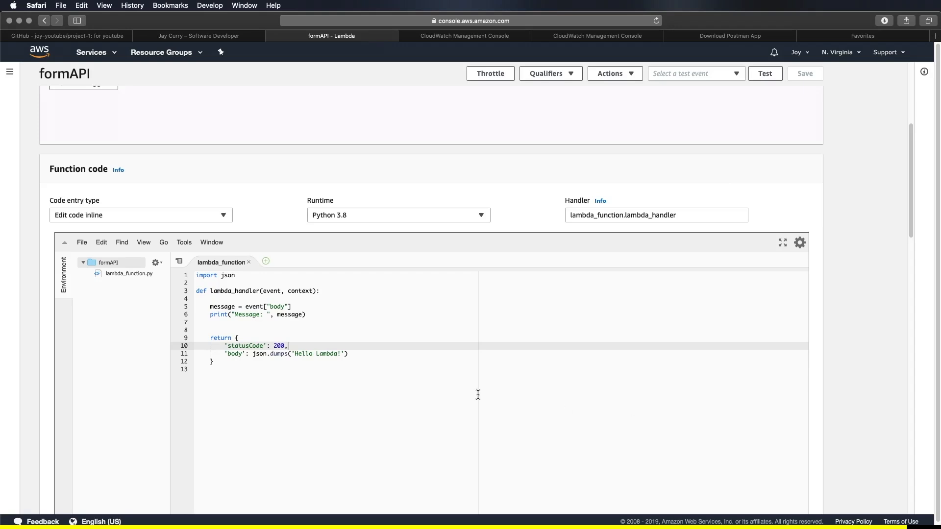
{"action": "key", "text": "cmd+a"}
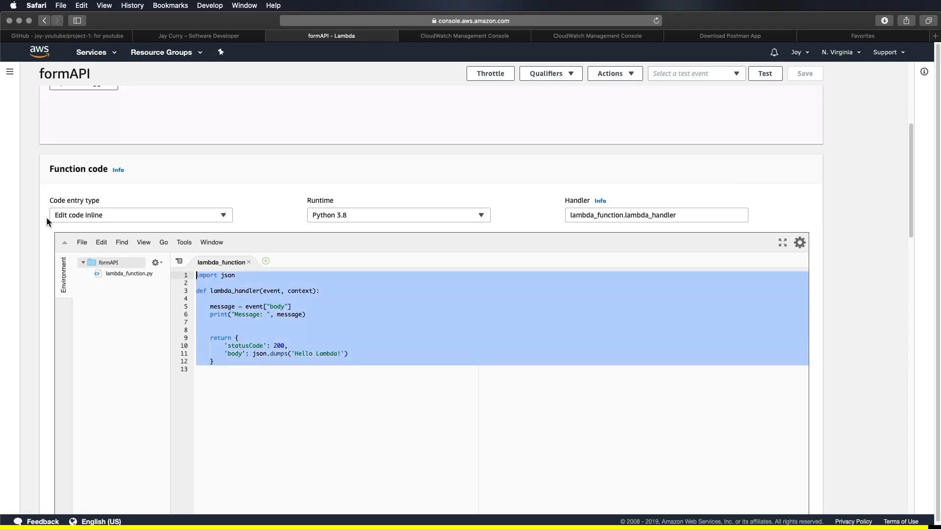